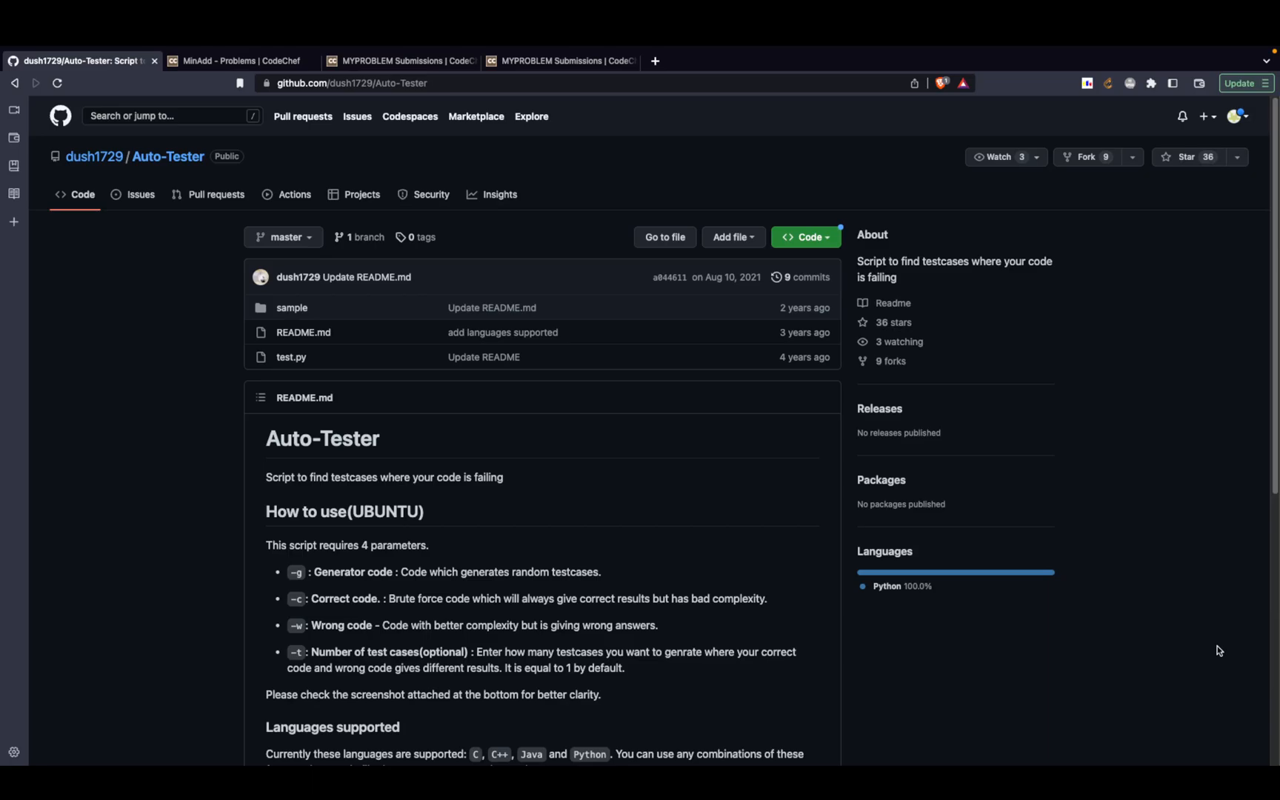
pyautogui.moveTo(515, 577)
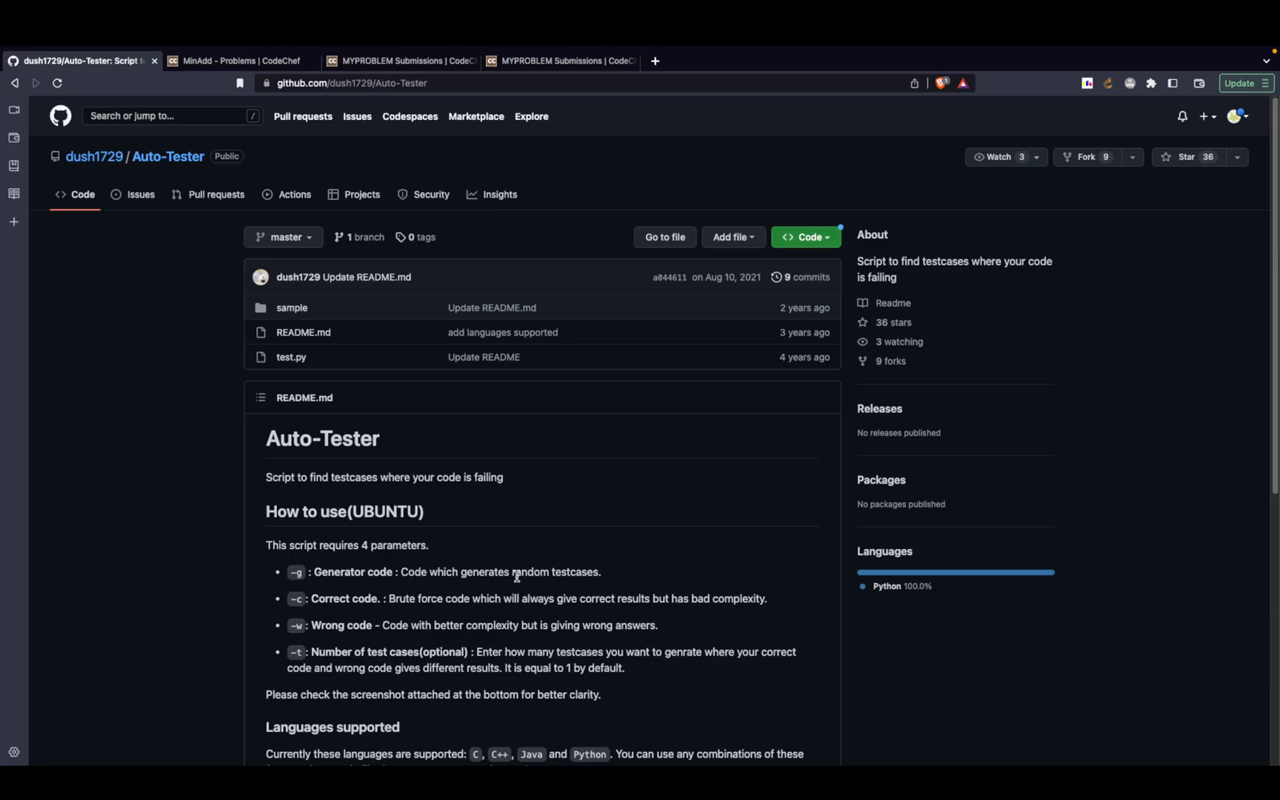
pyautogui.moveTo(539, 518)
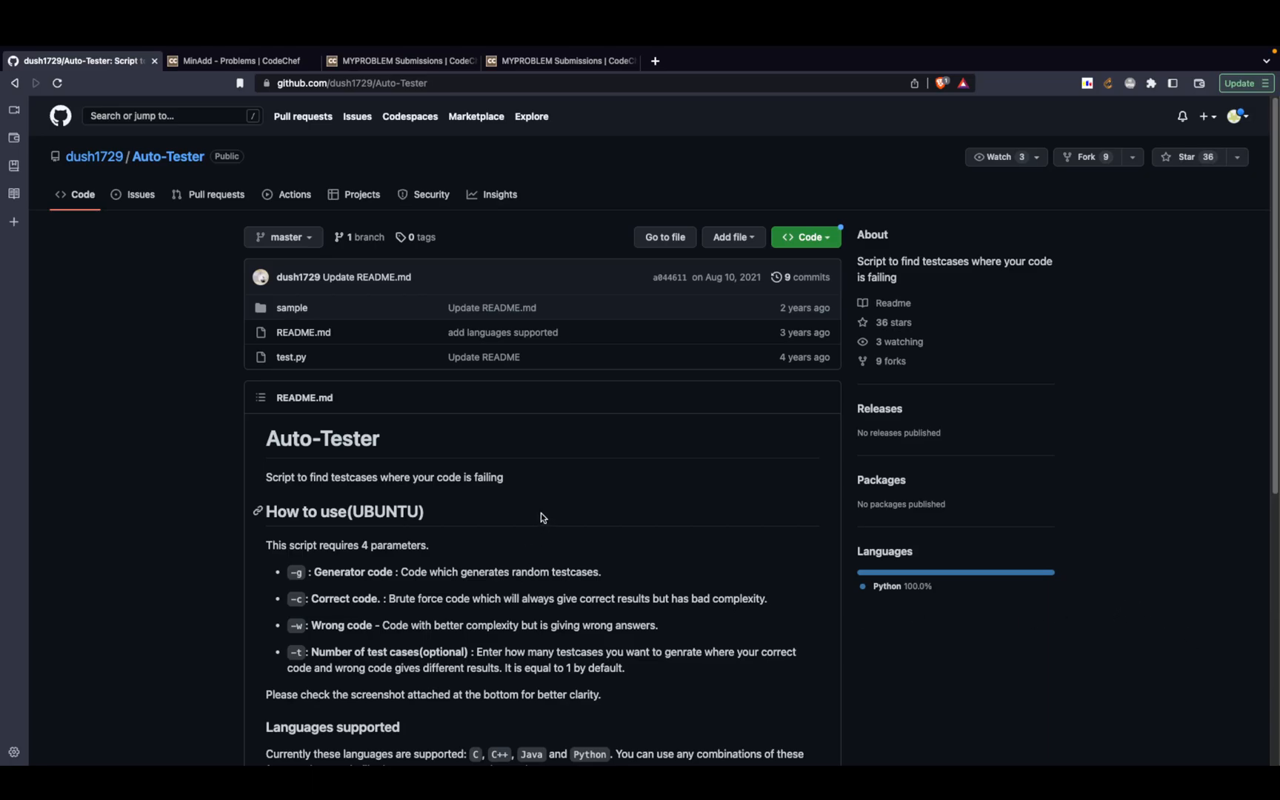
pyautogui.moveTo(438, 223)
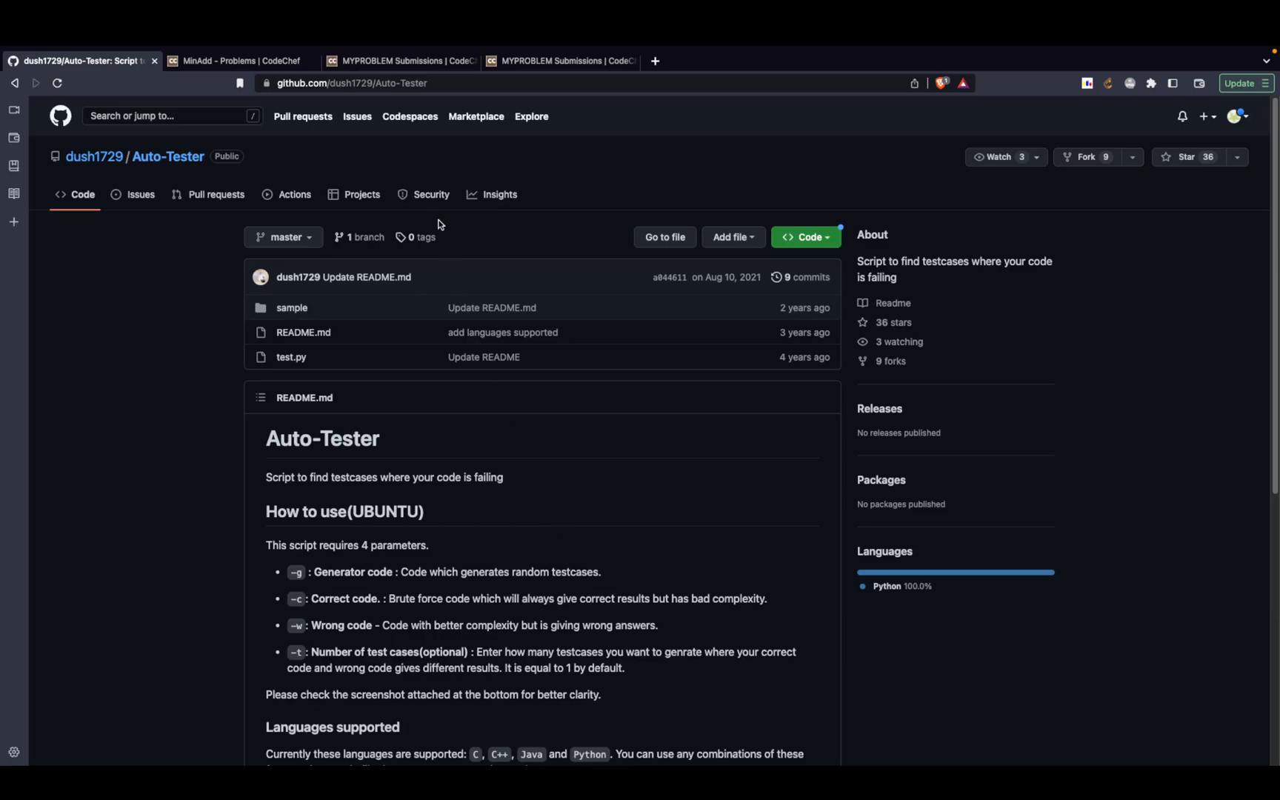
pyautogui.moveTo(443, 252)
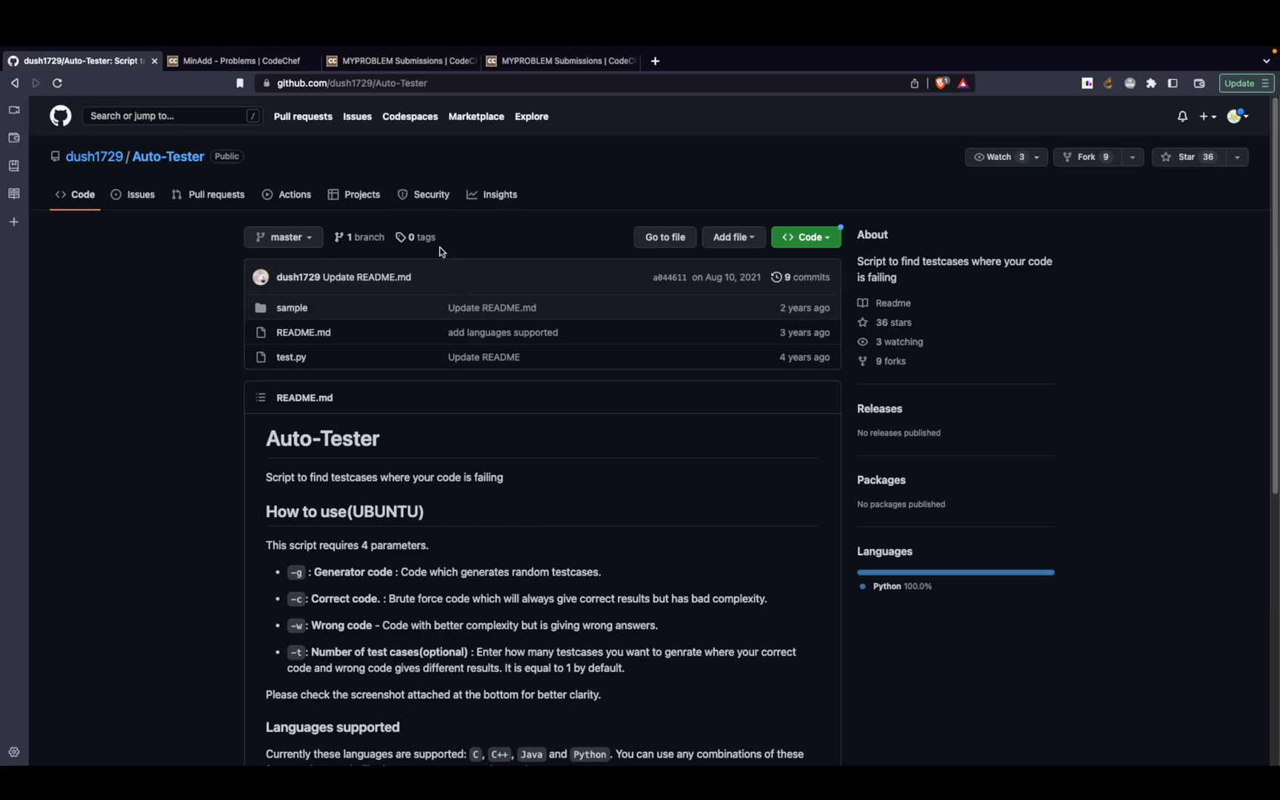
pyautogui.moveTo(426, 147)
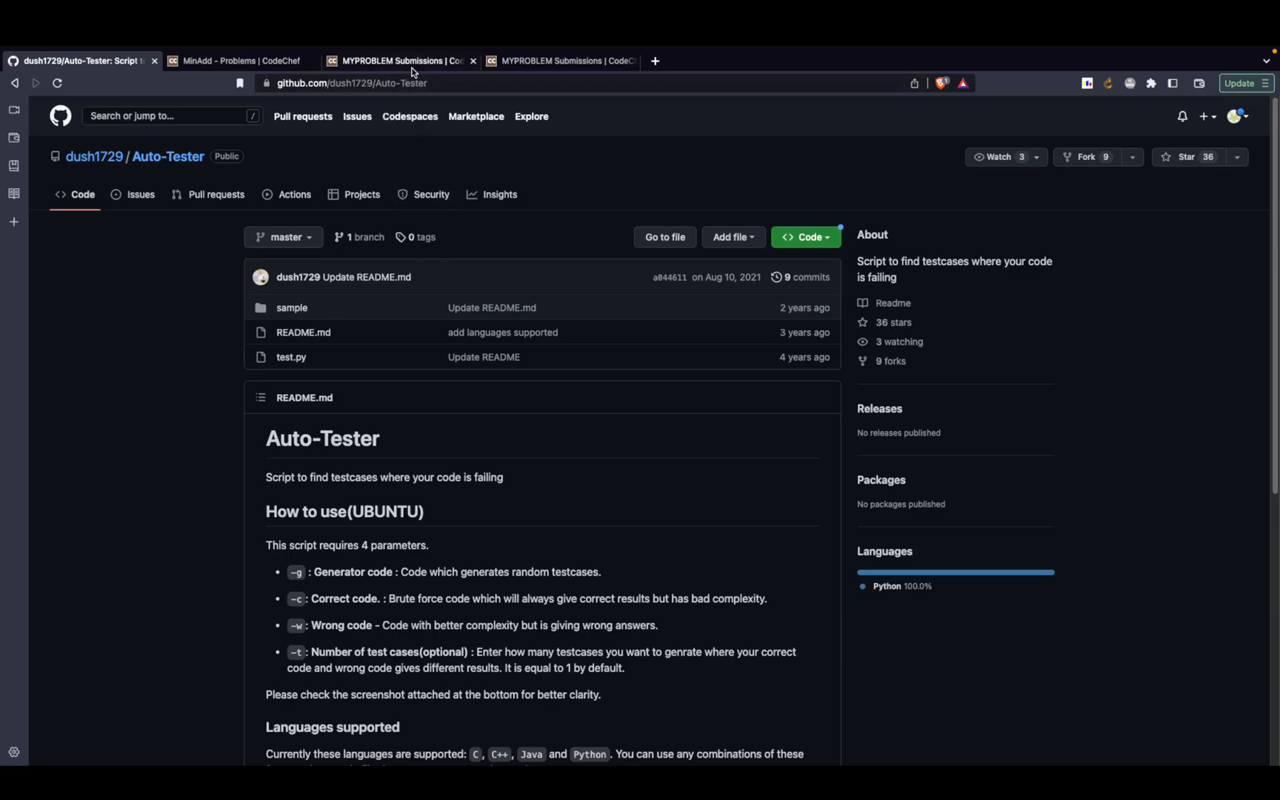
# Glance over the MYPROBLEM submissions list, then return to the Auto-Tester repository page
pyautogui.click(400, 61)
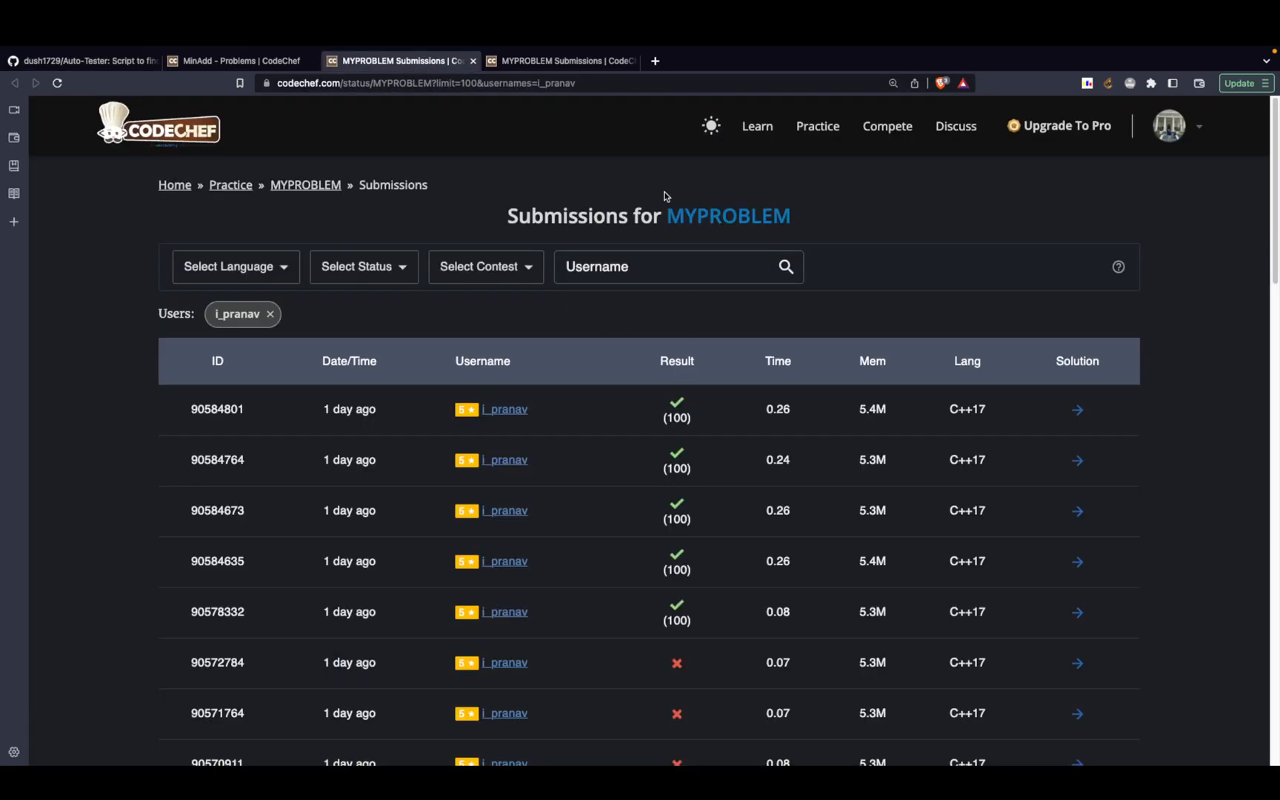
pyautogui.scroll(-3)
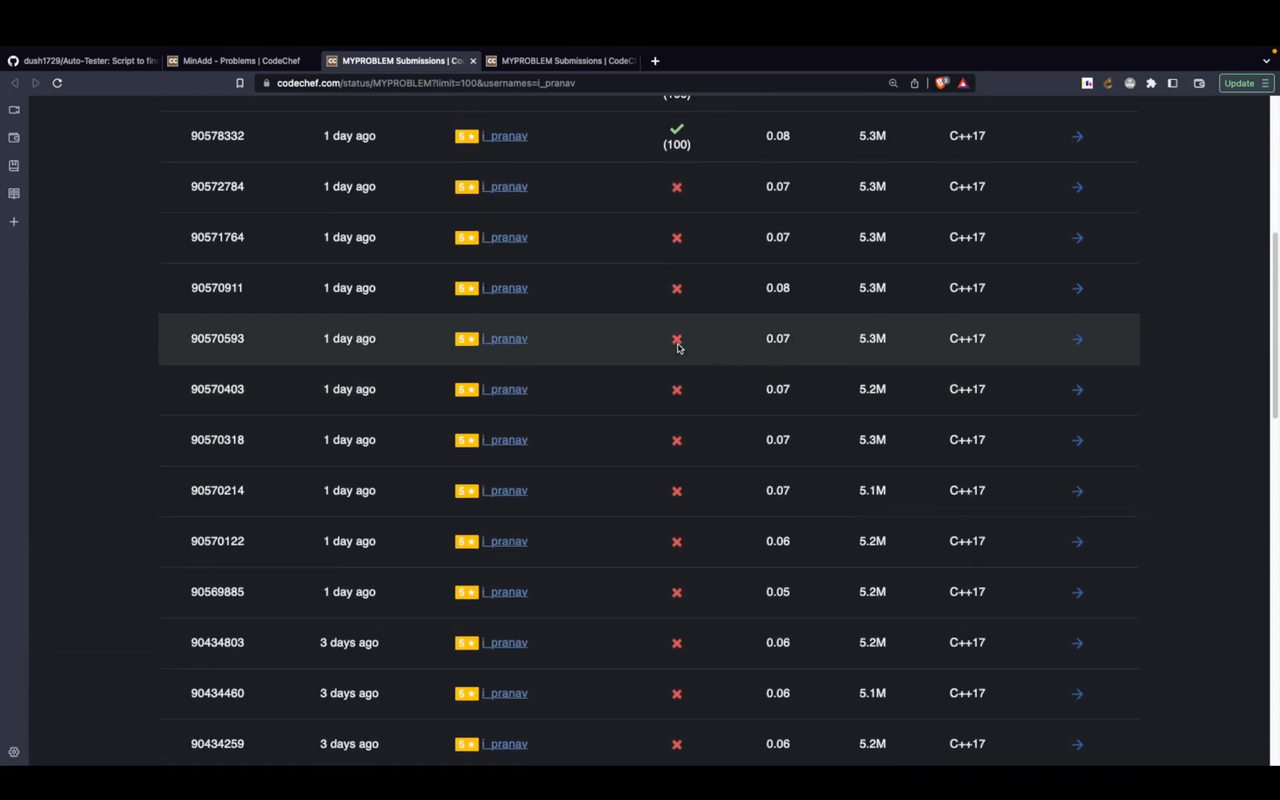
pyautogui.scroll(3)
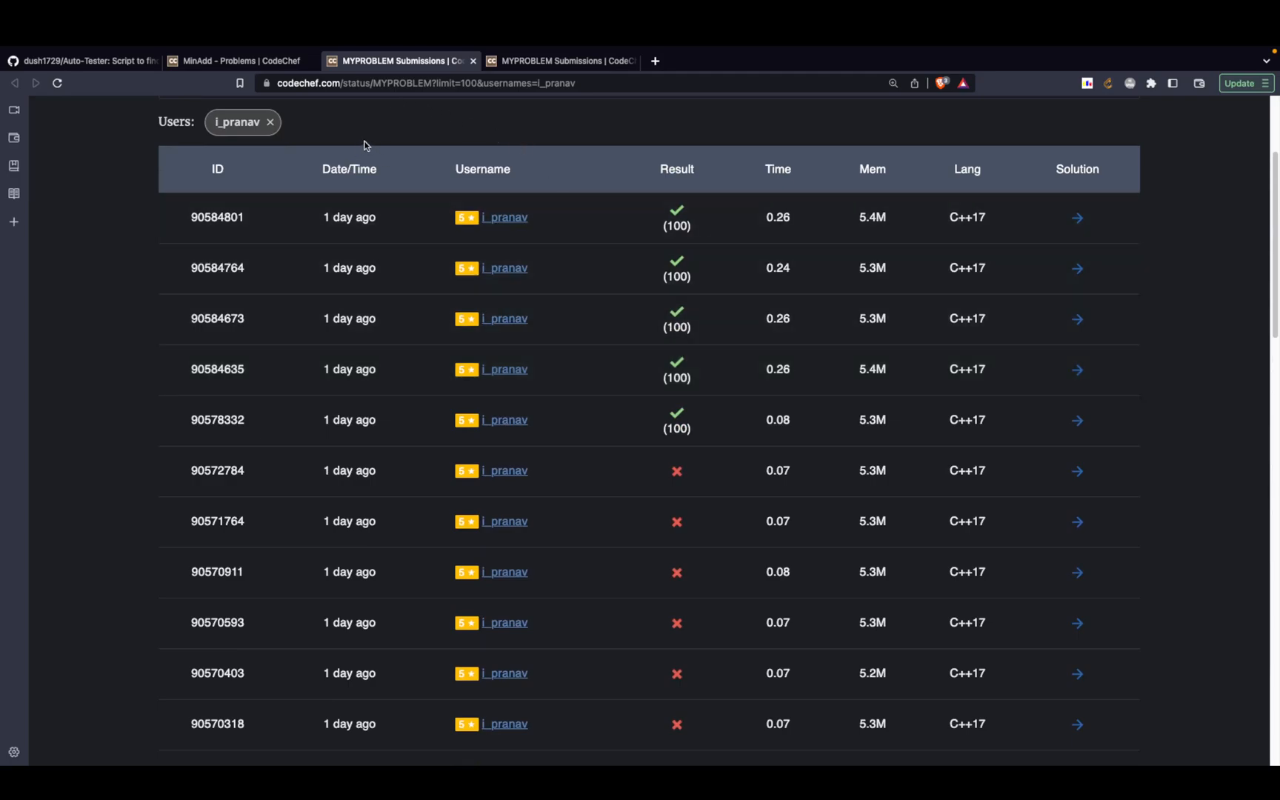
pyautogui.click(82, 60)
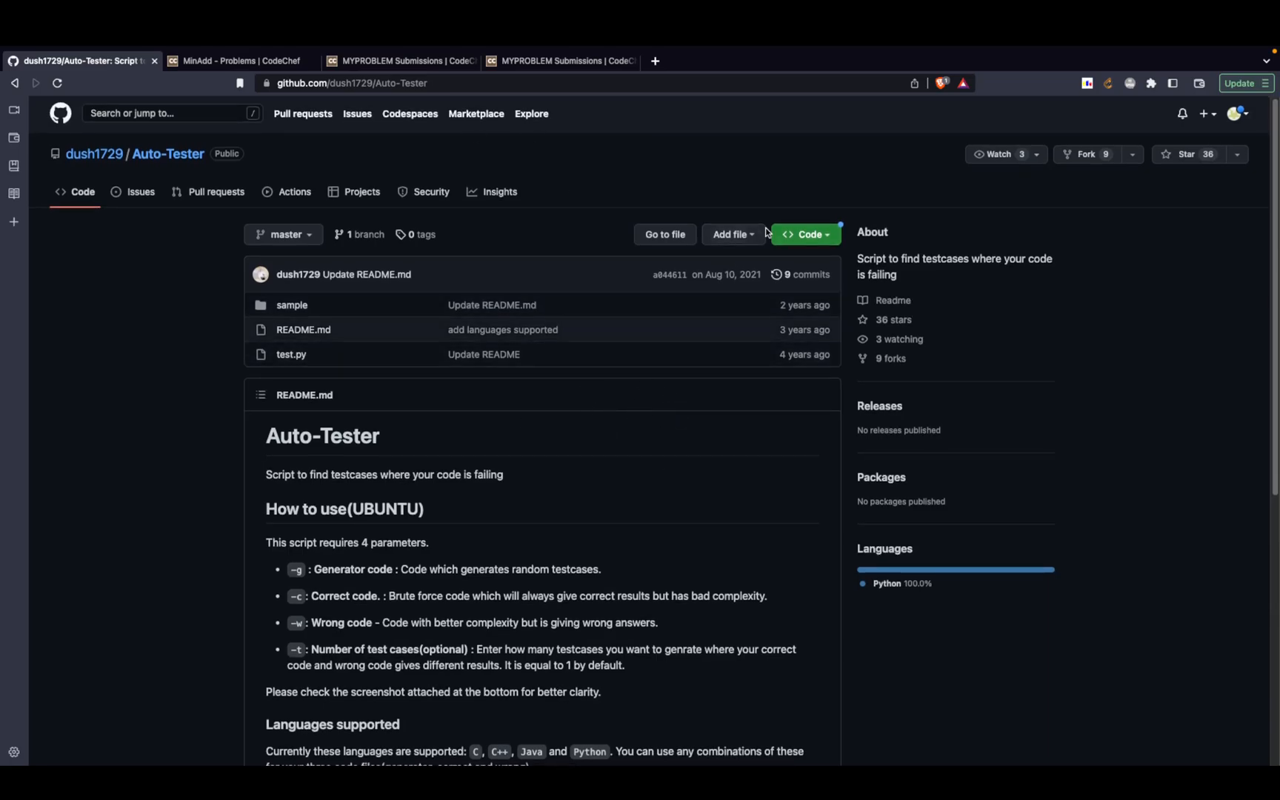
# Download the Auto-Tester repository as a ZIP and dismiss the save prompt
pyautogui.click(805, 235)
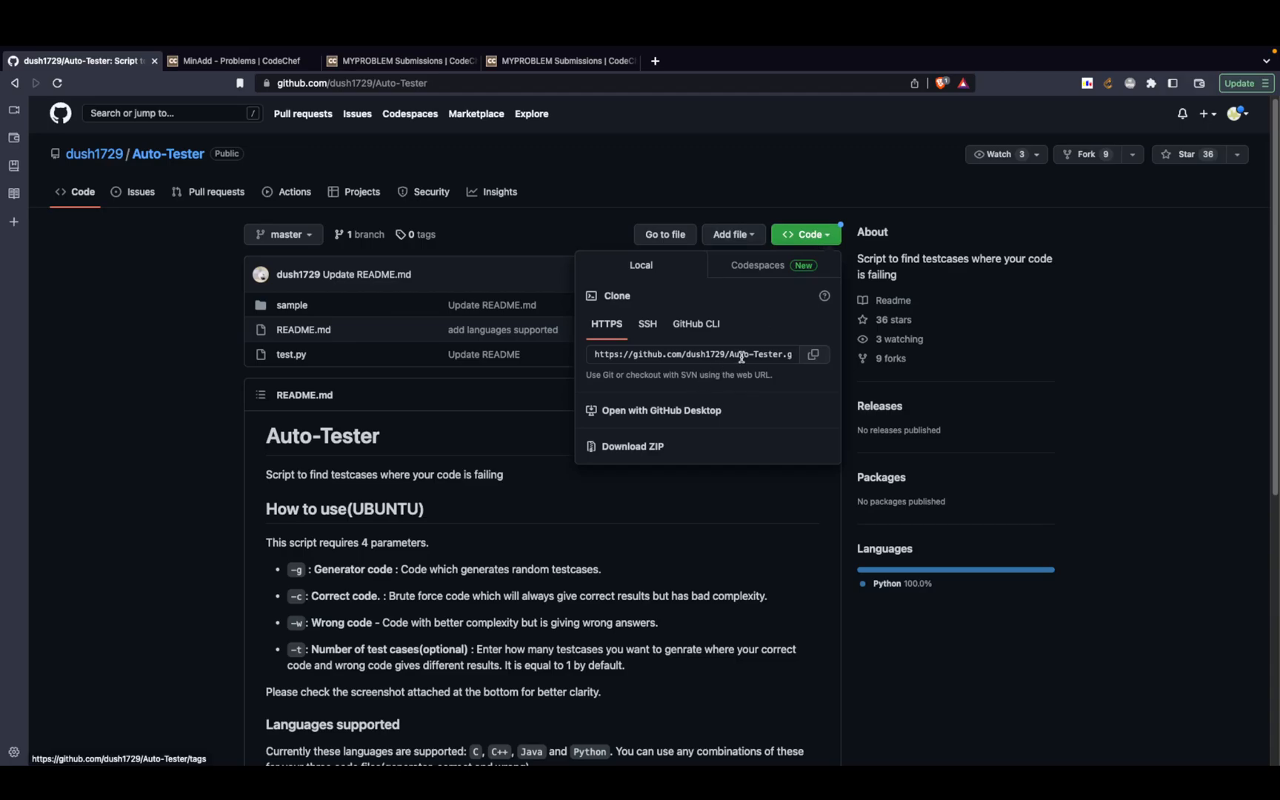
pyautogui.moveTo(725, 359)
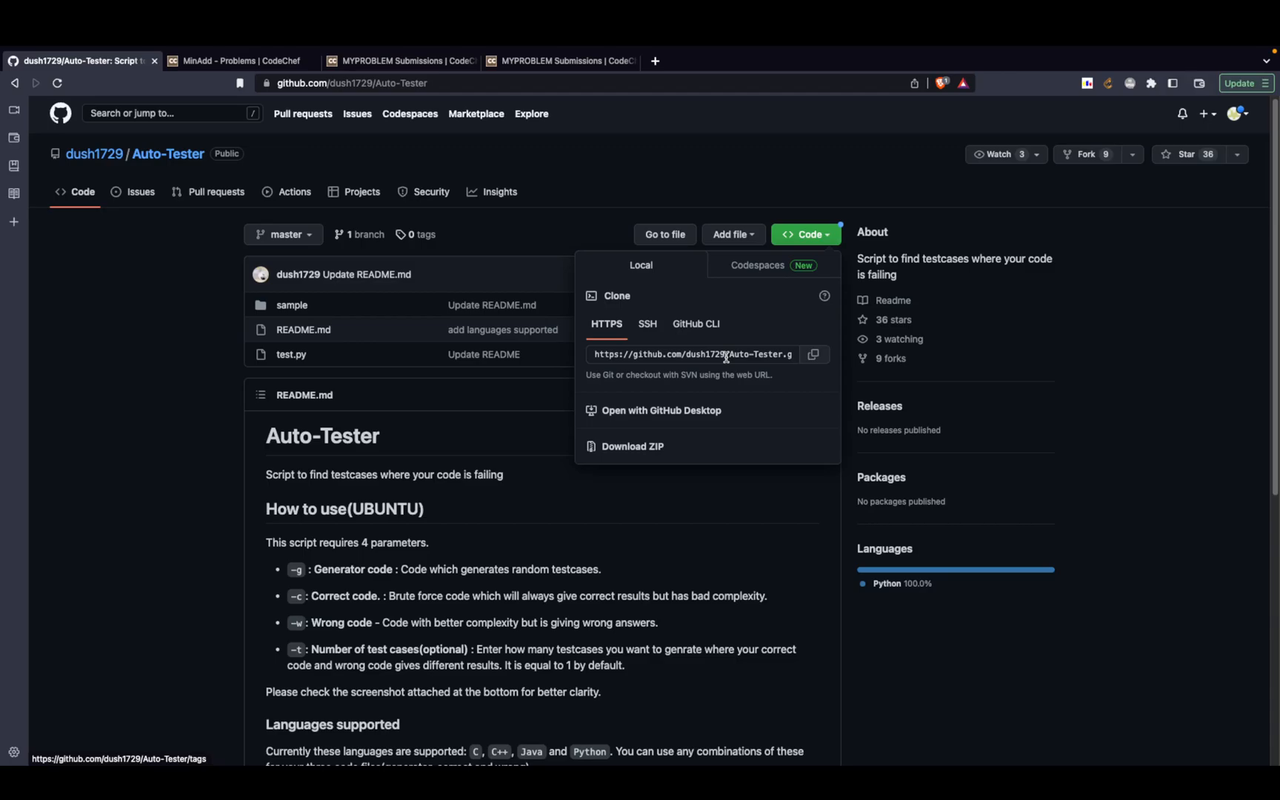
pyautogui.moveTo(655, 451)
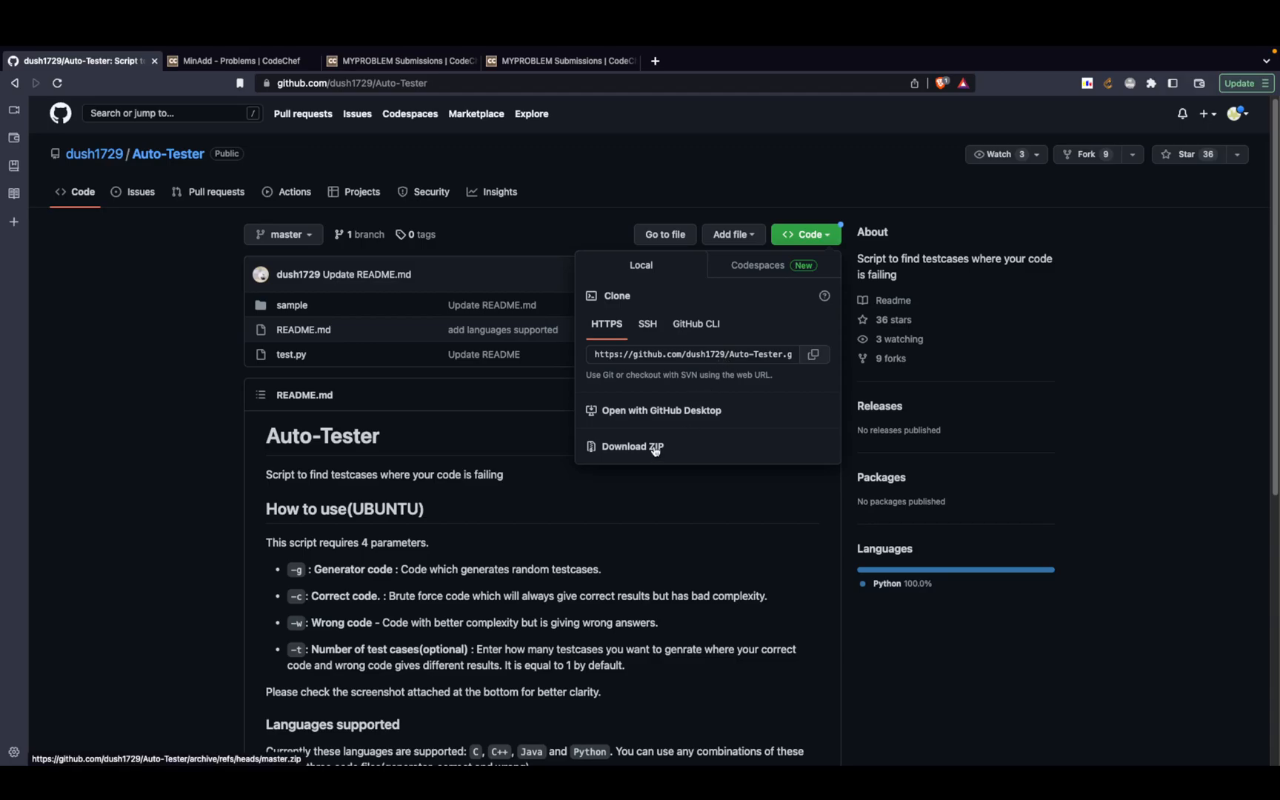
pyautogui.click(633, 446)
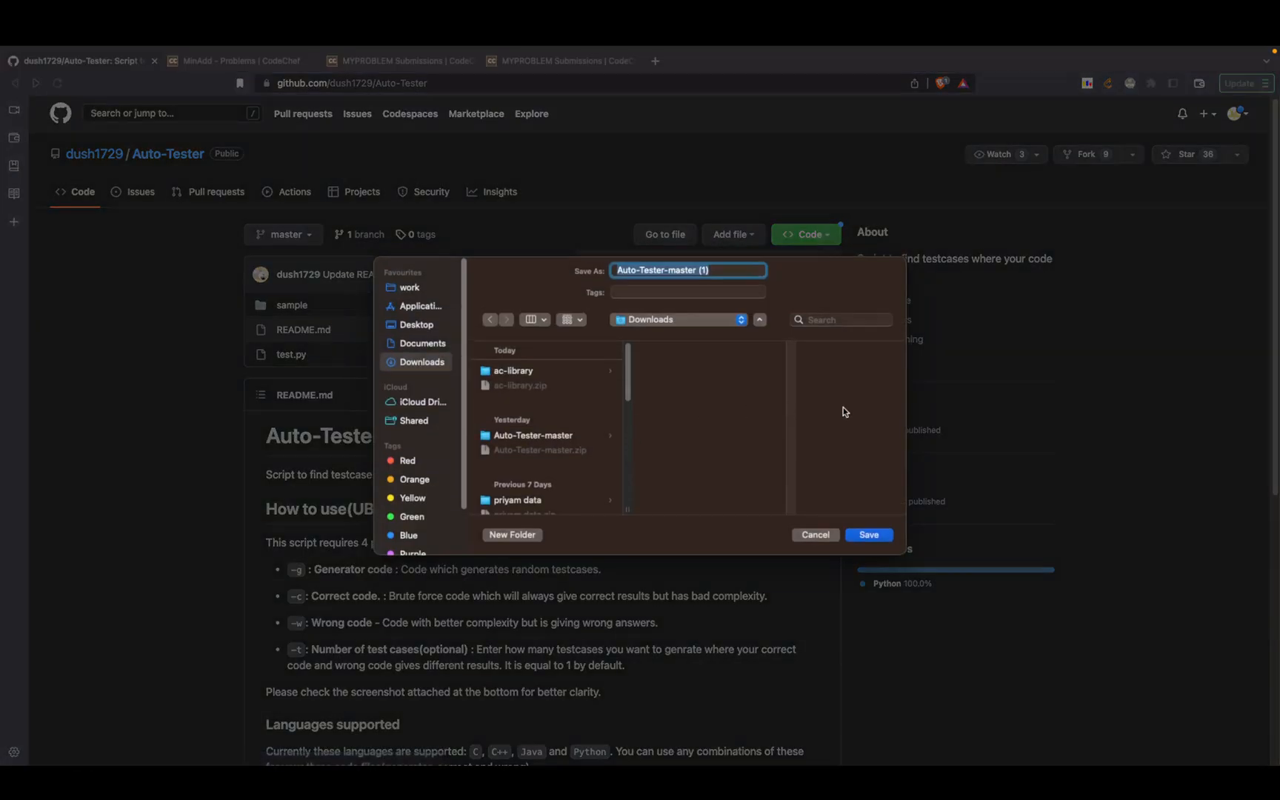
pyautogui.click(814, 535)
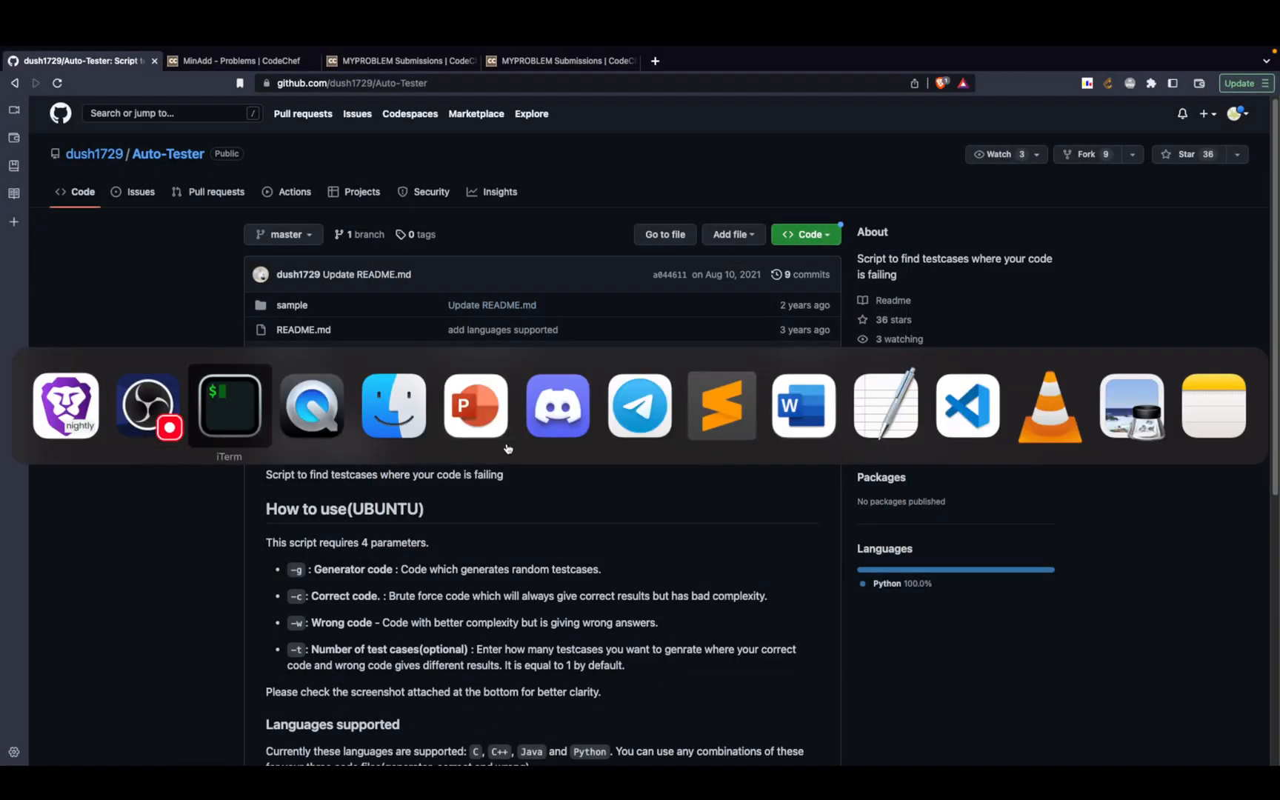
# In iTerm, cd into ~/Downloads/Auto-Tester-master/sample and list generator.cpp, correct.cpp, wrong.cpp
pyautogui.click(229, 406)
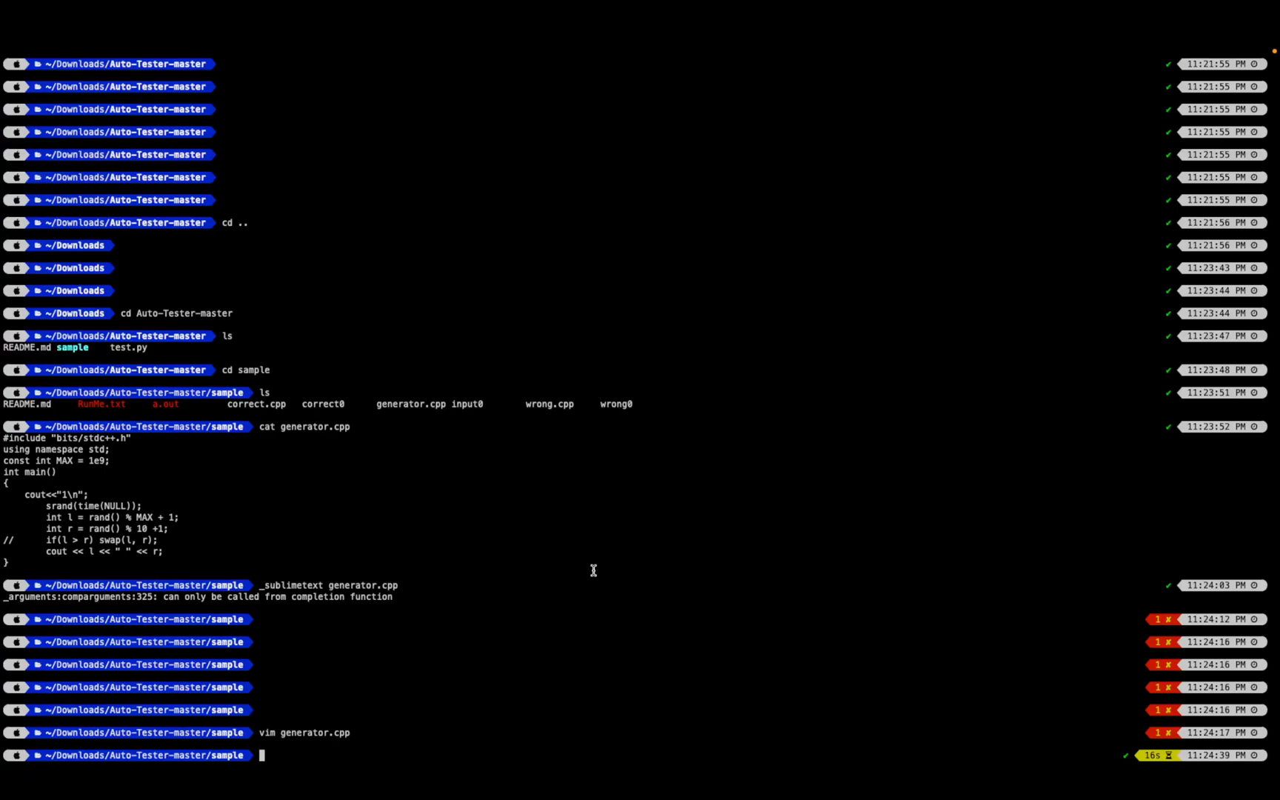
pyautogui.write('cd //')
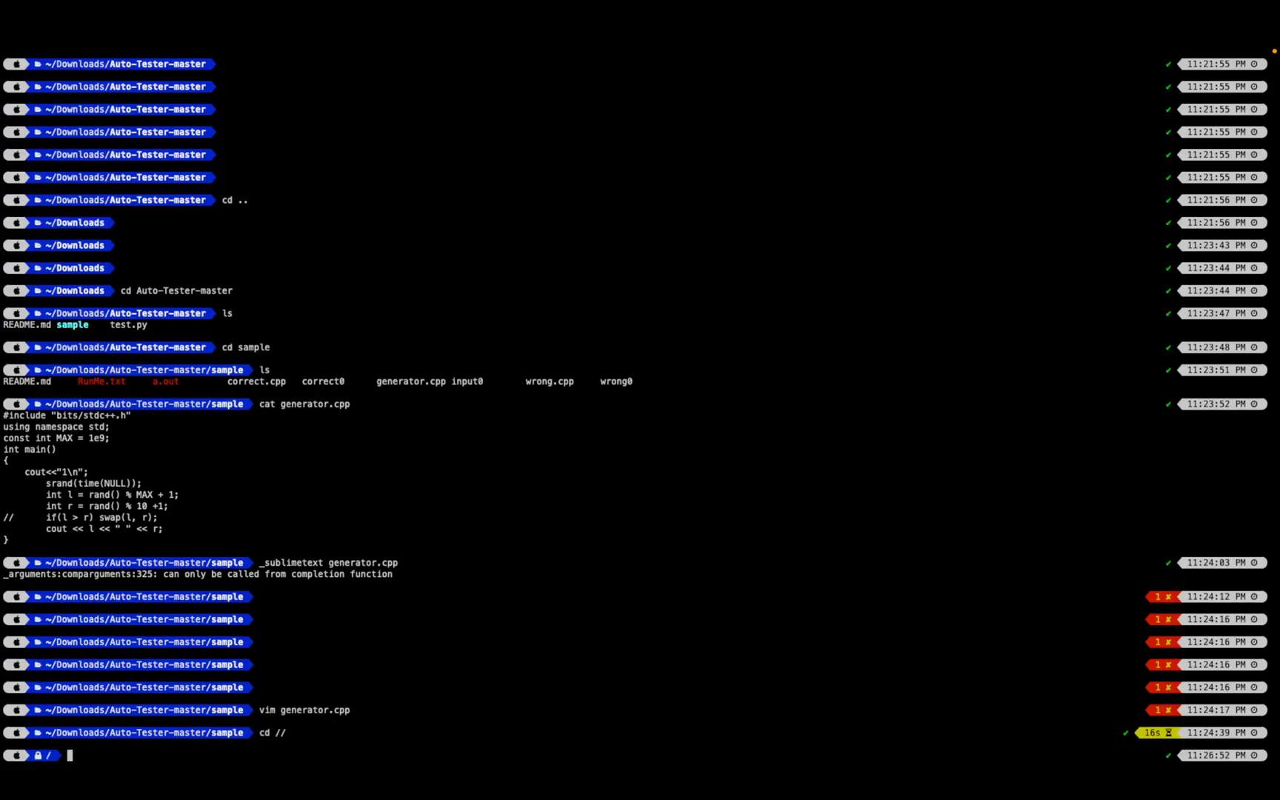
pyautogui.write('cd ~D')
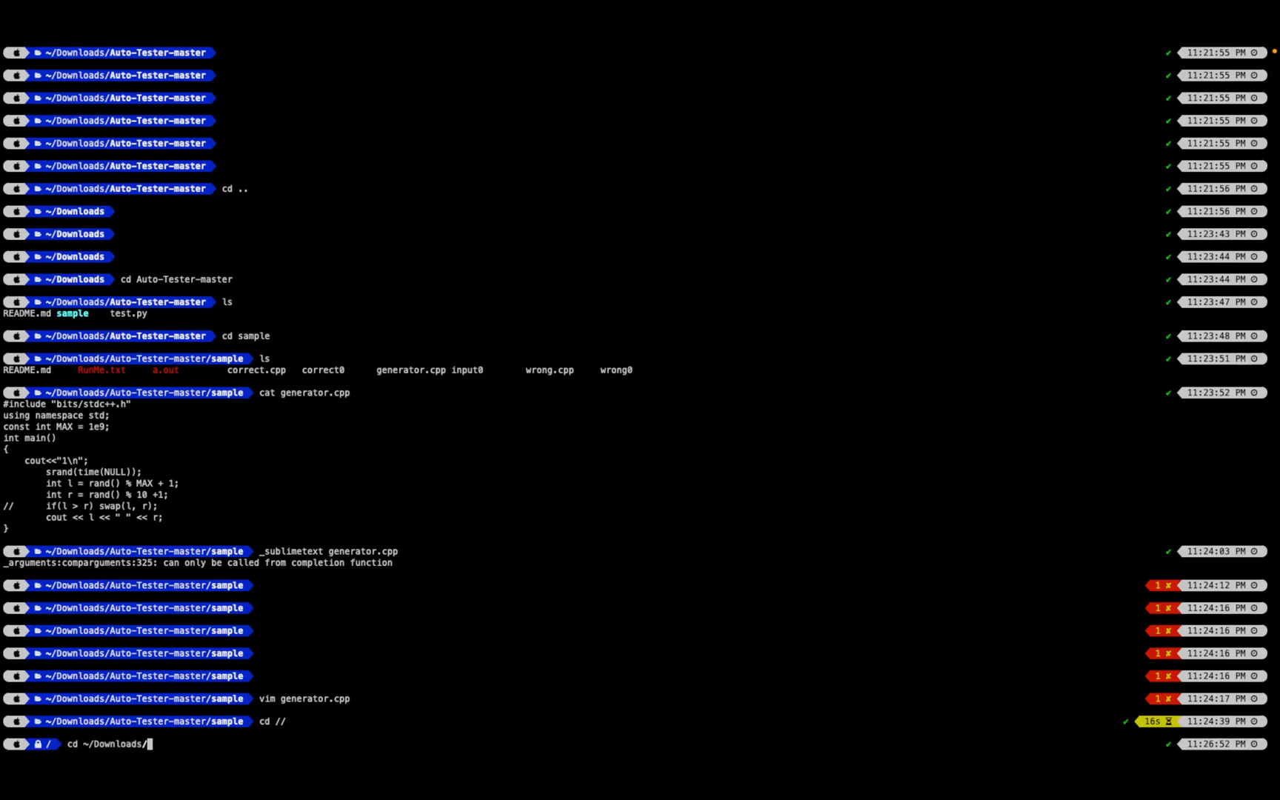
pyautogui.write('Auto-Tester-master/')
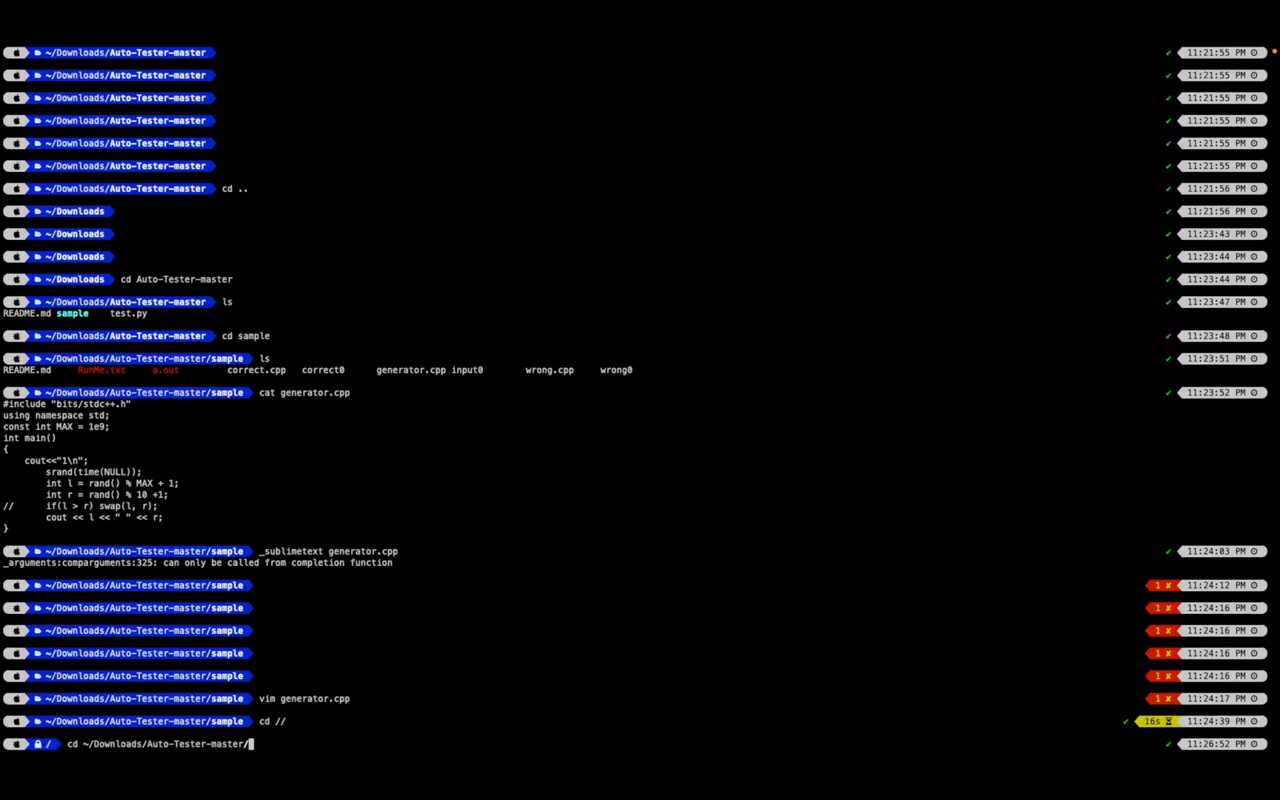
pyautogui.write('cd')
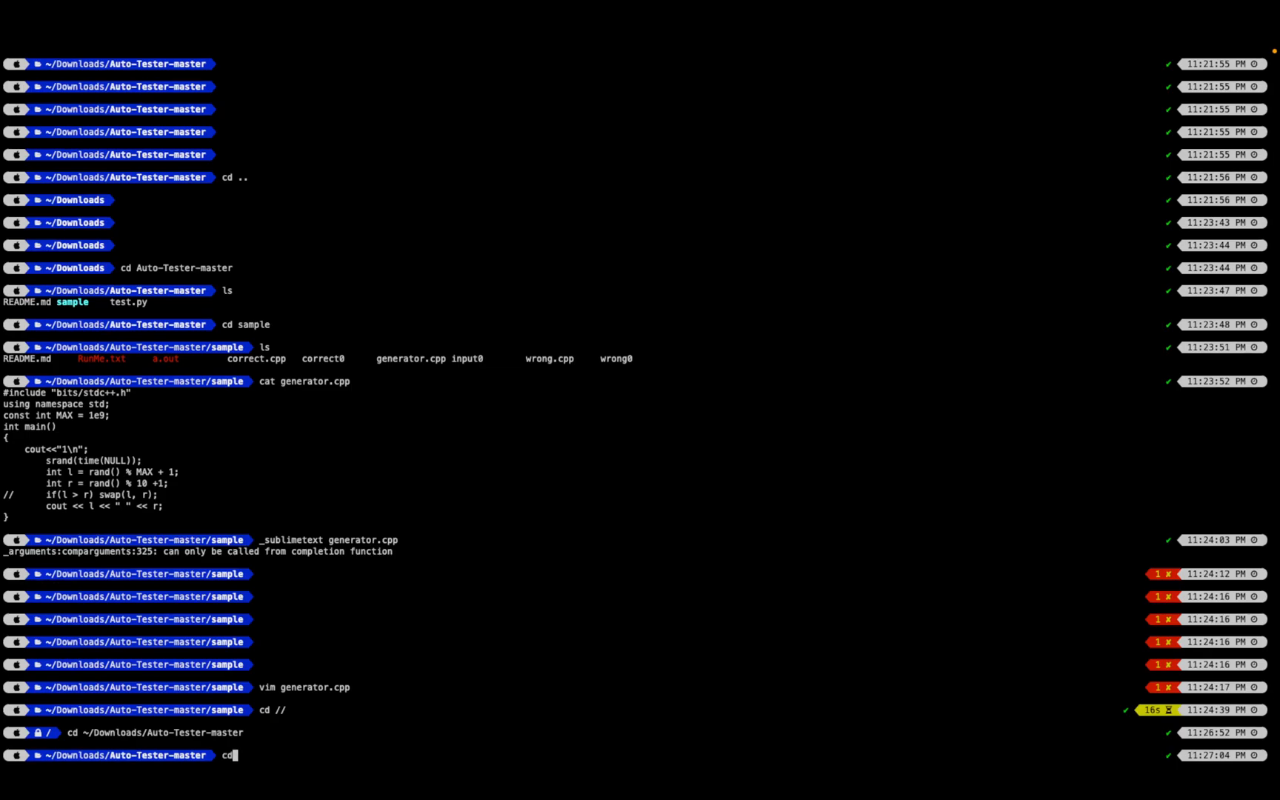
pyautogui.write('sample')
pyautogui.write('ls')
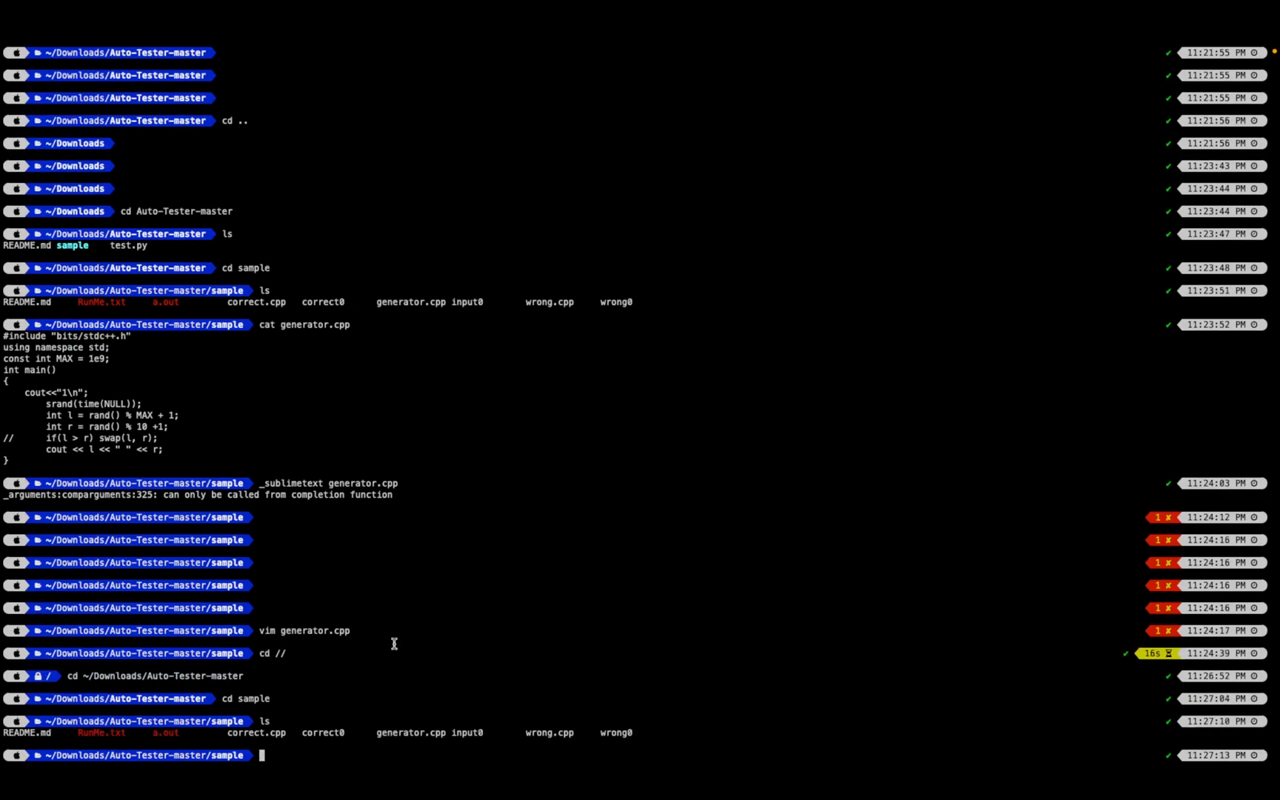
pyautogui.moveTo(384, 739)
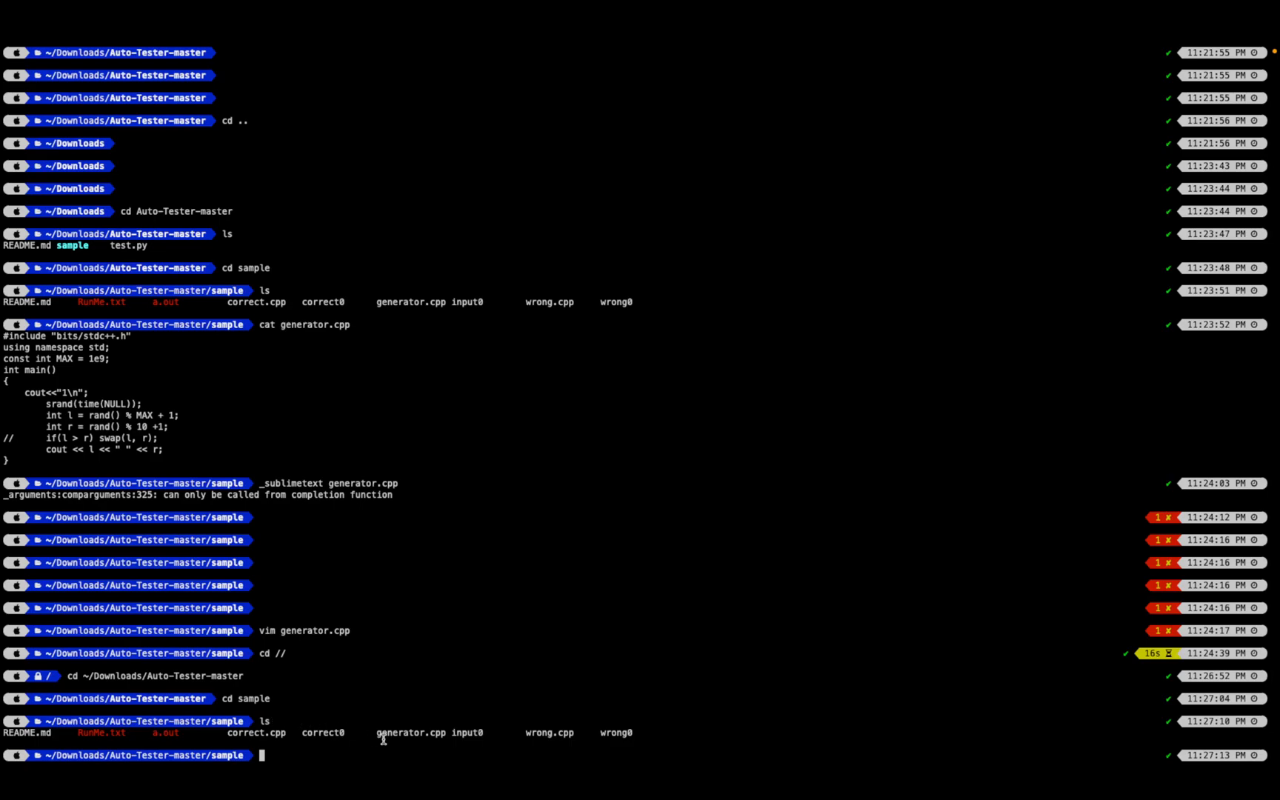
pyautogui.doubleClick(409, 733)
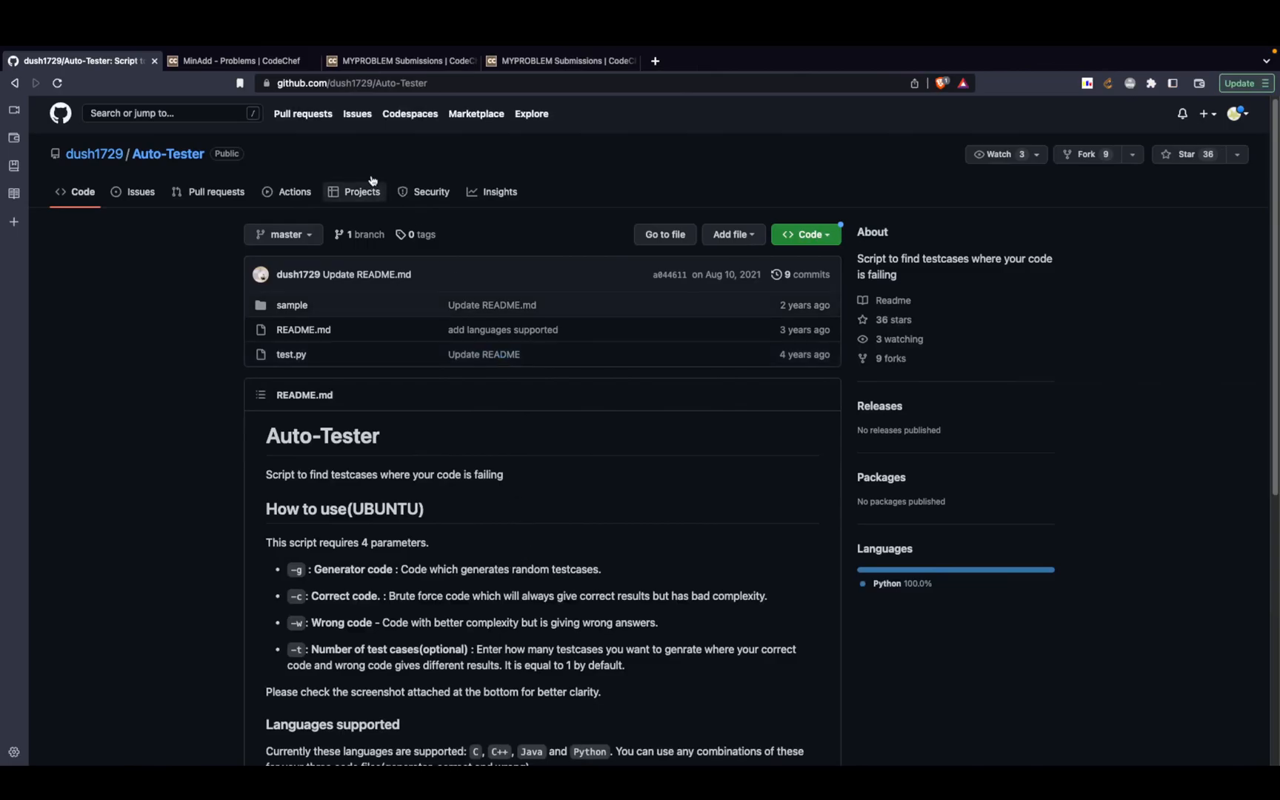
# Review the MinAdd statement and samples, then view all participants' MYPROBLEM submissions
pyautogui.click(399, 61)
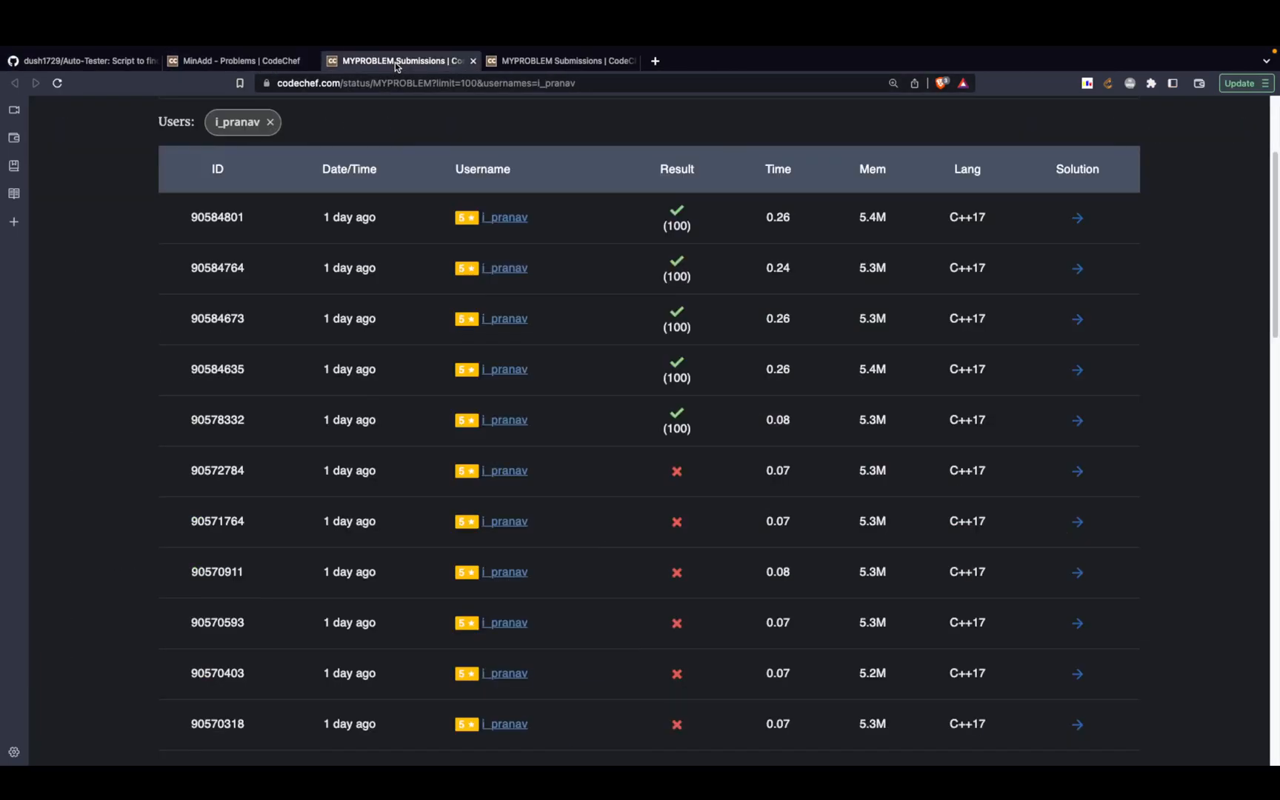
pyautogui.click(237, 61)
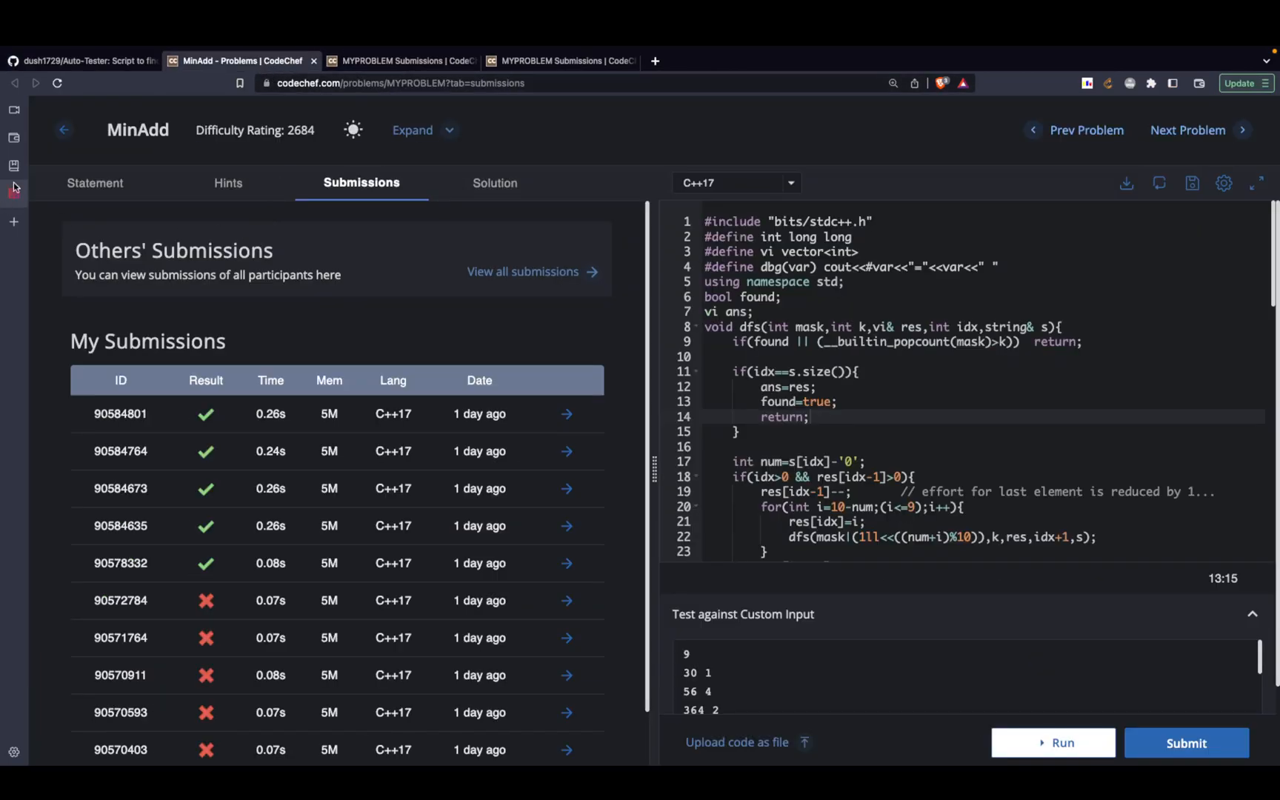
pyautogui.click(95, 183)
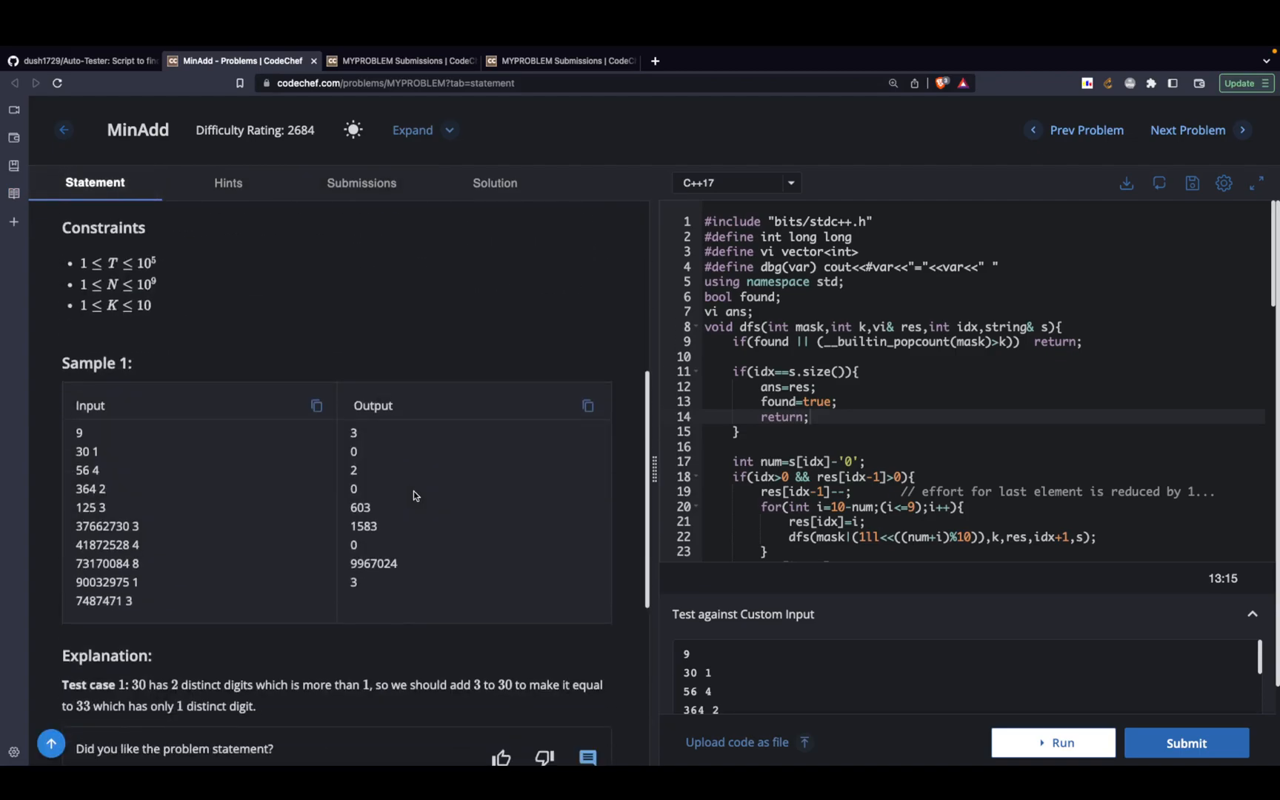
pyautogui.scroll(-3)
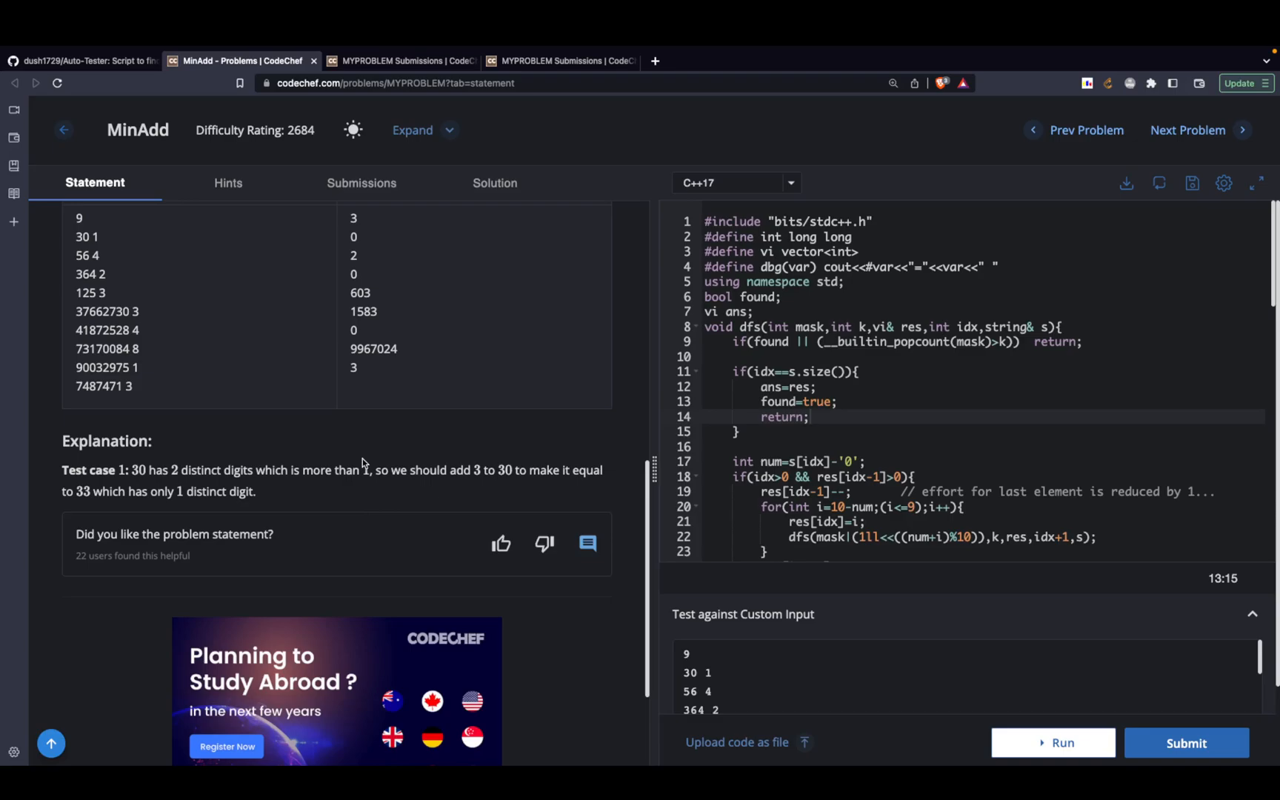
pyautogui.click(361, 182)
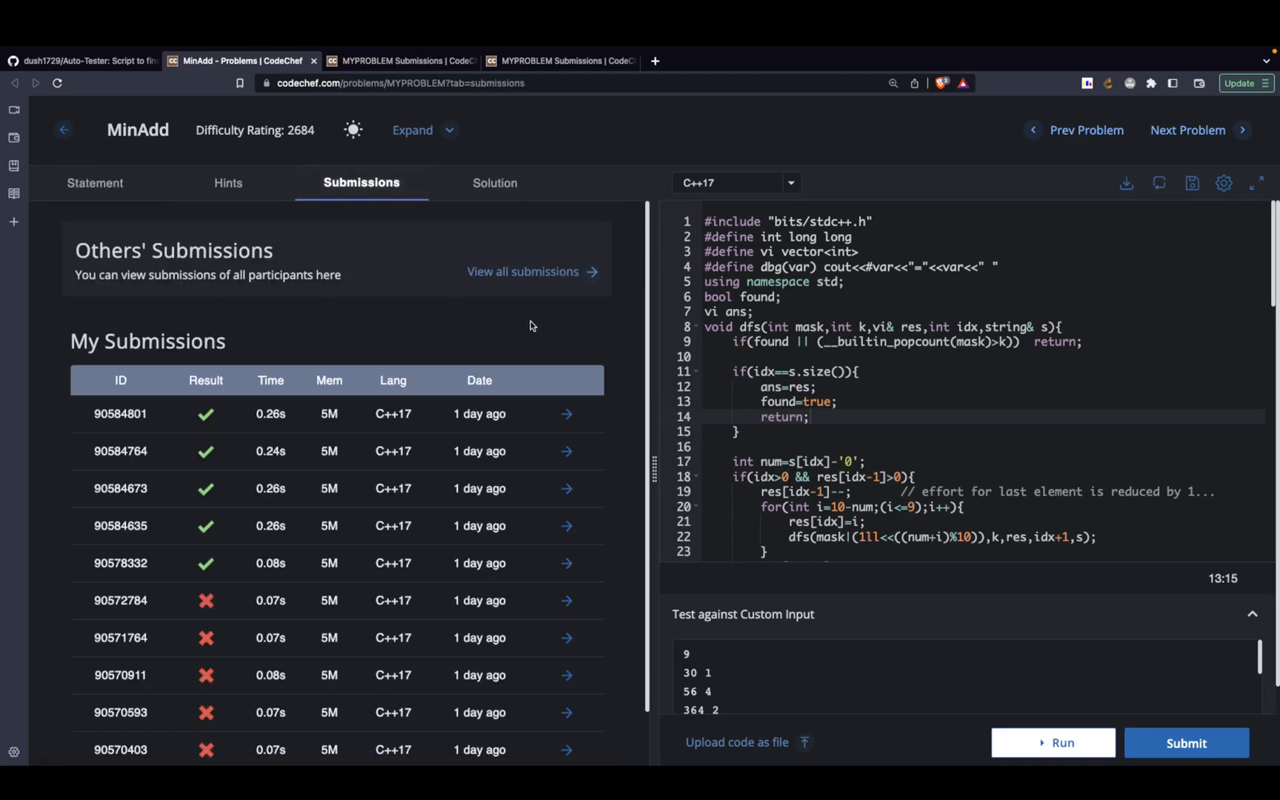
pyautogui.click(400, 61)
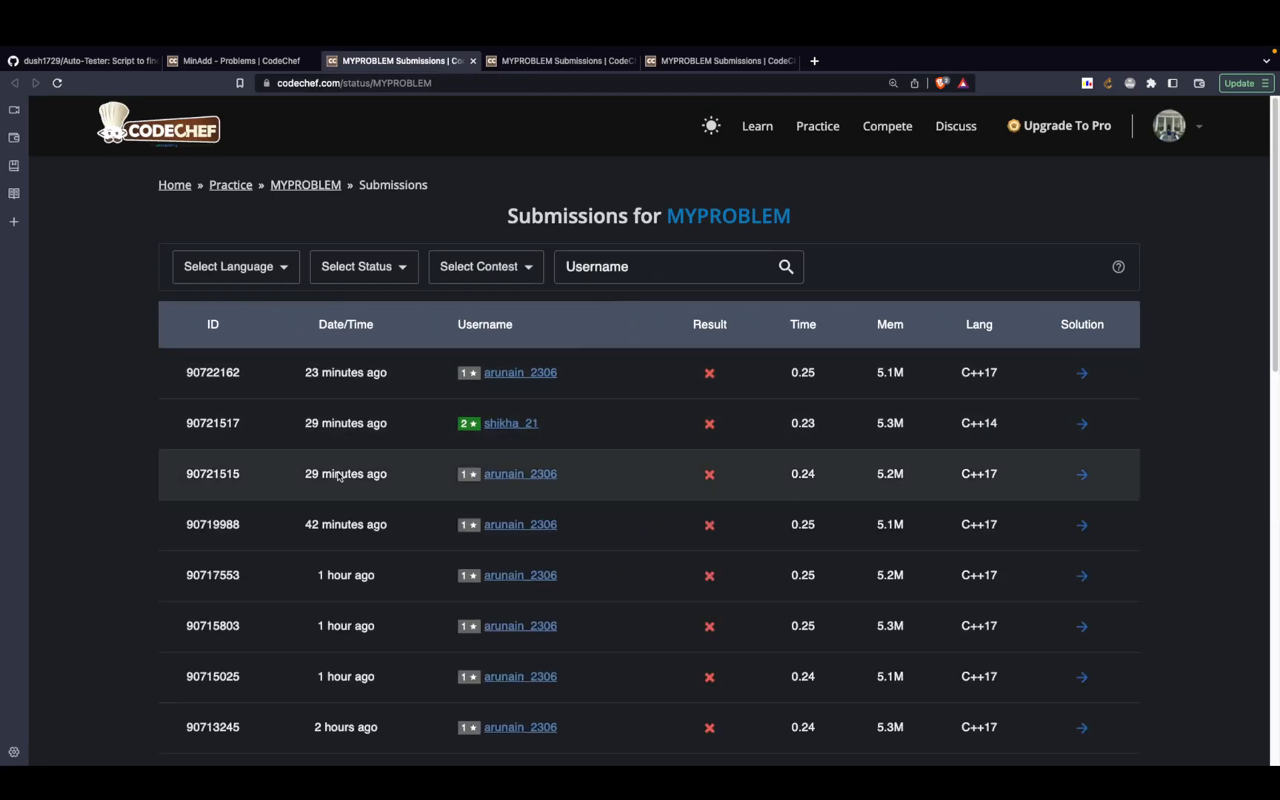
# Filter MYPROBLEM submissions to C++17 with Correct status and open the top solution
pyautogui.scroll(-3)
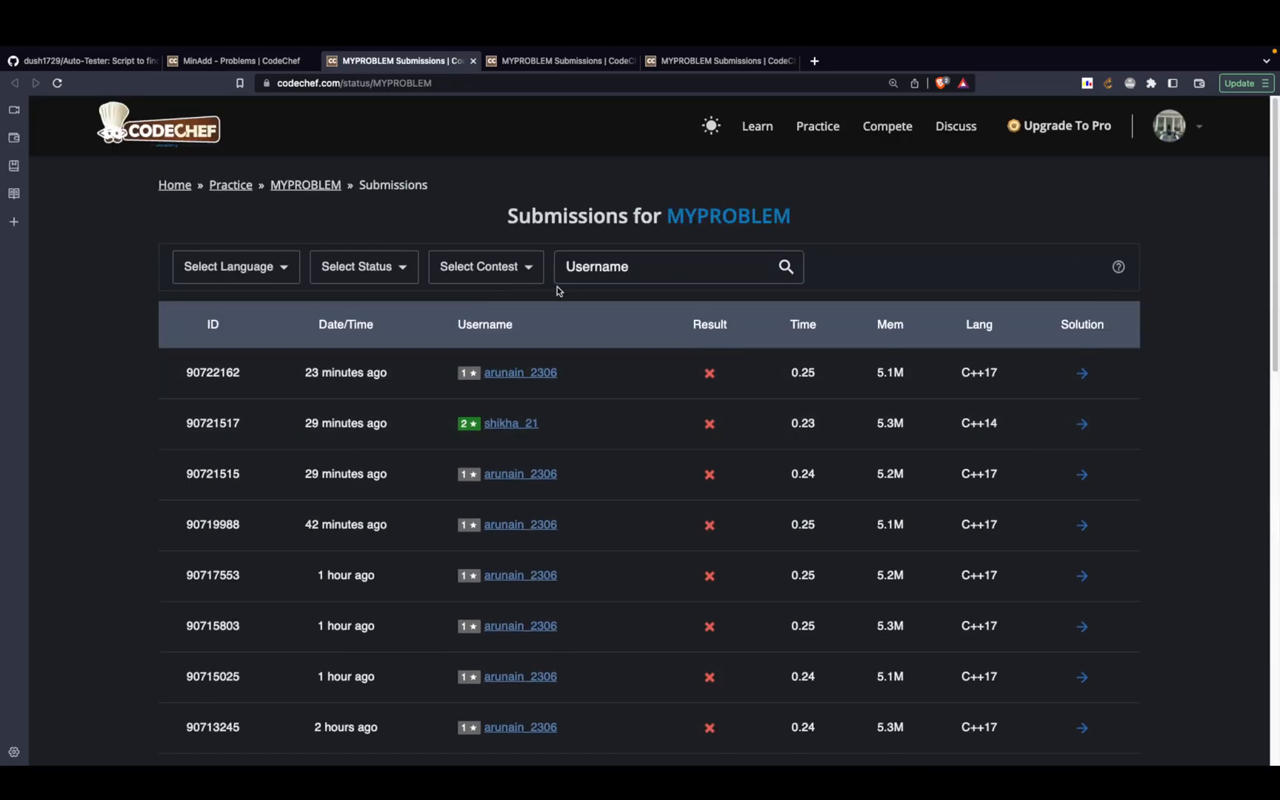
pyautogui.click(235, 266)
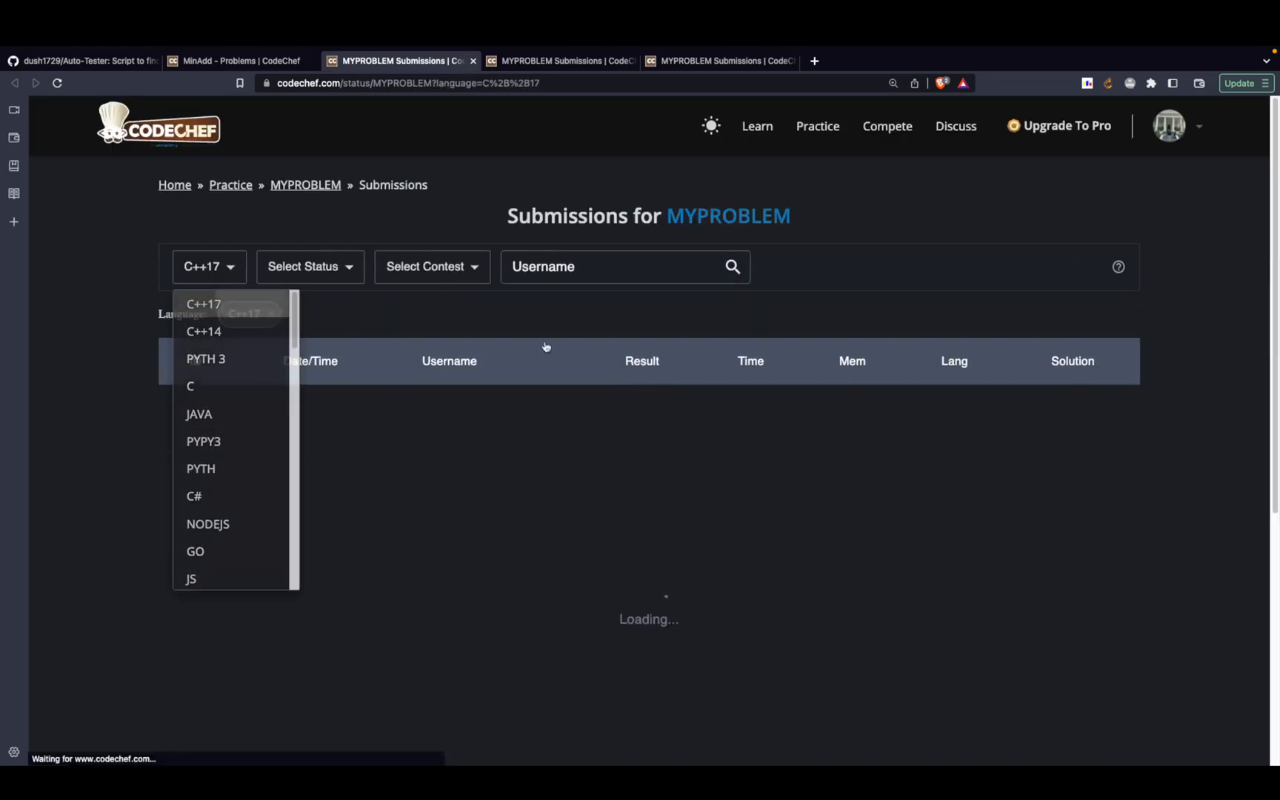
pyautogui.click(205, 303)
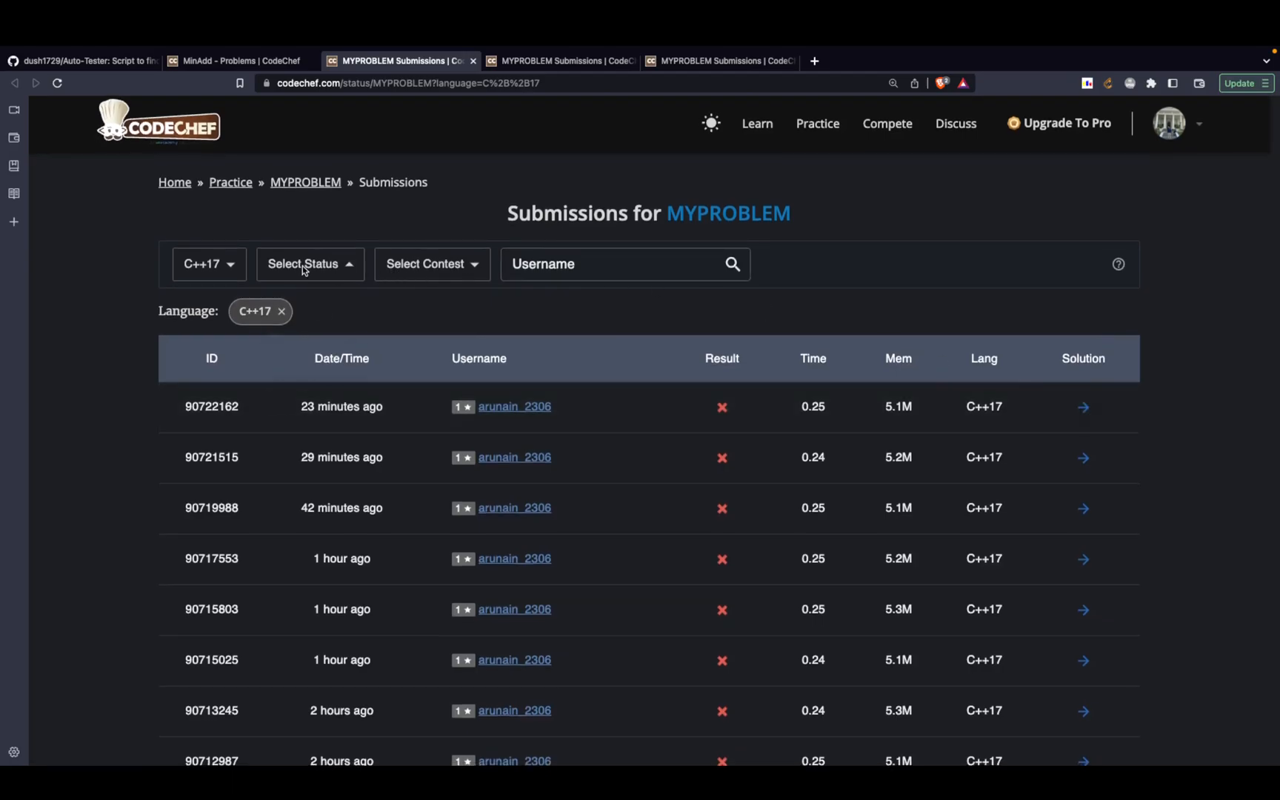
pyautogui.click(309, 264)
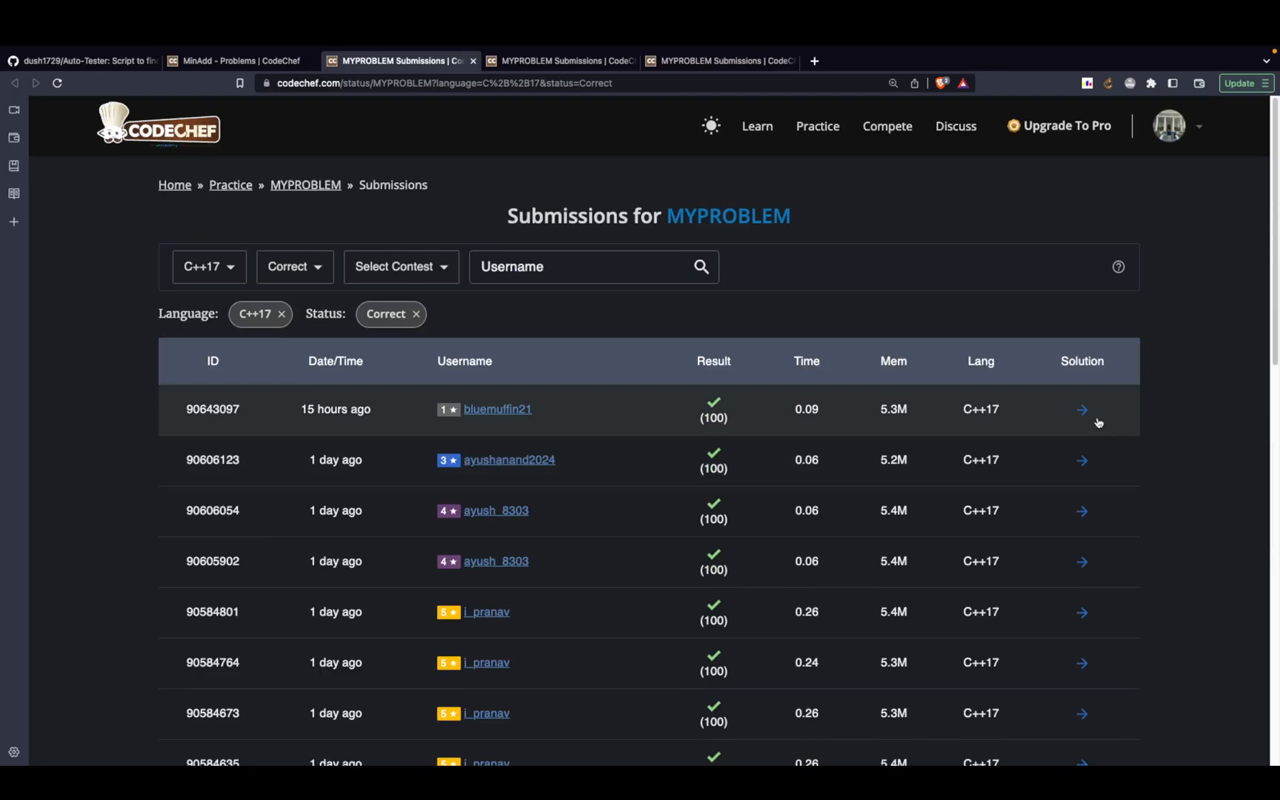
pyautogui.click(1083, 409)
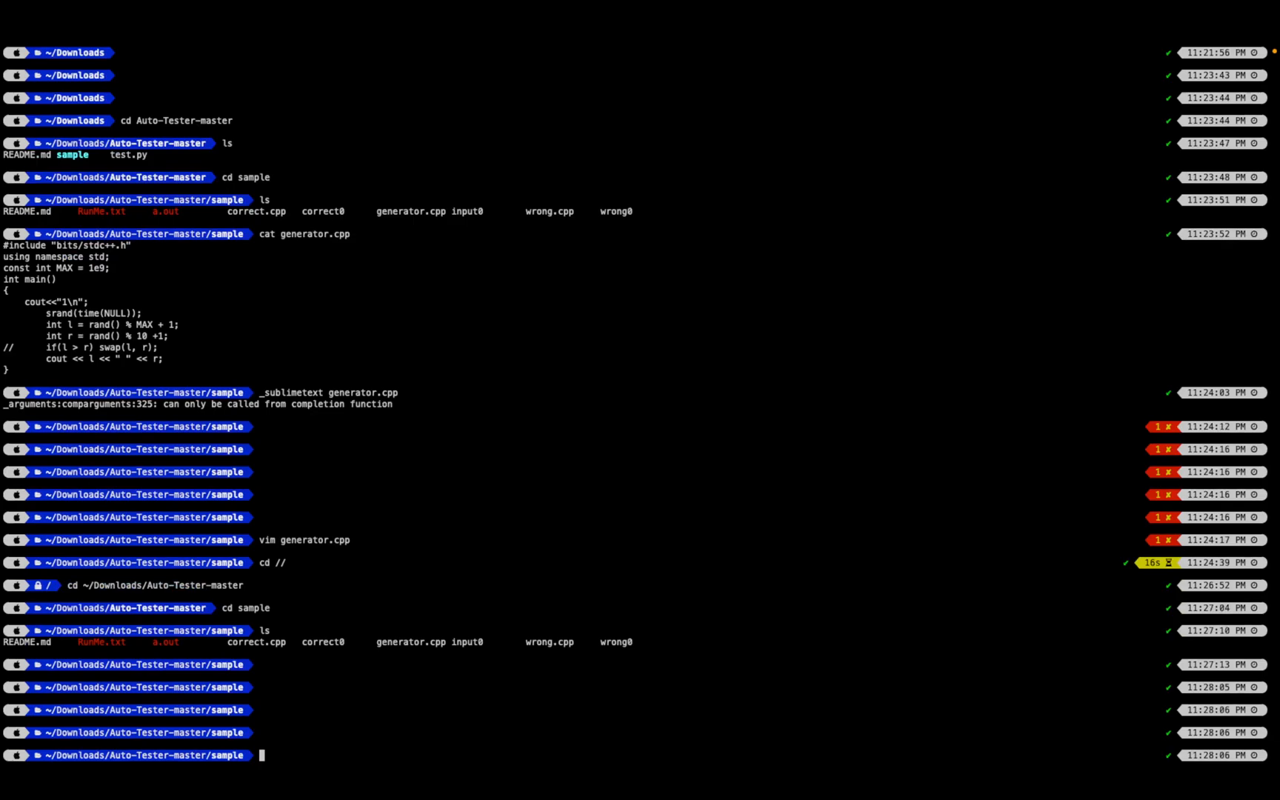
# Review the ls output and type 'vi gener' to start opening generator.cpp
pyautogui.scroll(-3)
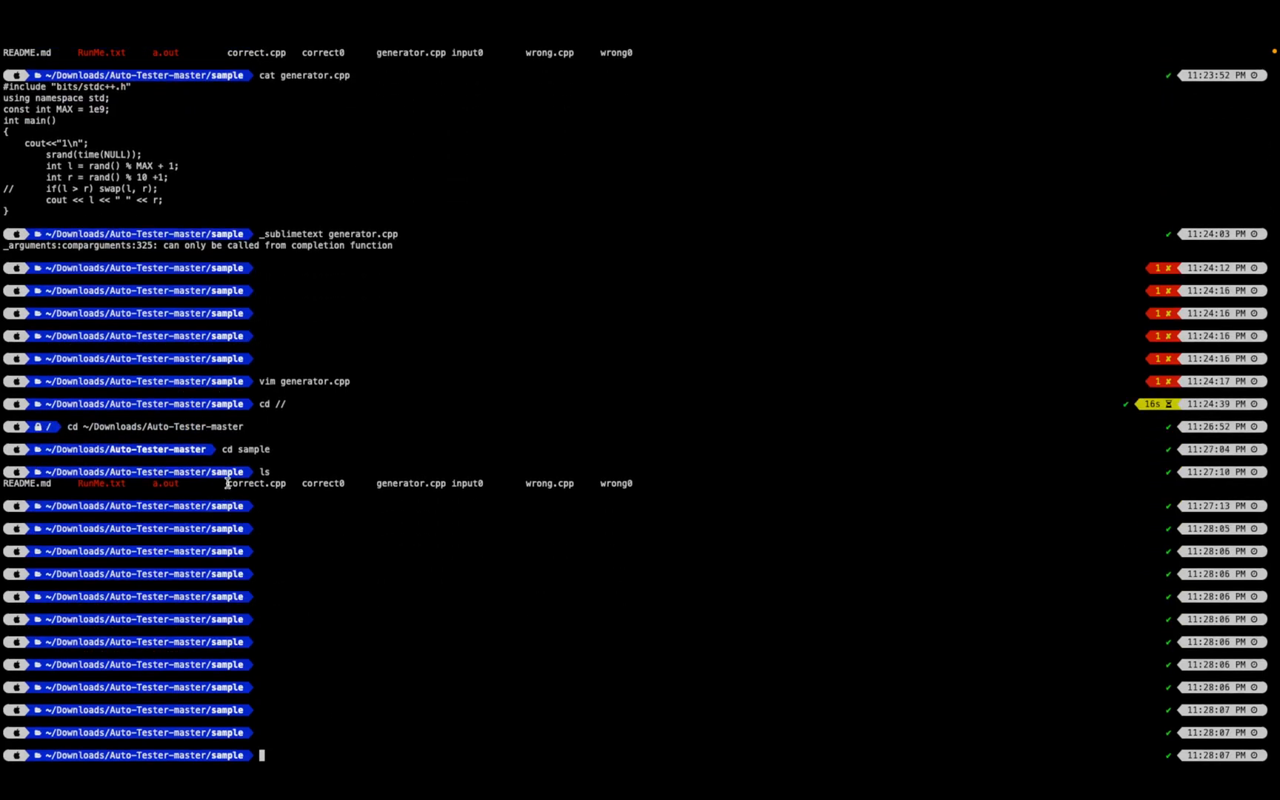
pyautogui.moveTo(335, 552)
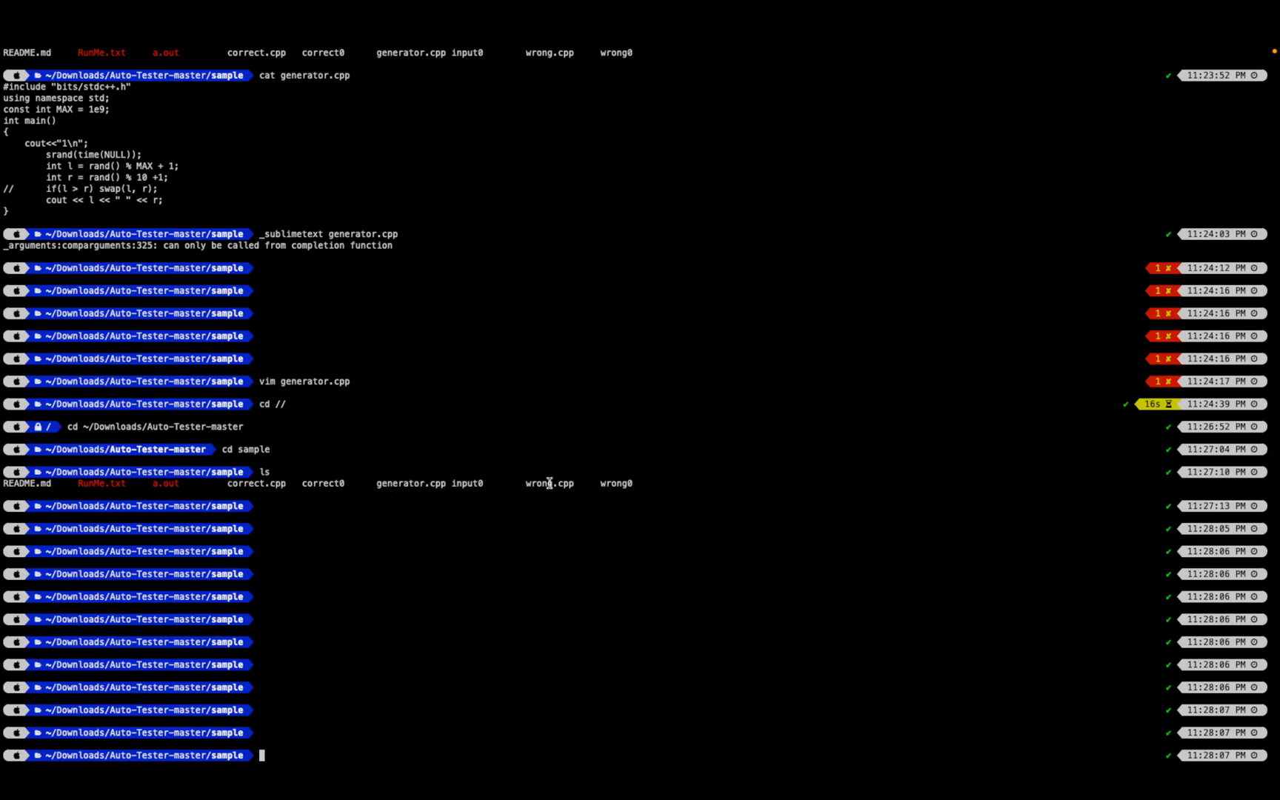
pyautogui.doubleClick(549, 484)
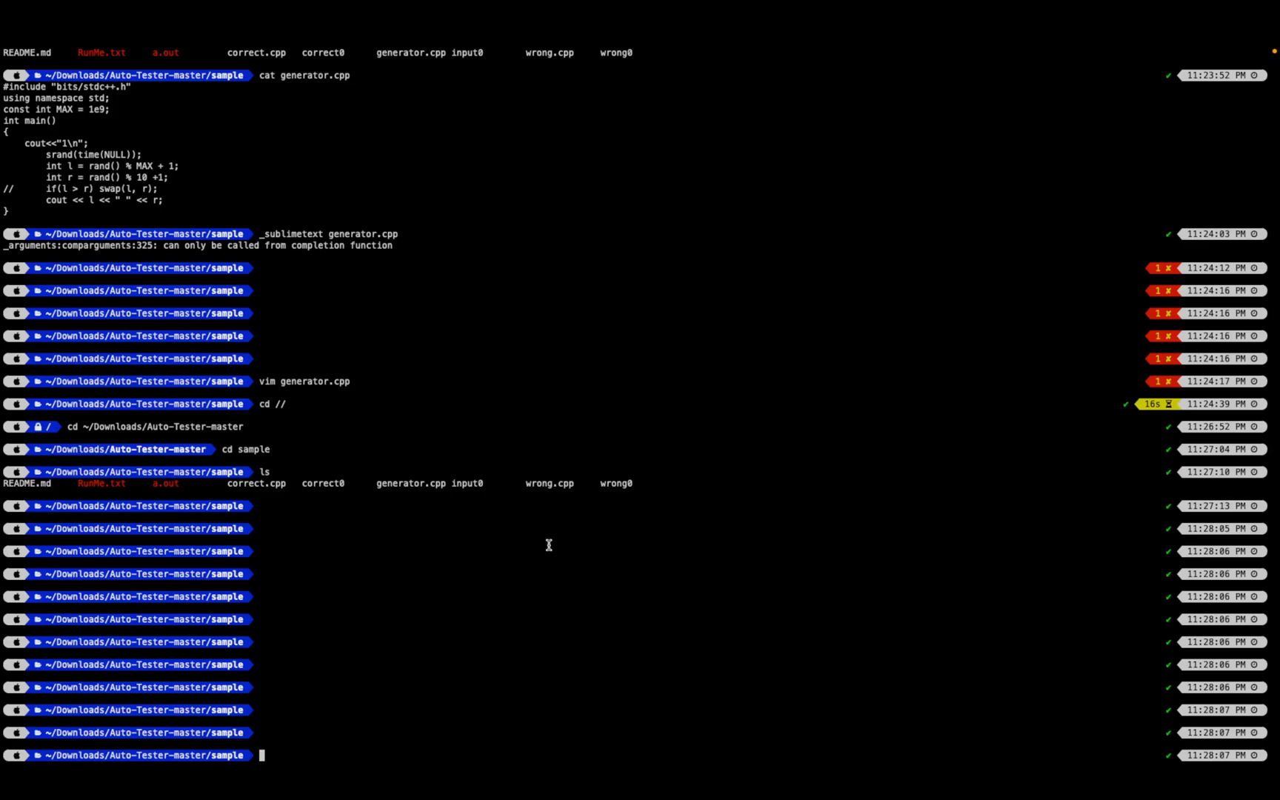
pyautogui.write('vi gener')
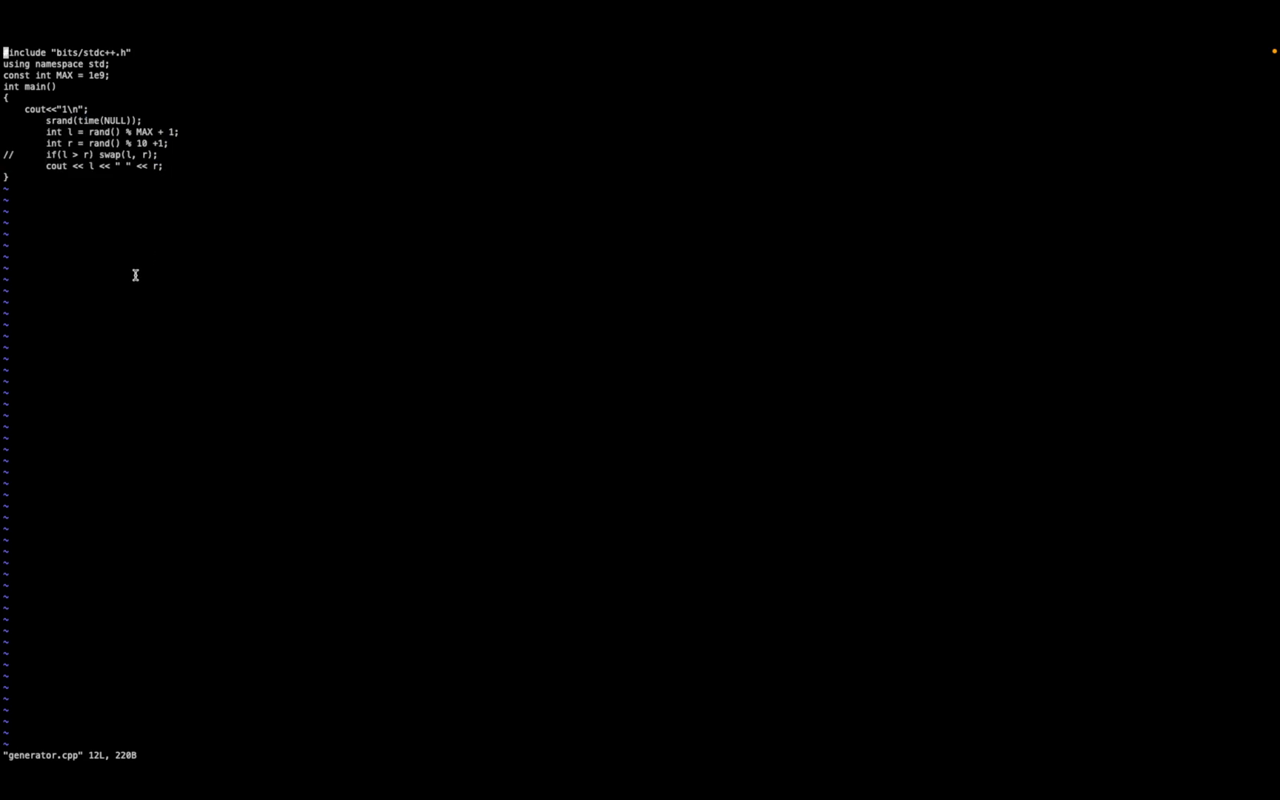
pyautogui.moveTo(137, 264)
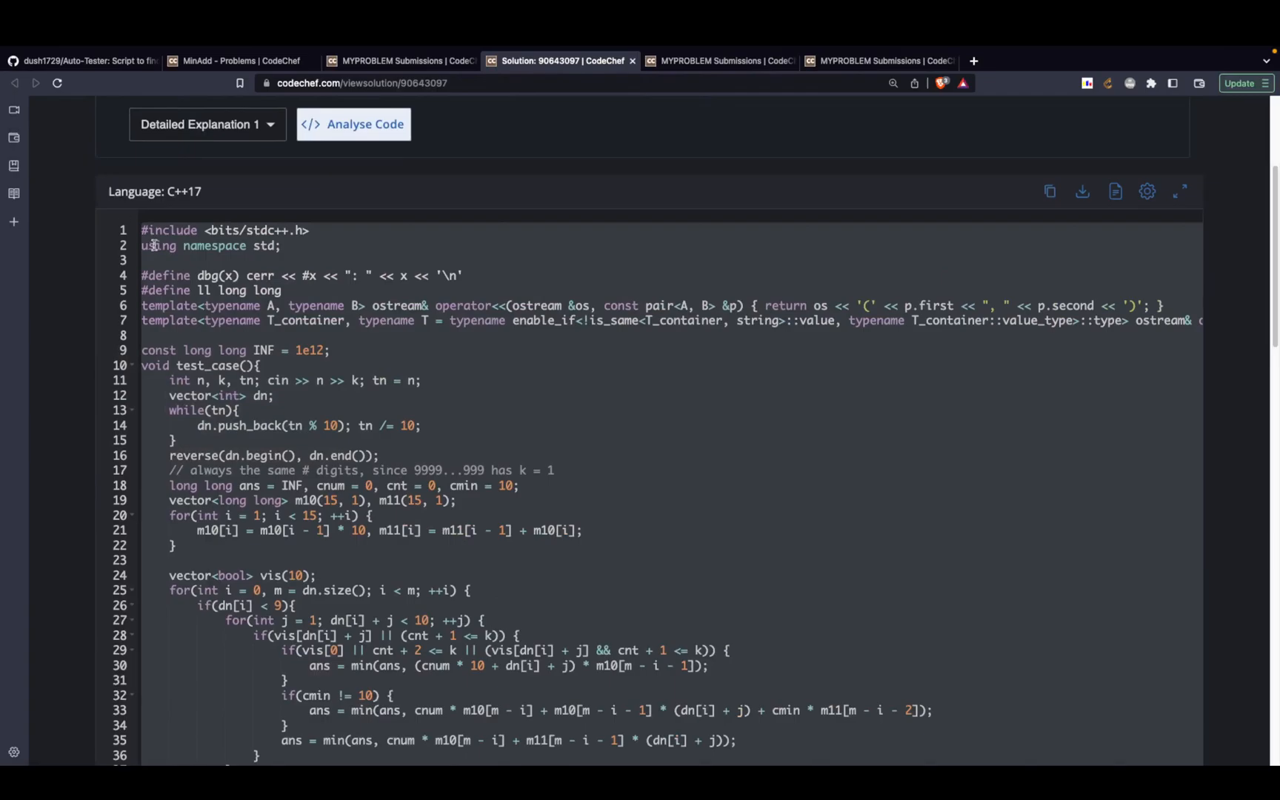
# Reopen the MinAdd statement and scroll down to its constraints and Sample 1
pyautogui.click(399, 61)
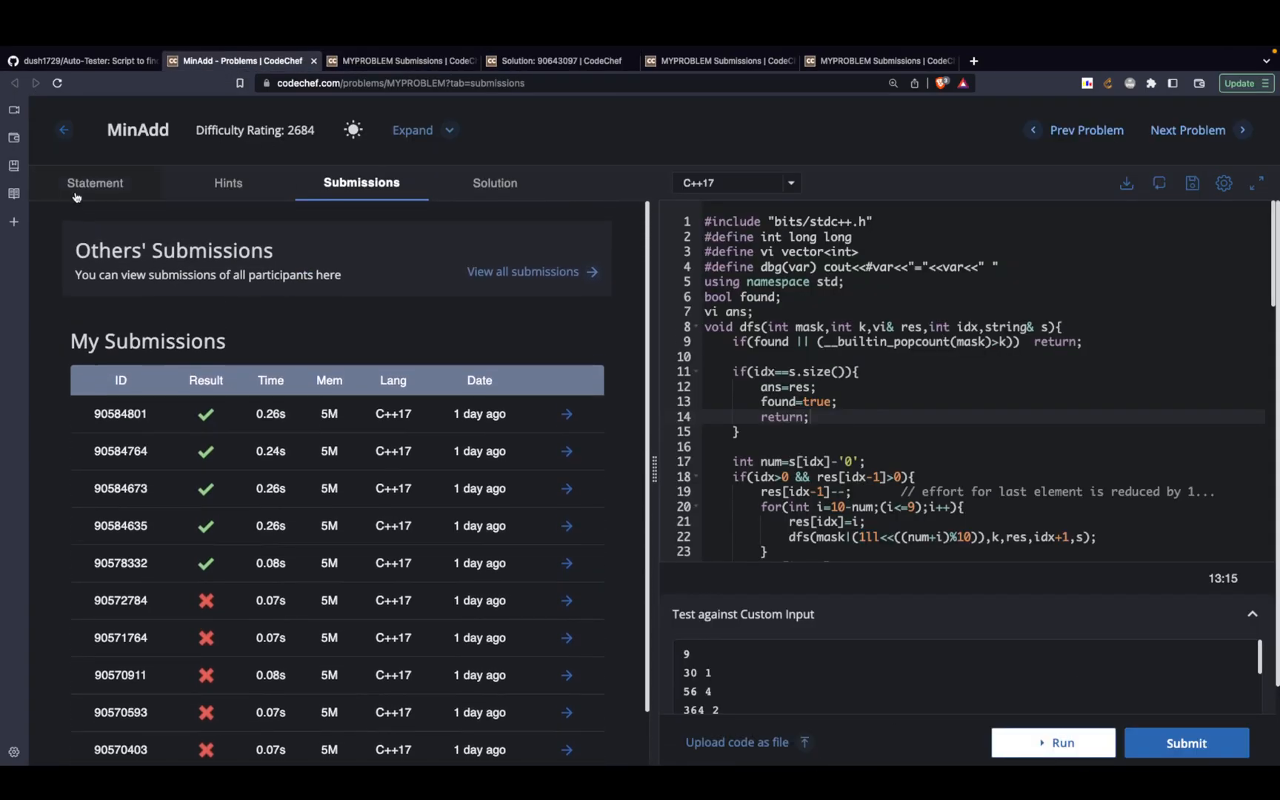
pyautogui.click(95, 182)
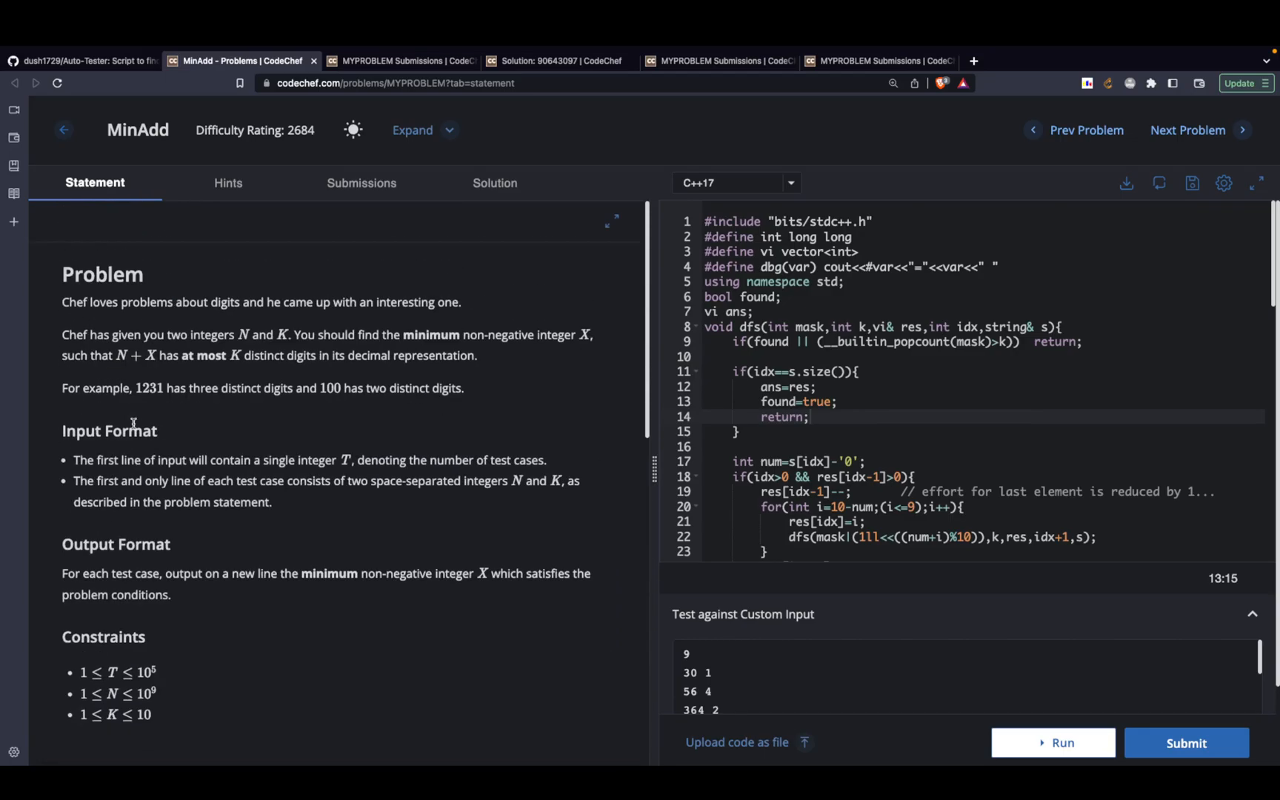
pyautogui.scroll(-3)
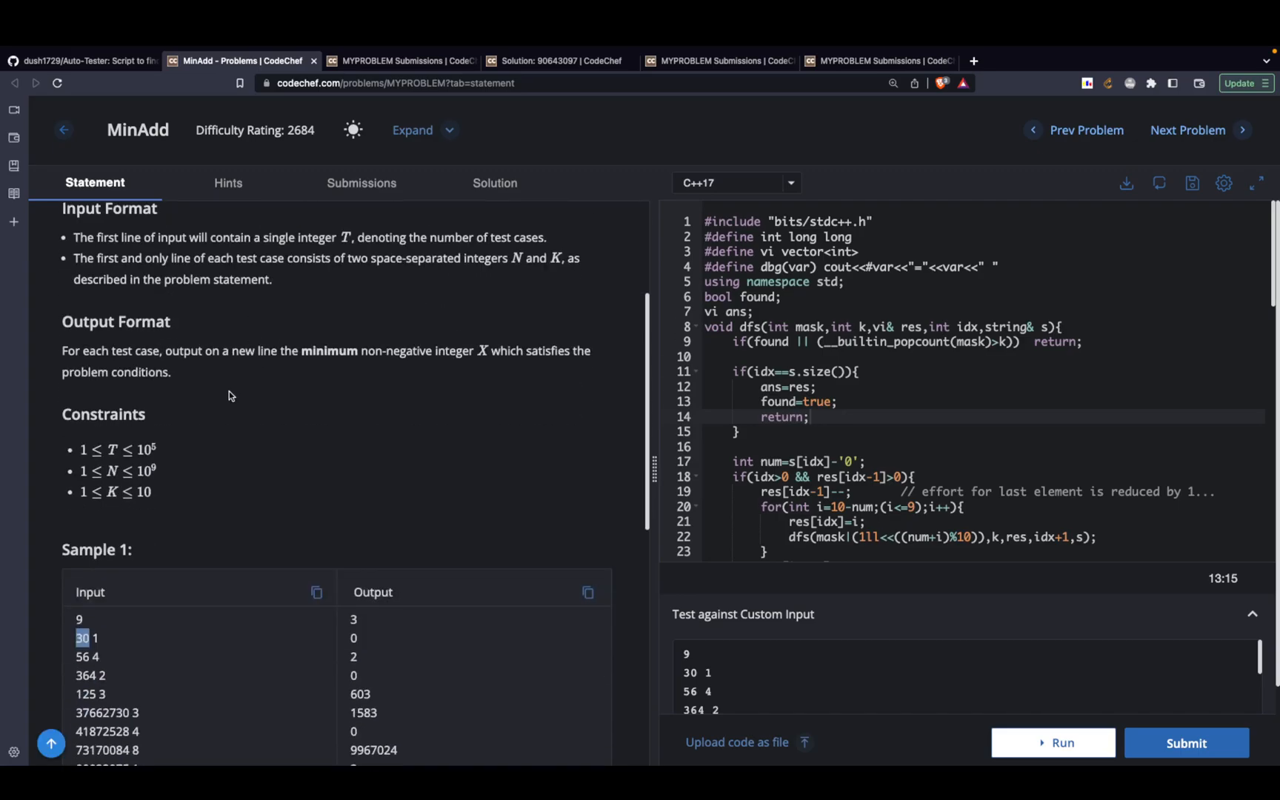
pyautogui.scroll(-3)
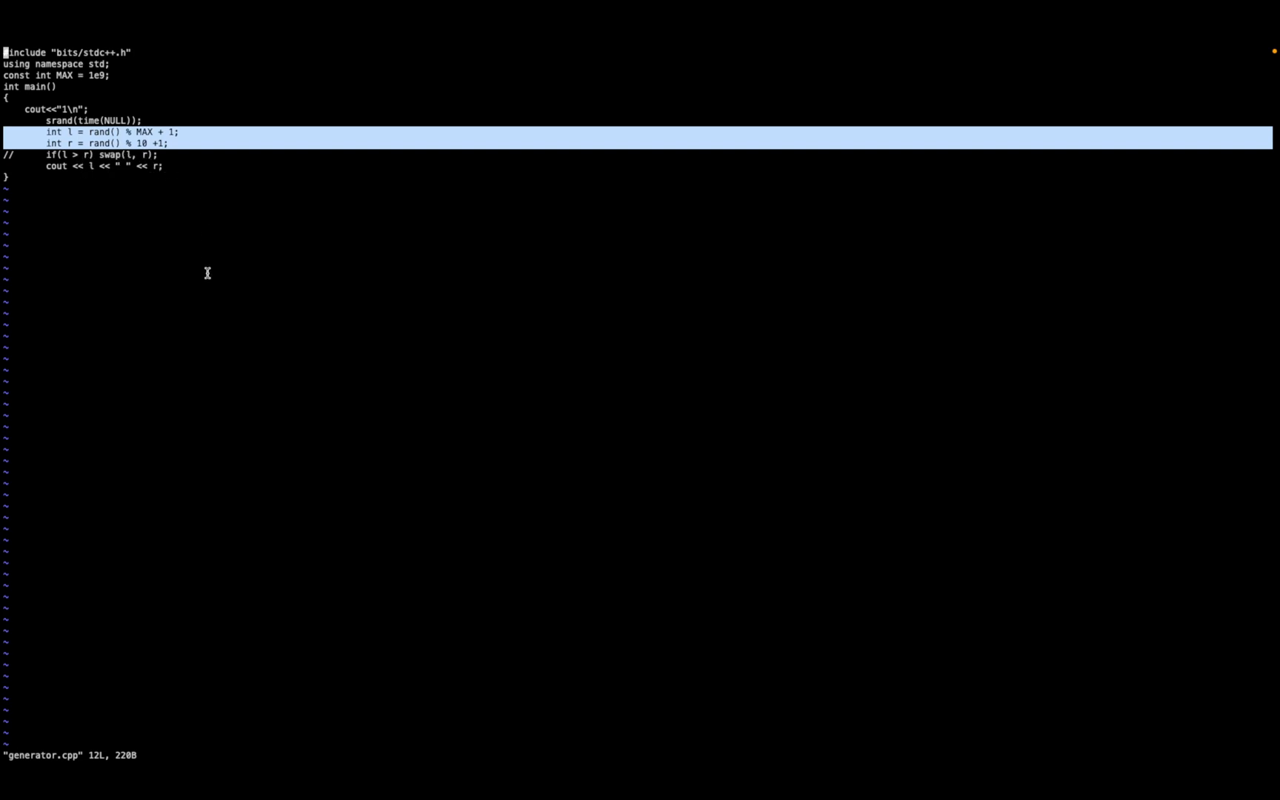
pyautogui.moveTo(262, 523)
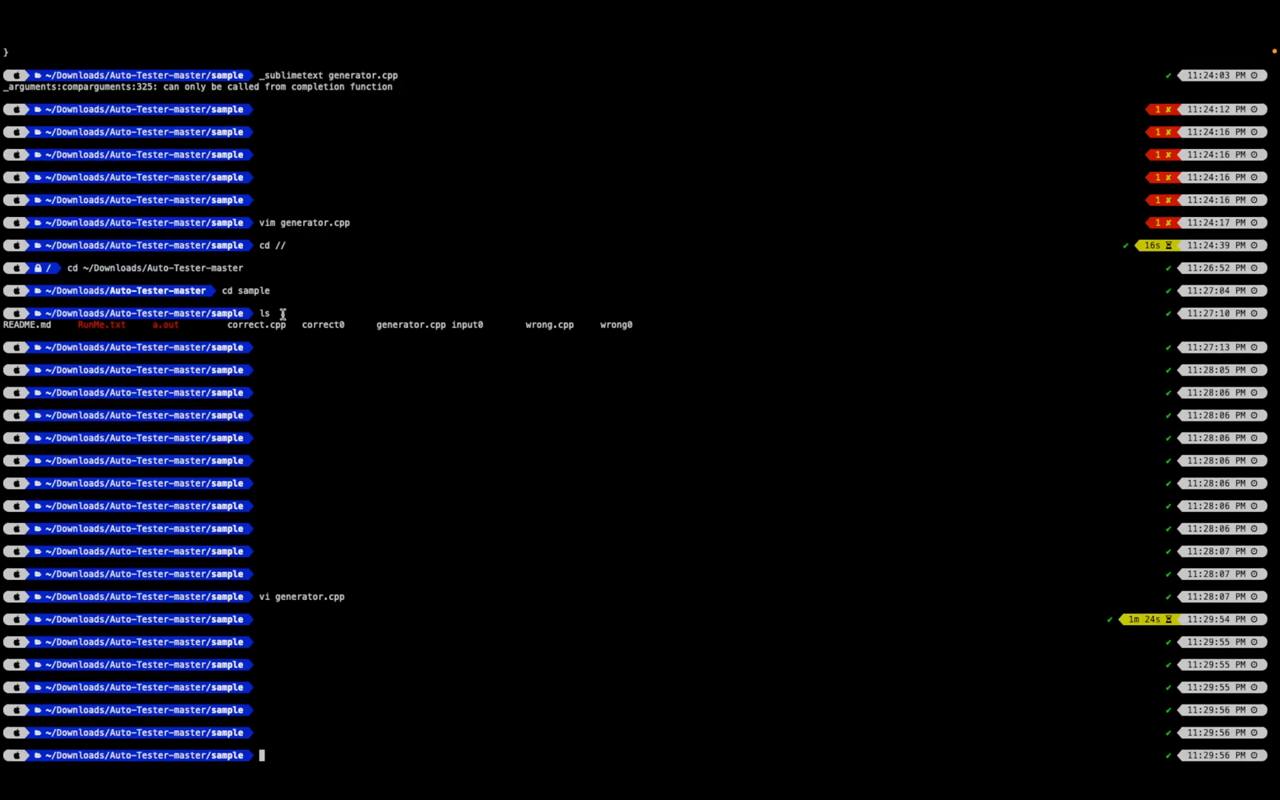
pyautogui.moveTo(418, 343)
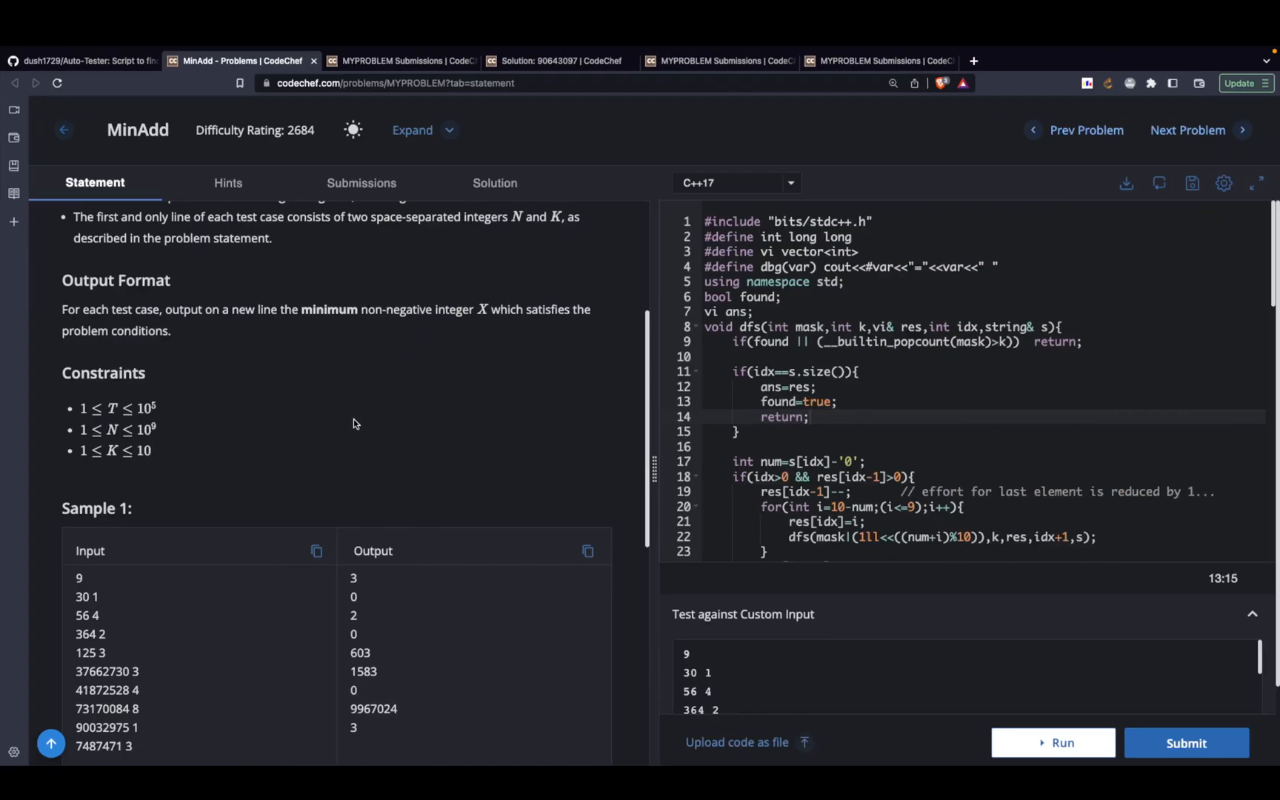
# Return to the Auto-Tester repository and scroll its README to the Output screenshot
pyautogui.click(82, 61)
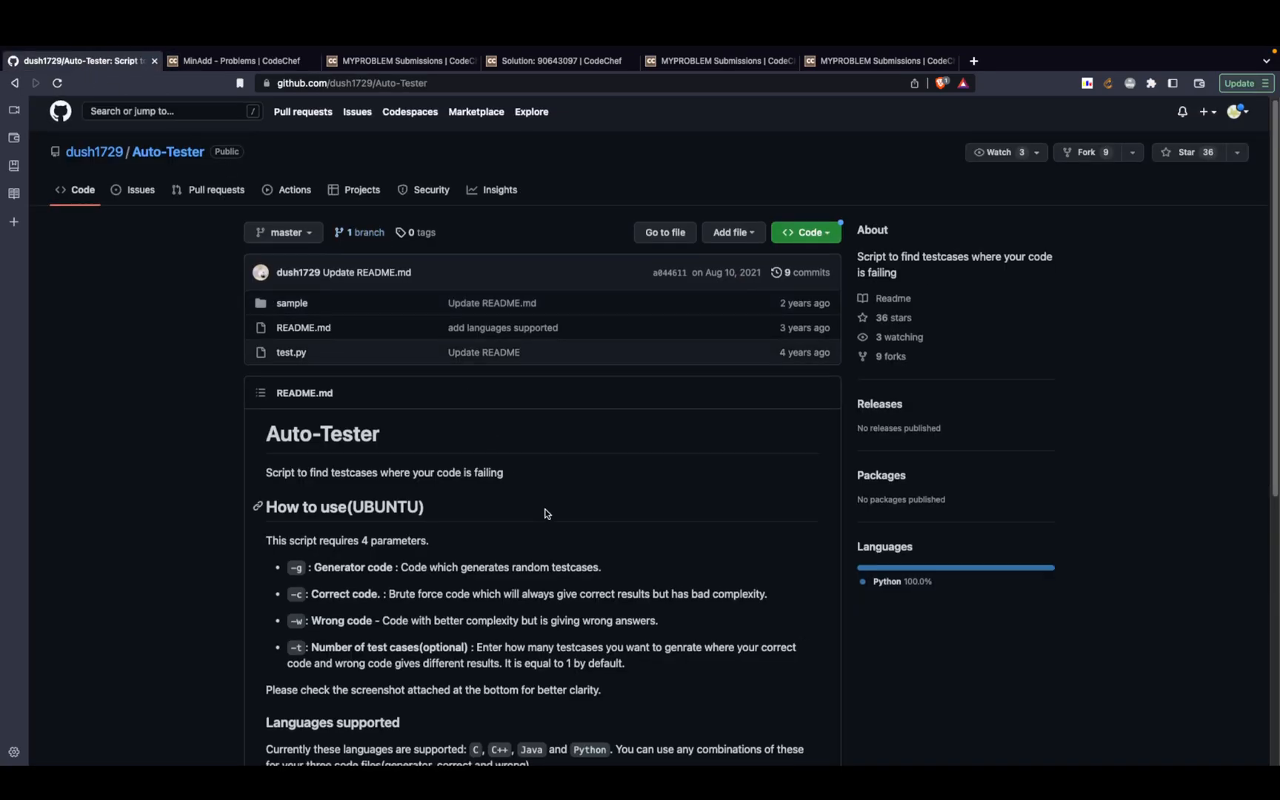
pyautogui.scroll(-3)
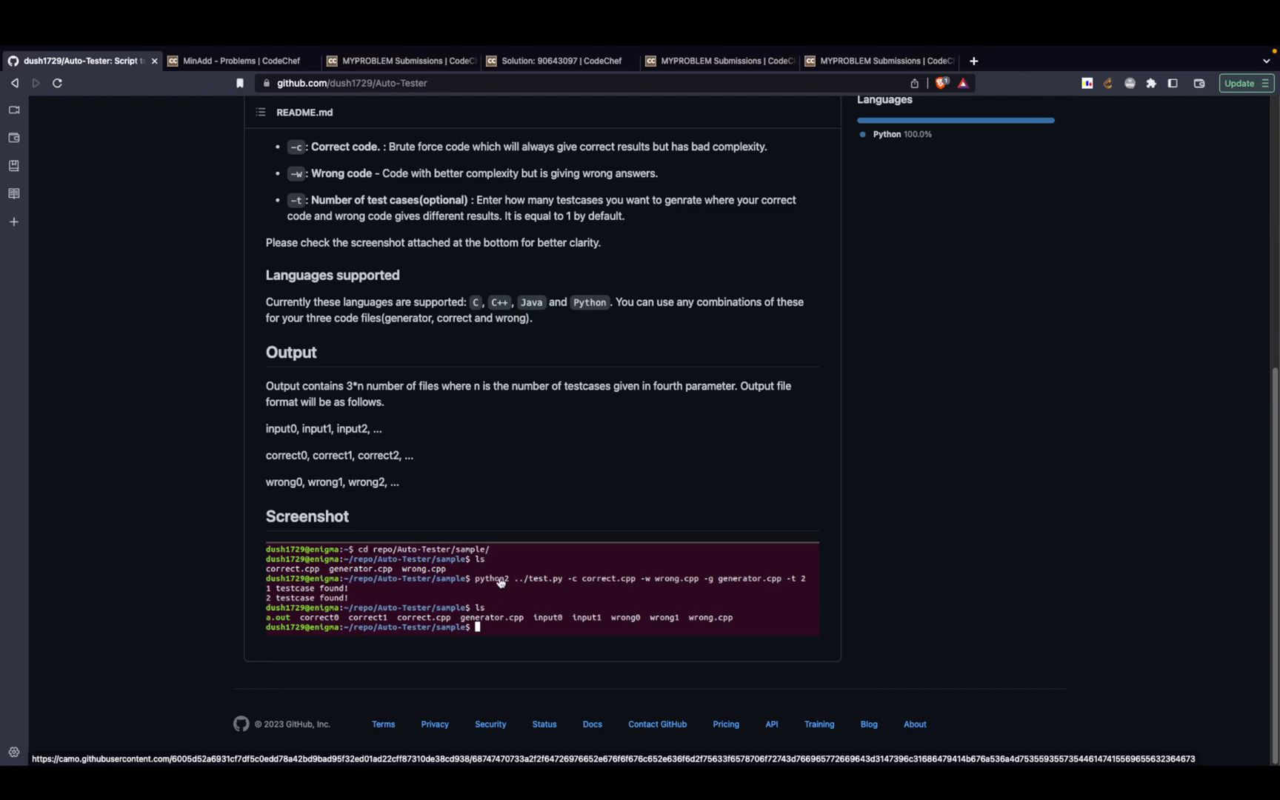
pyautogui.moveTo(529, 563)
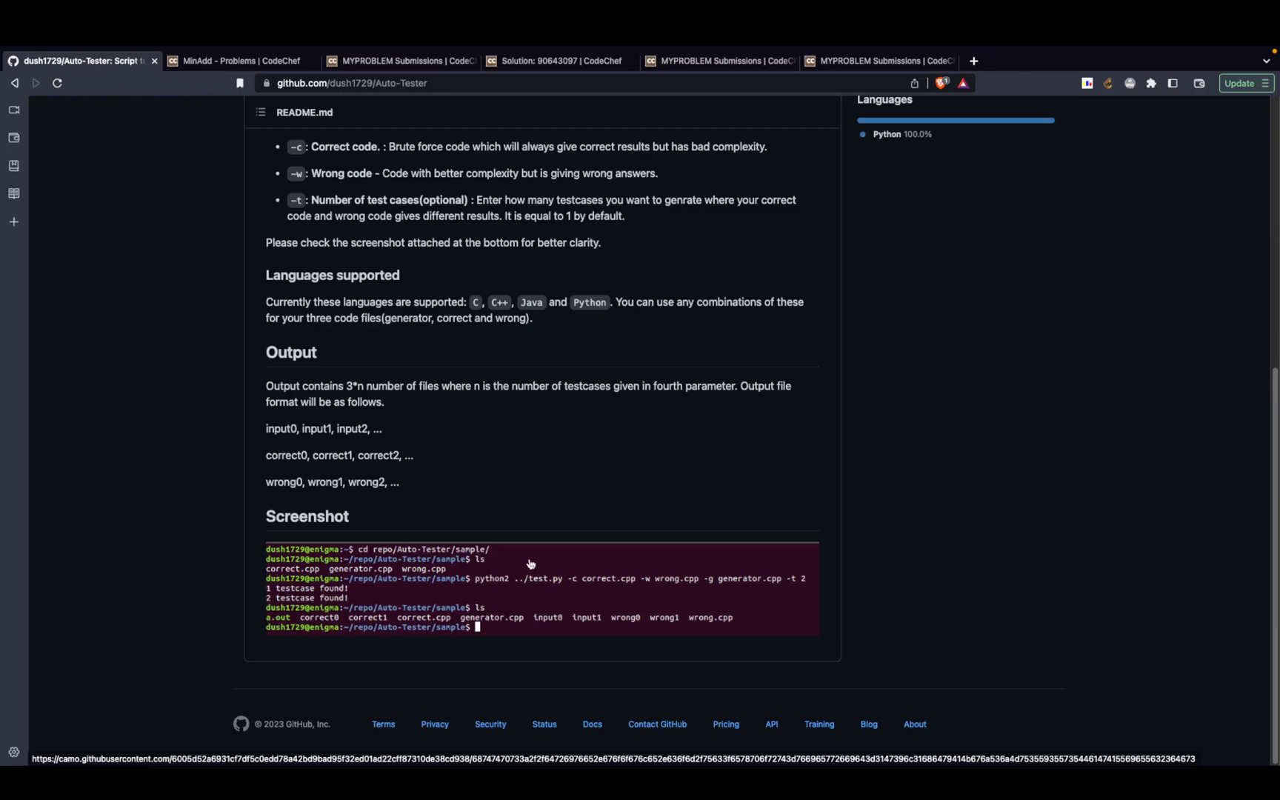
pyautogui.moveTo(525, 571)
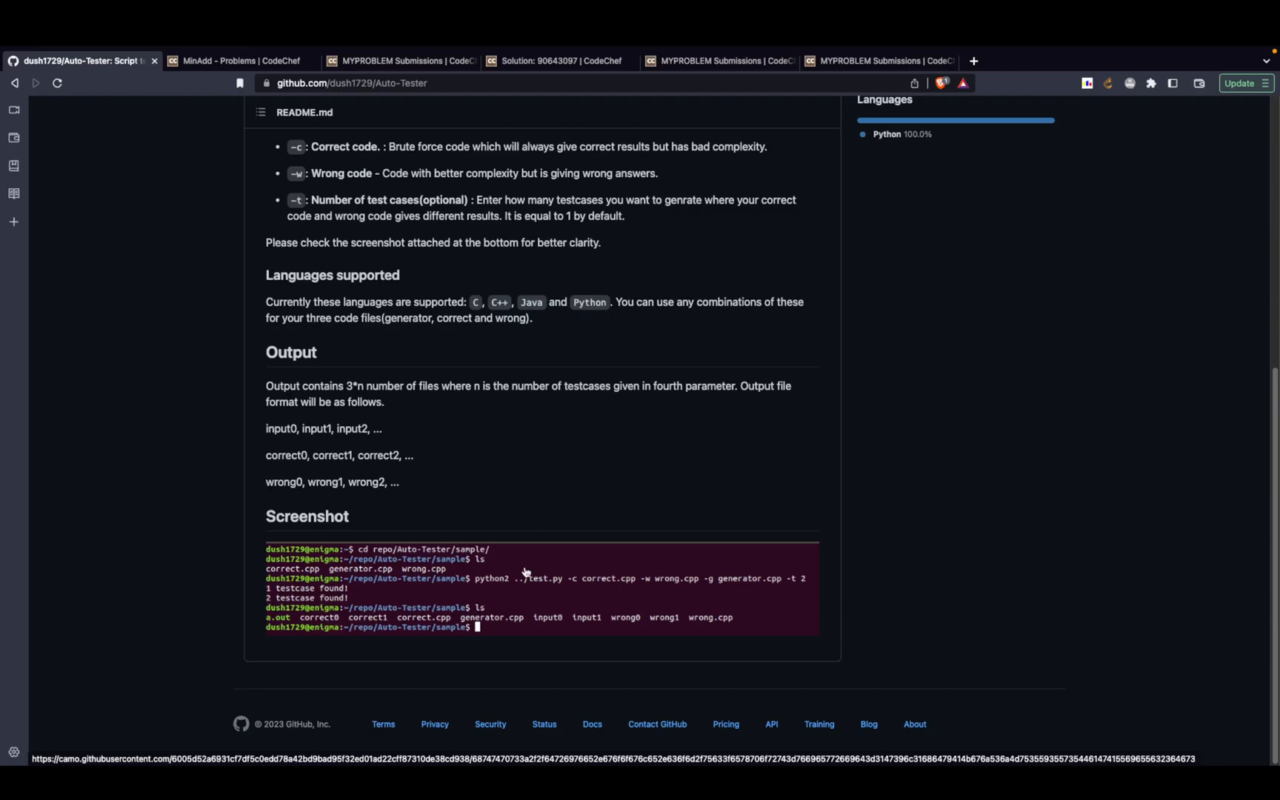
pyautogui.moveTo(542, 589)
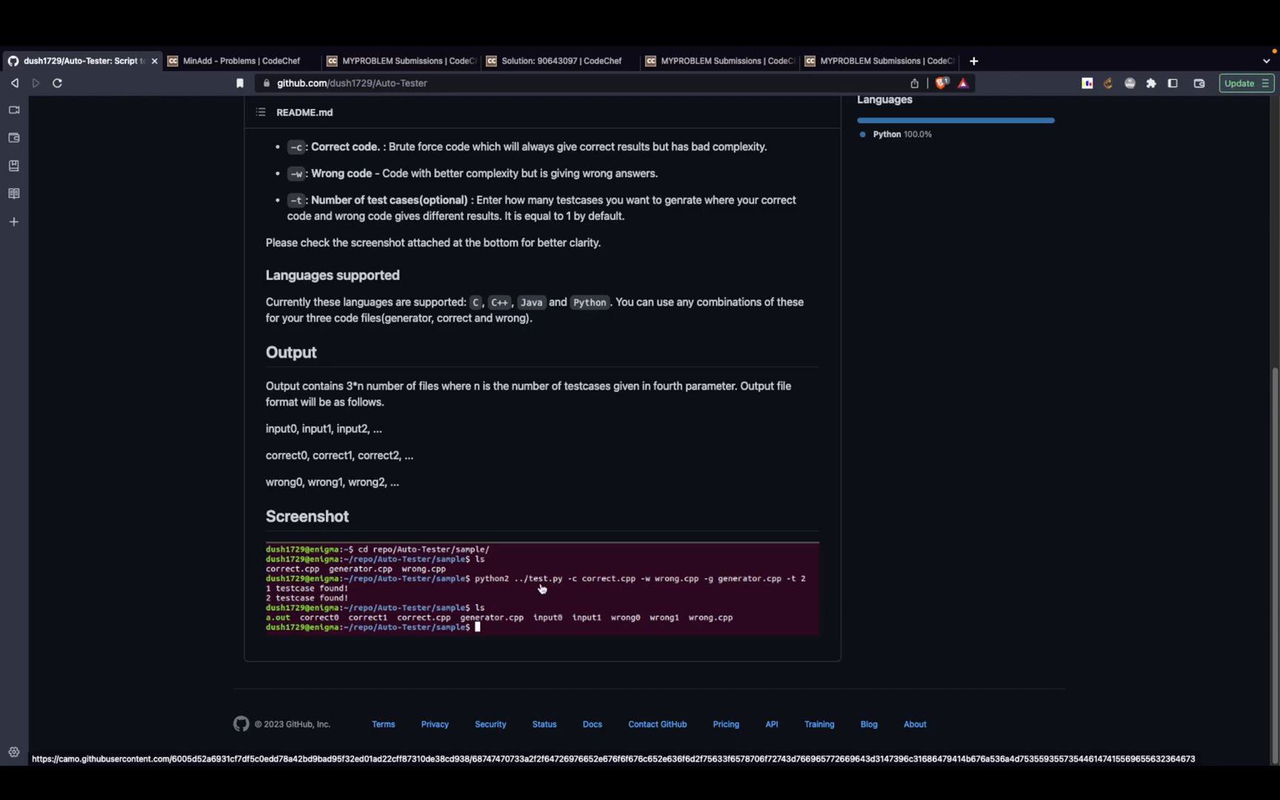
pyautogui.moveTo(572, 589)
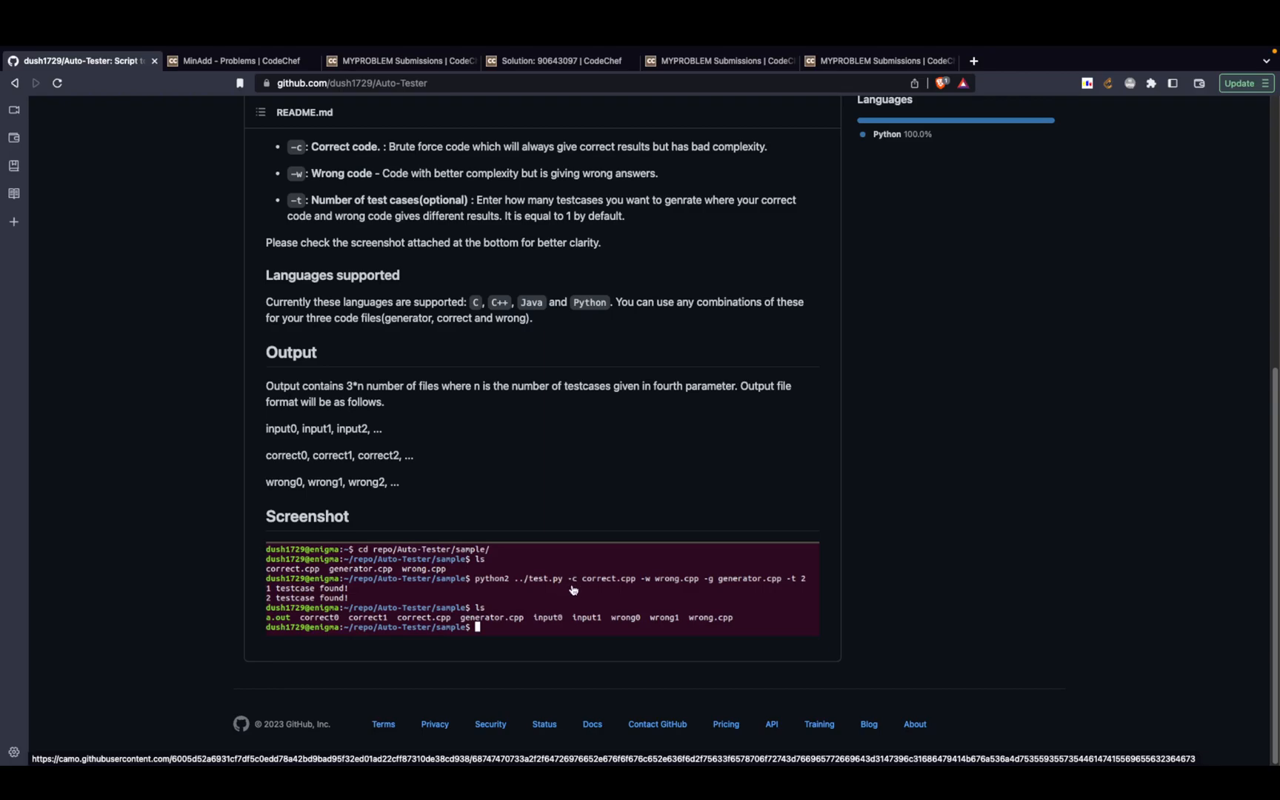
pyautogui.moveTo(566, 585)
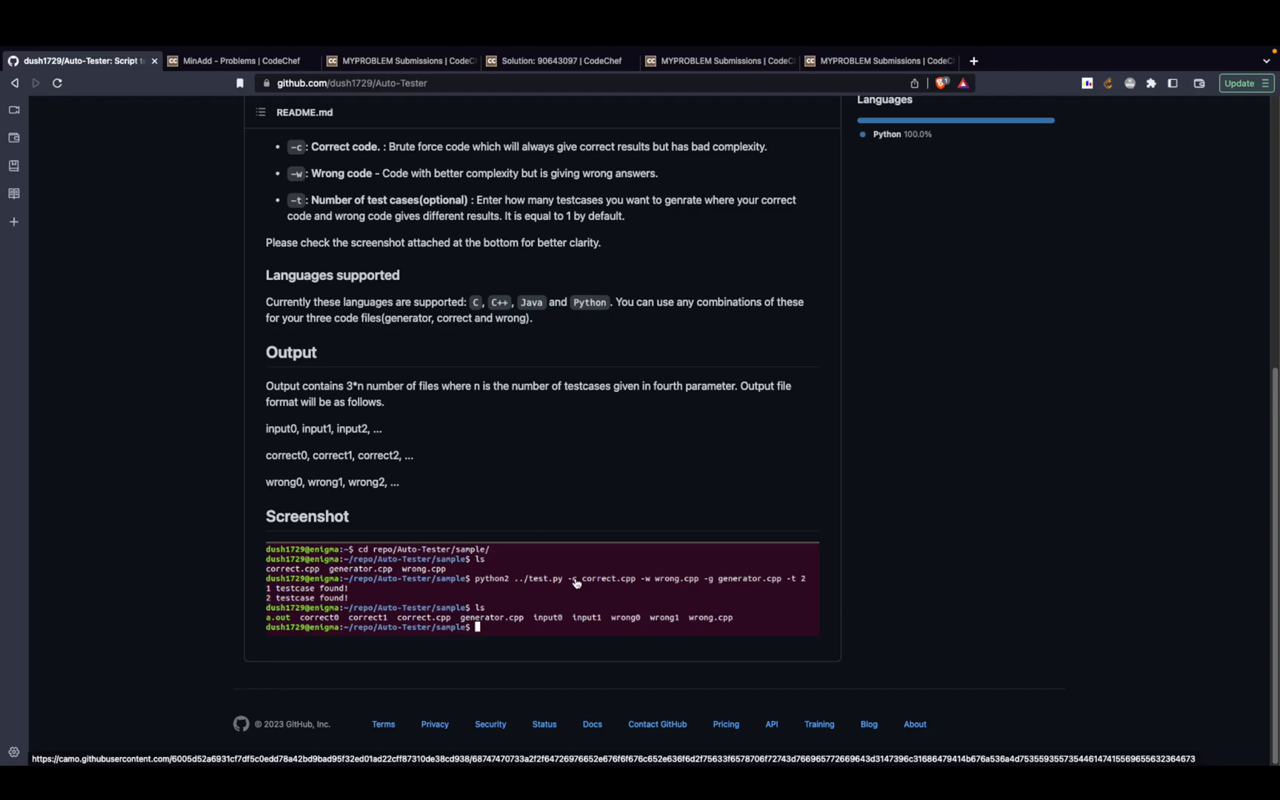
pyautogui.moveTo(568, 587)
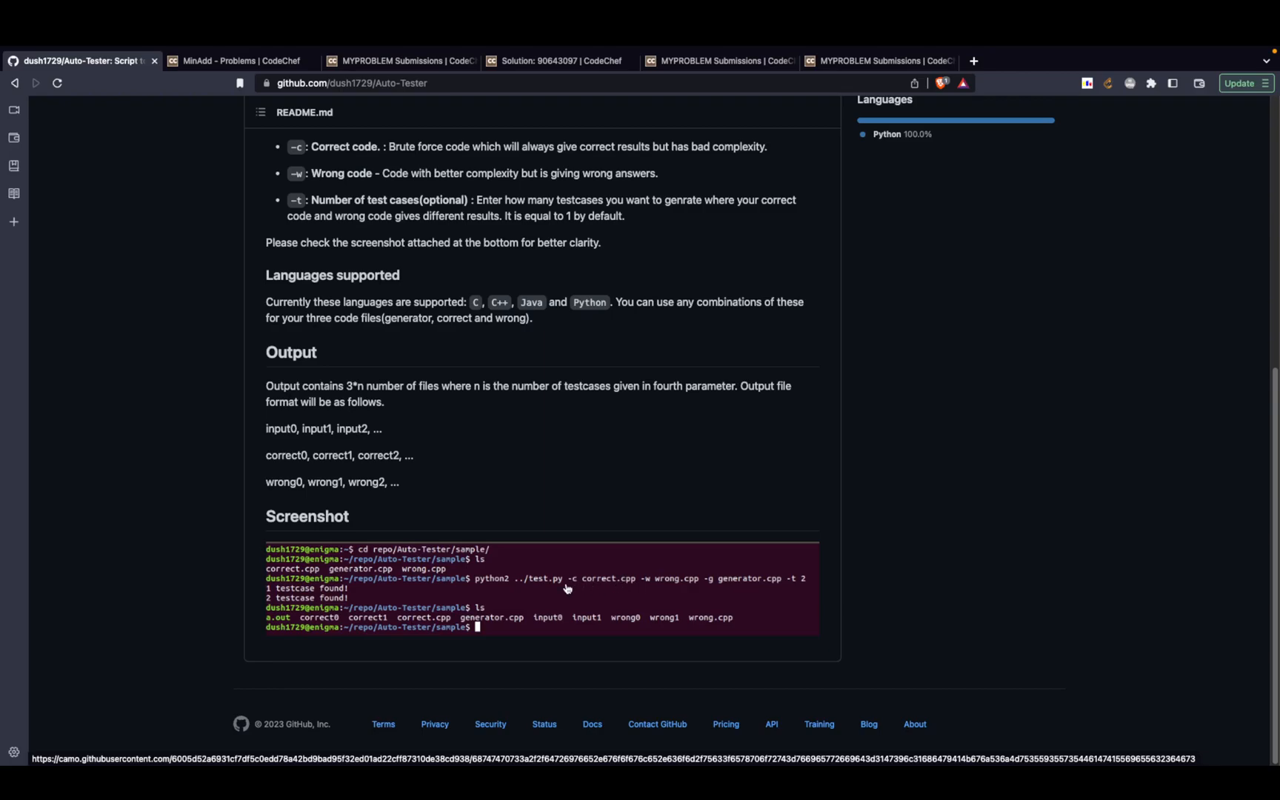
pyautogui.moveTo(598, 591)
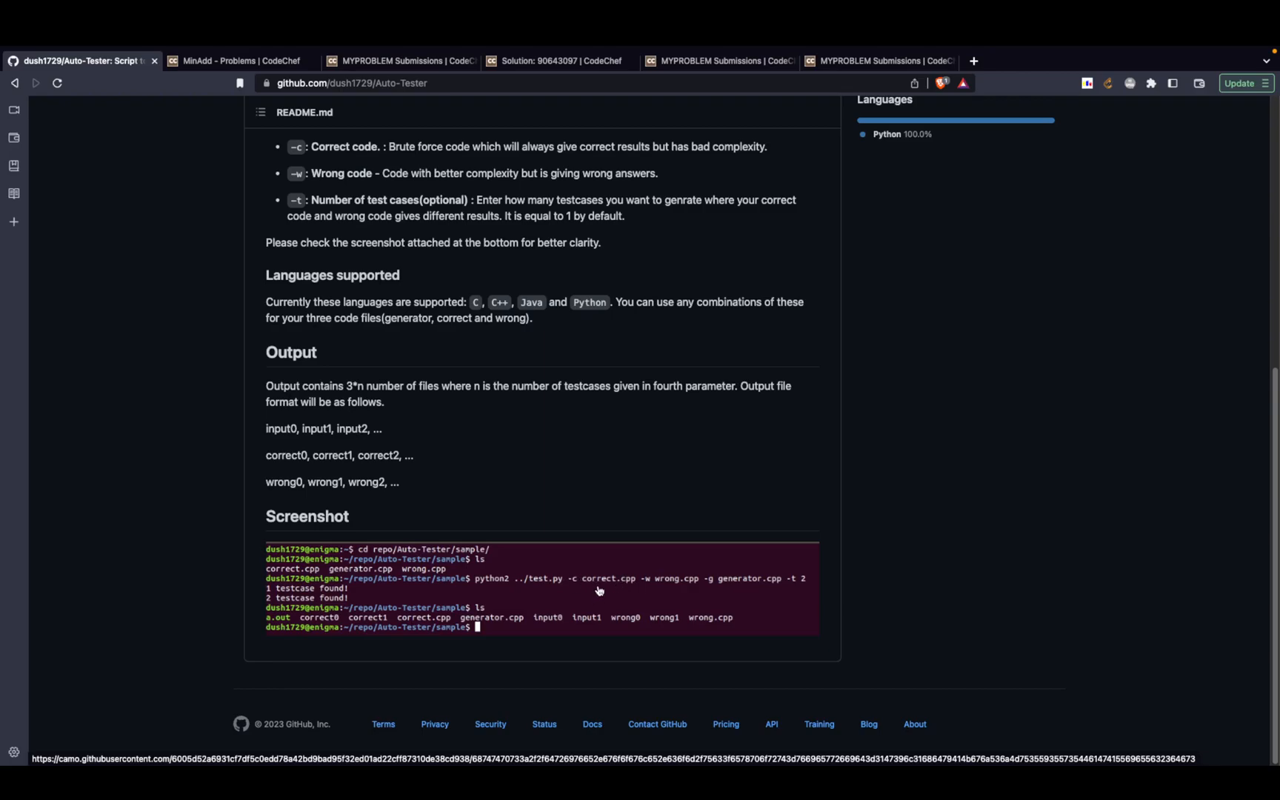
pyautogui.moveTo(647, 586)
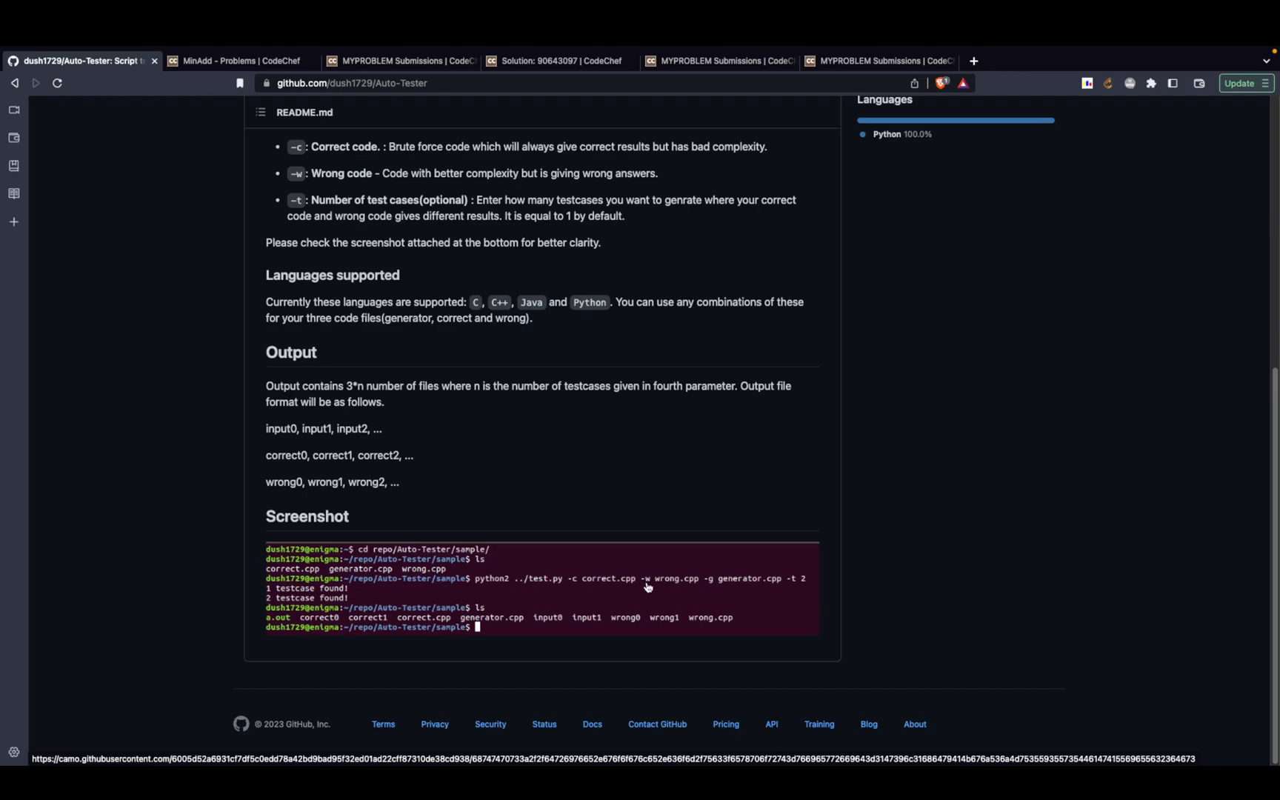
pyautogui.moveTo(710, 586)
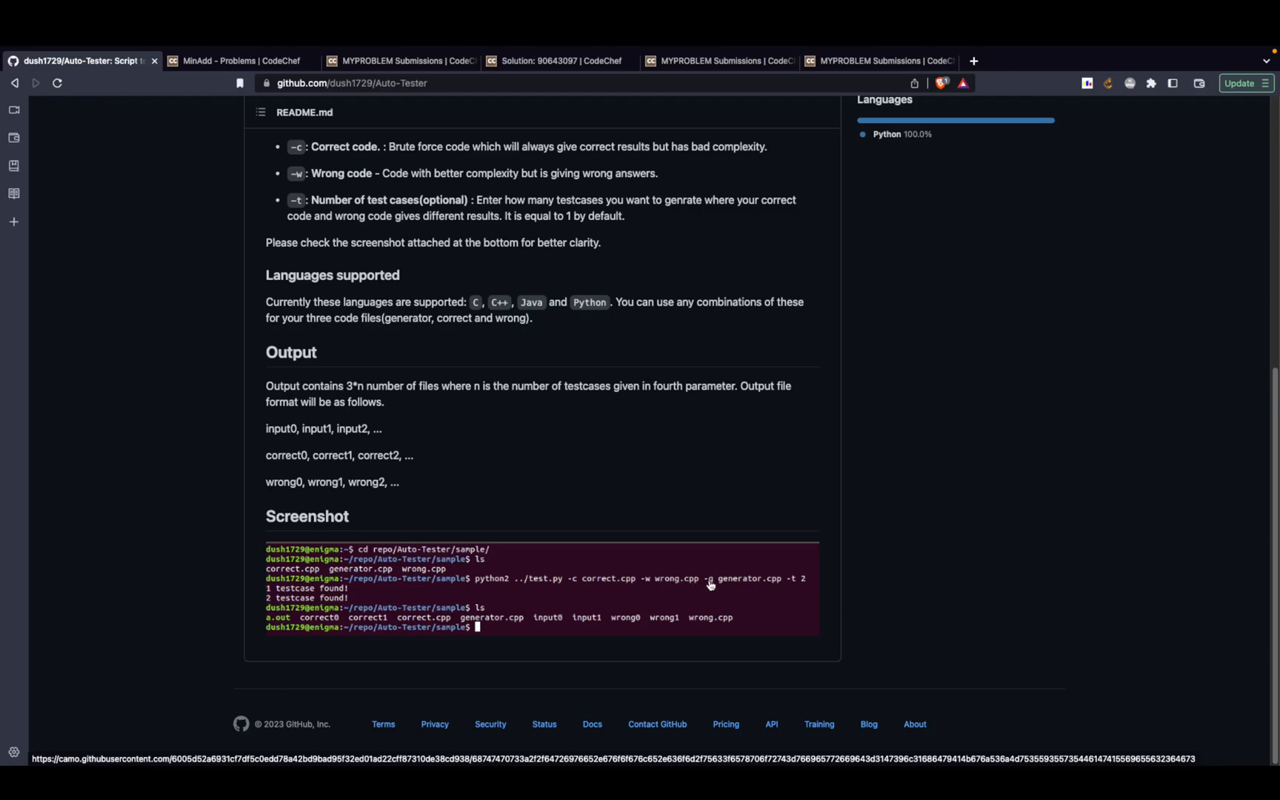
pyautogui.moveTo(751, 581)
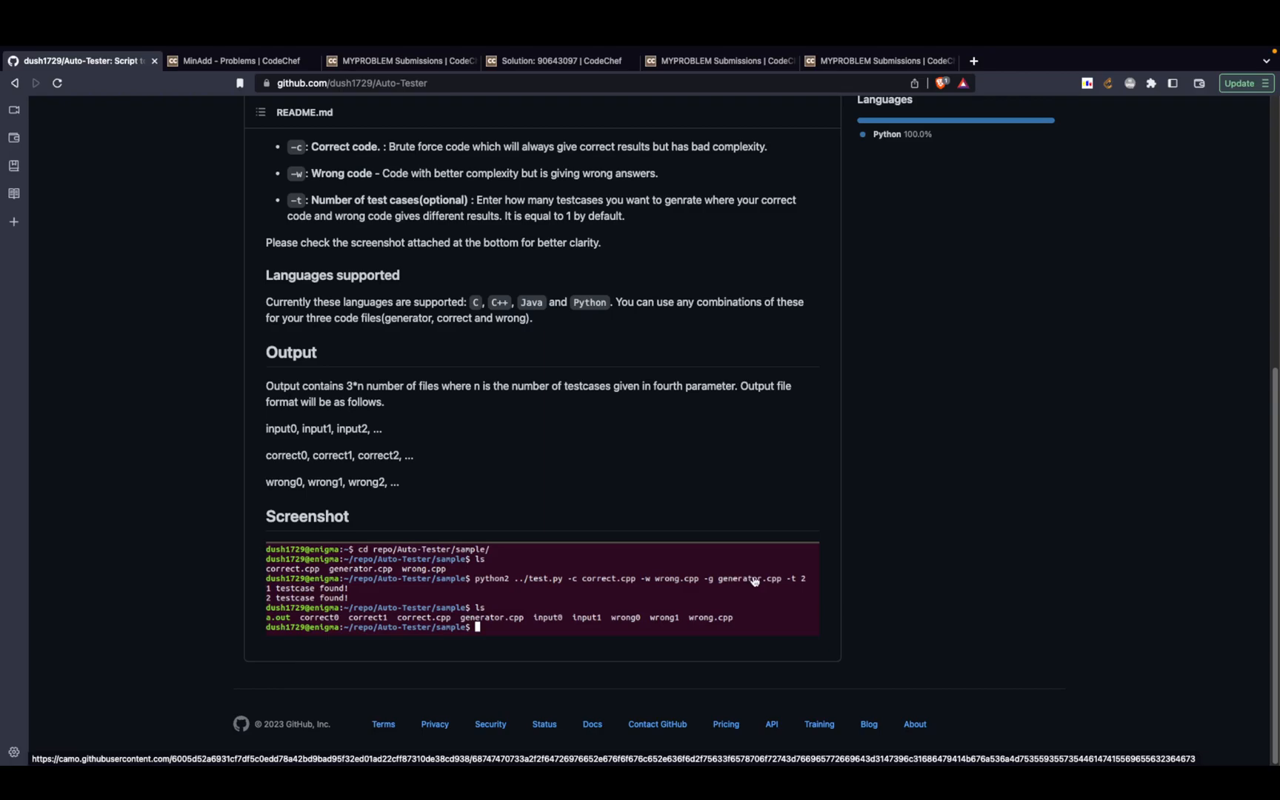
pyautogui.moveTo(784, 587)
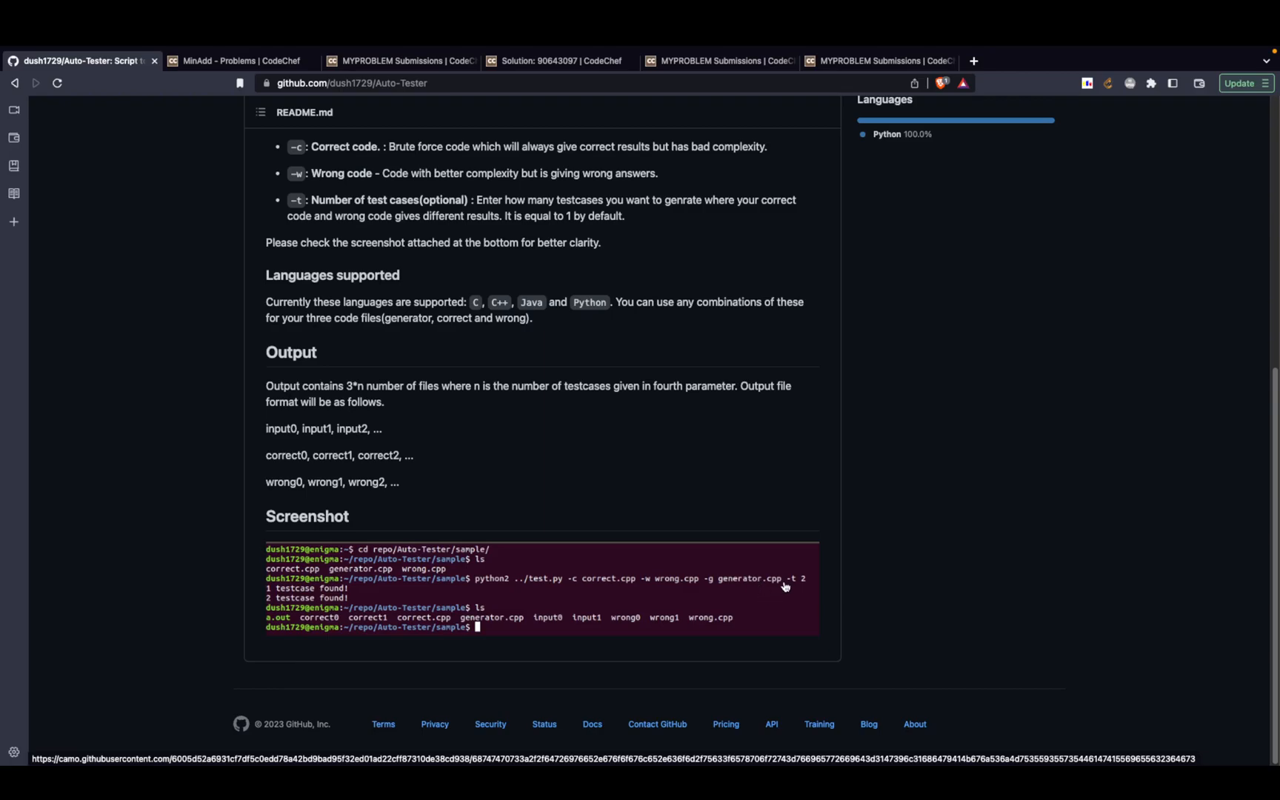
pyautogui.moveTo(803, 581)
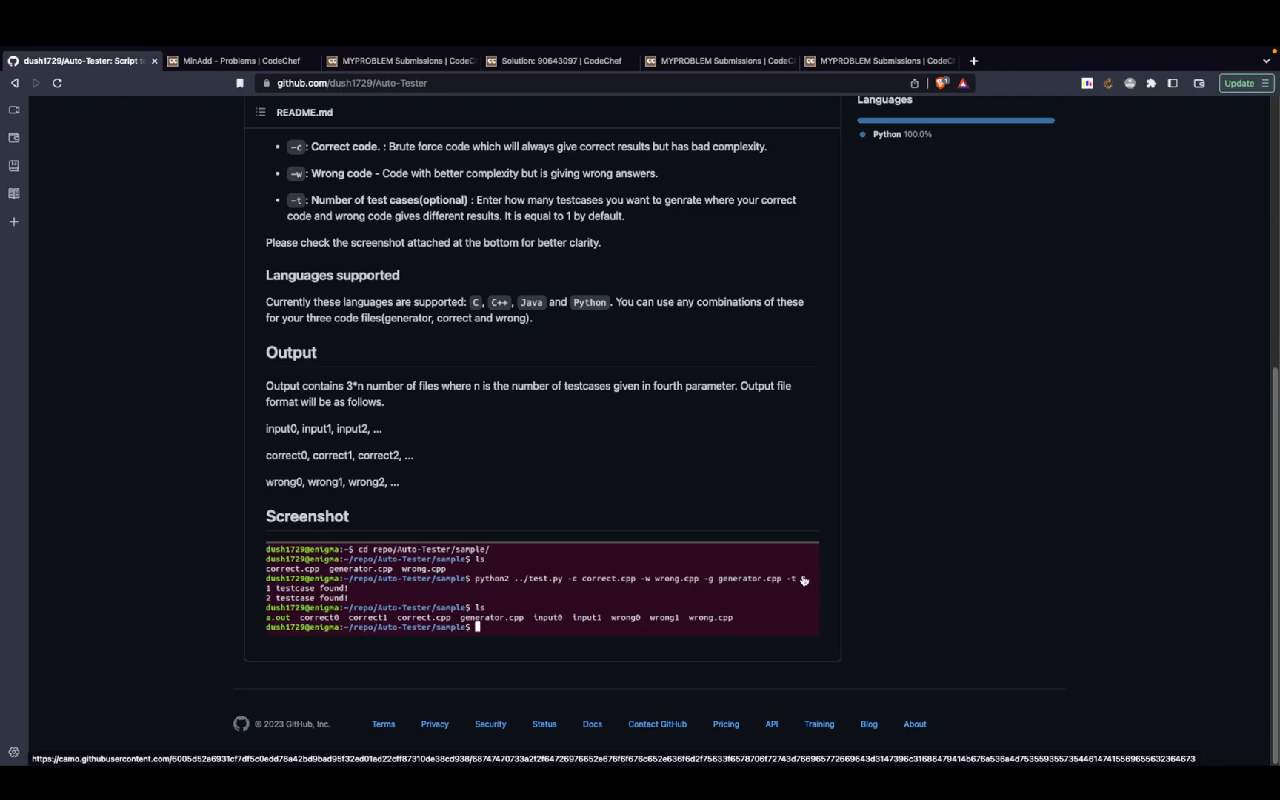
pyautogui.moveTo(802, 584)
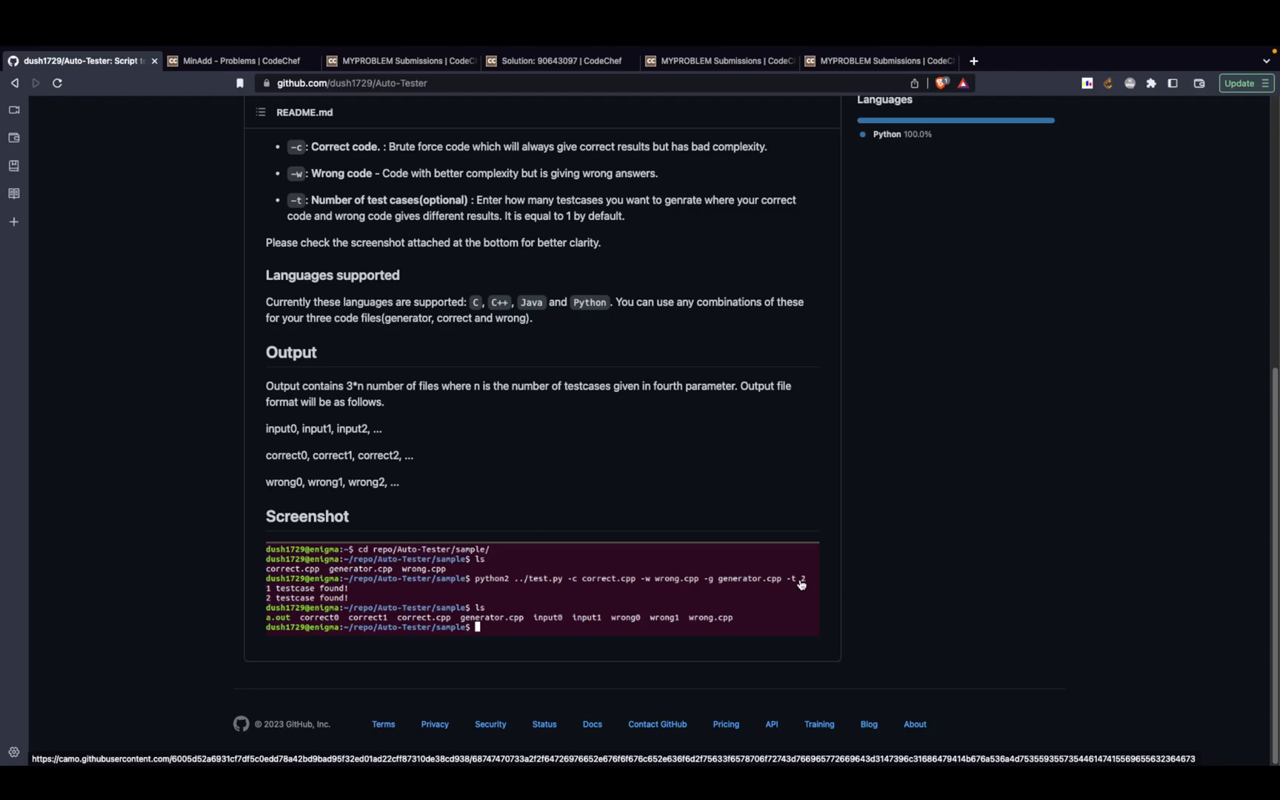
pyautogui.moveTo(798, 586)
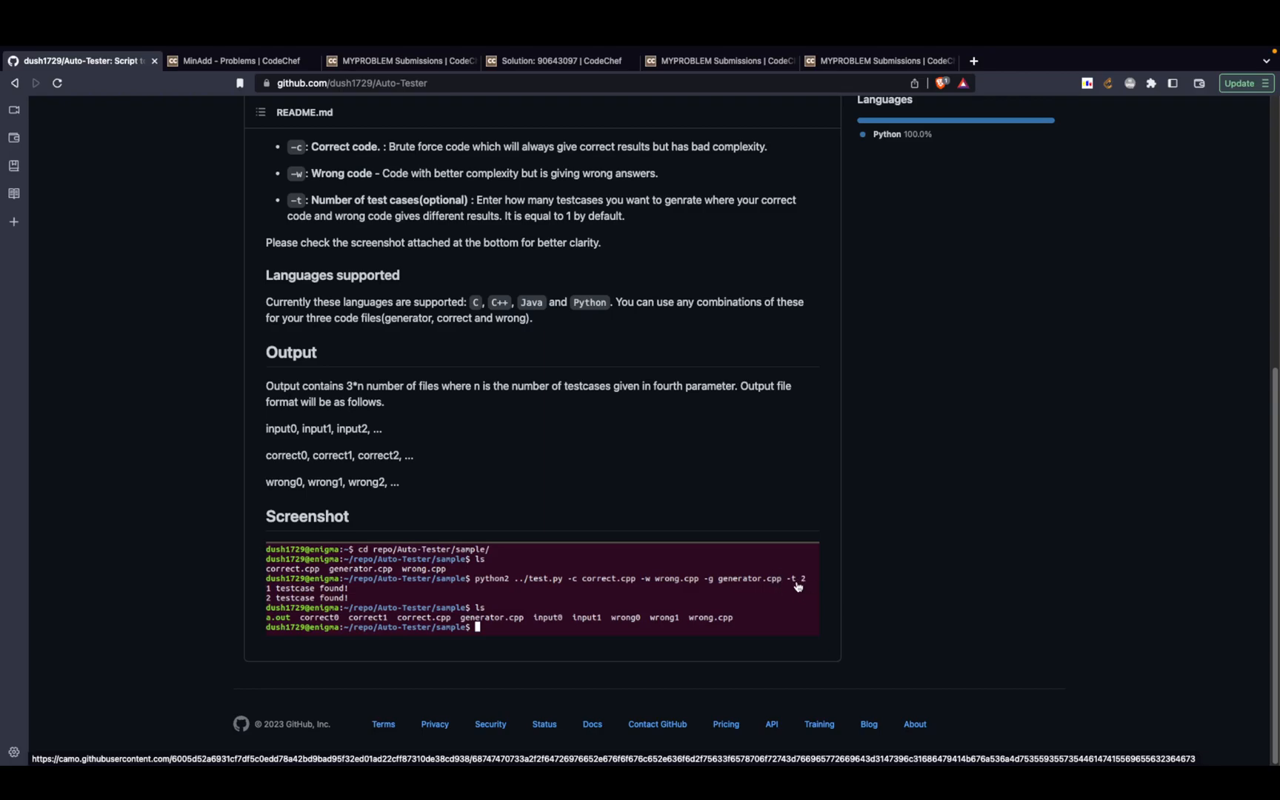
pyautogui.moveTo(781, 590)
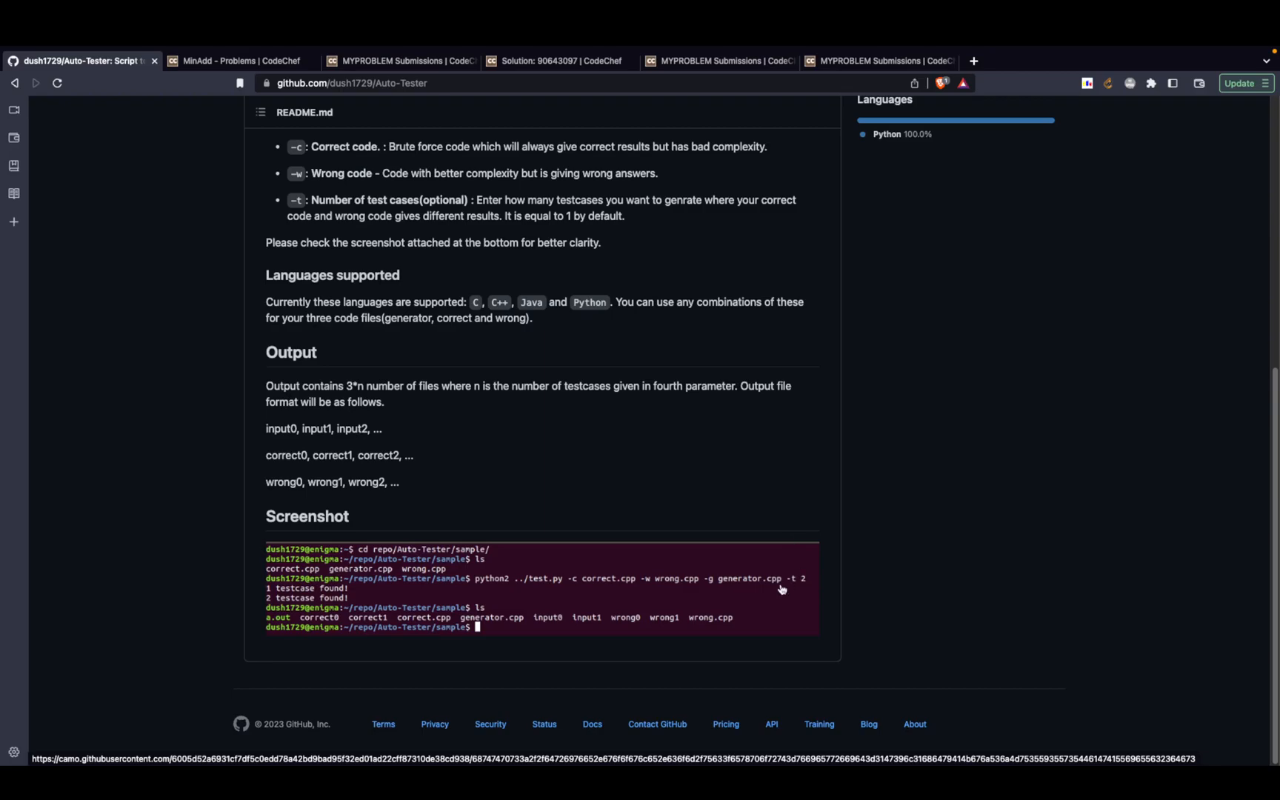
pyautogui.moveTo(759, 590)
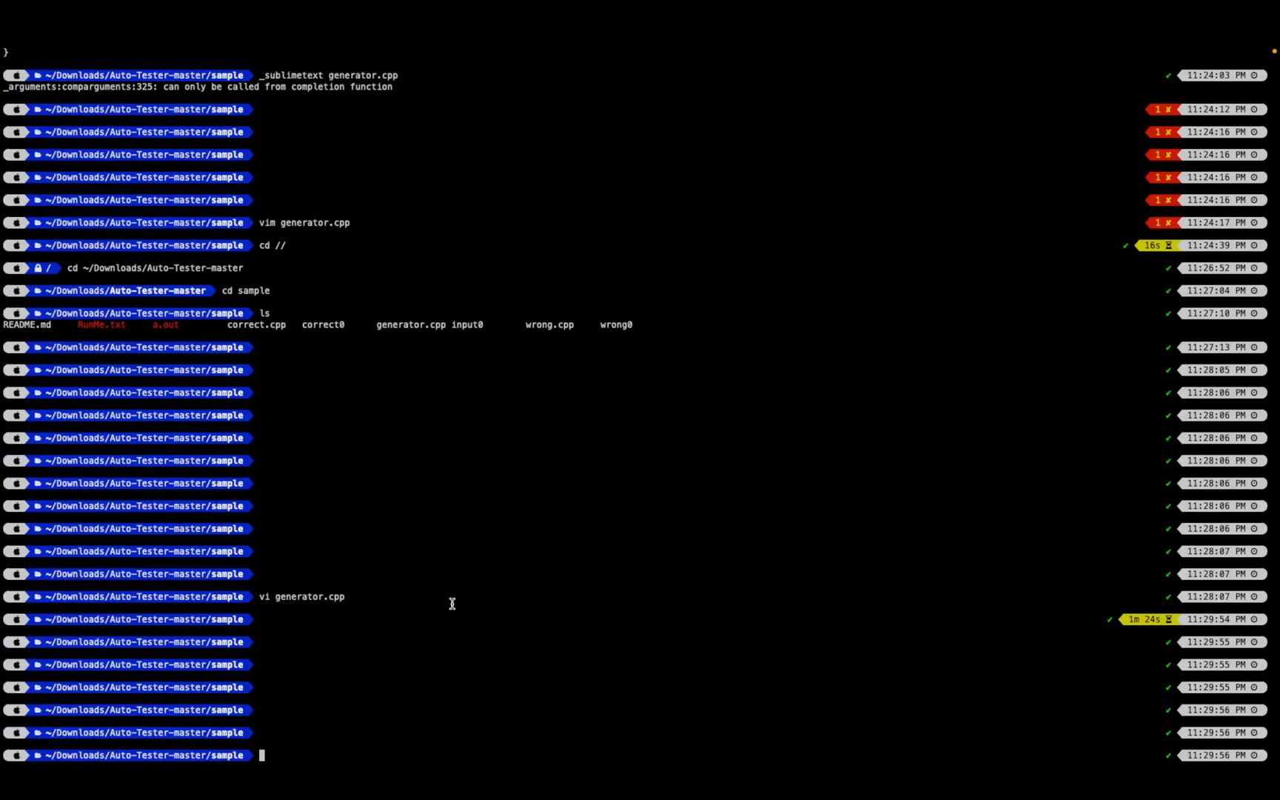
pyautogui.moveTo(461, 608)
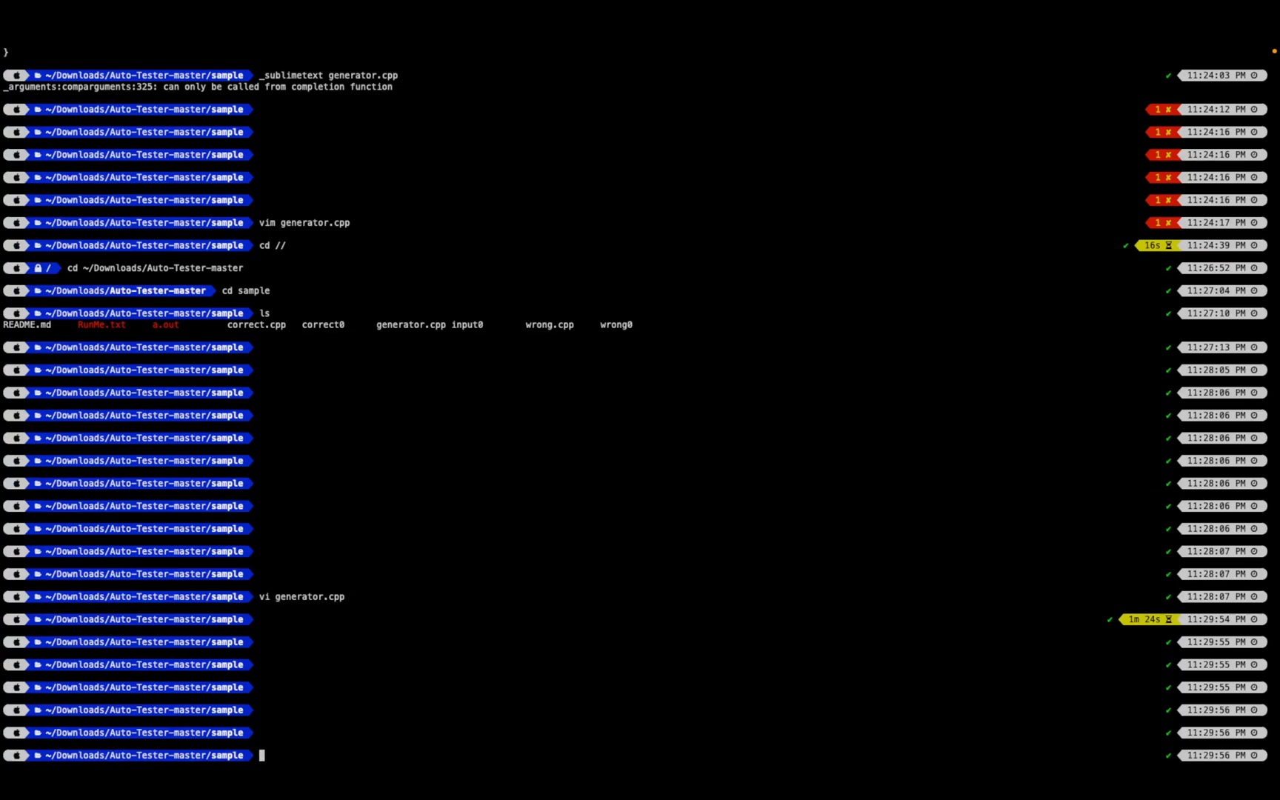
# Print RunMe.txt, then enter python3 ../test.py -c correct.cpp -w wrong.cpp -g generator.cpp -t 1
pyautogui.write('cat')
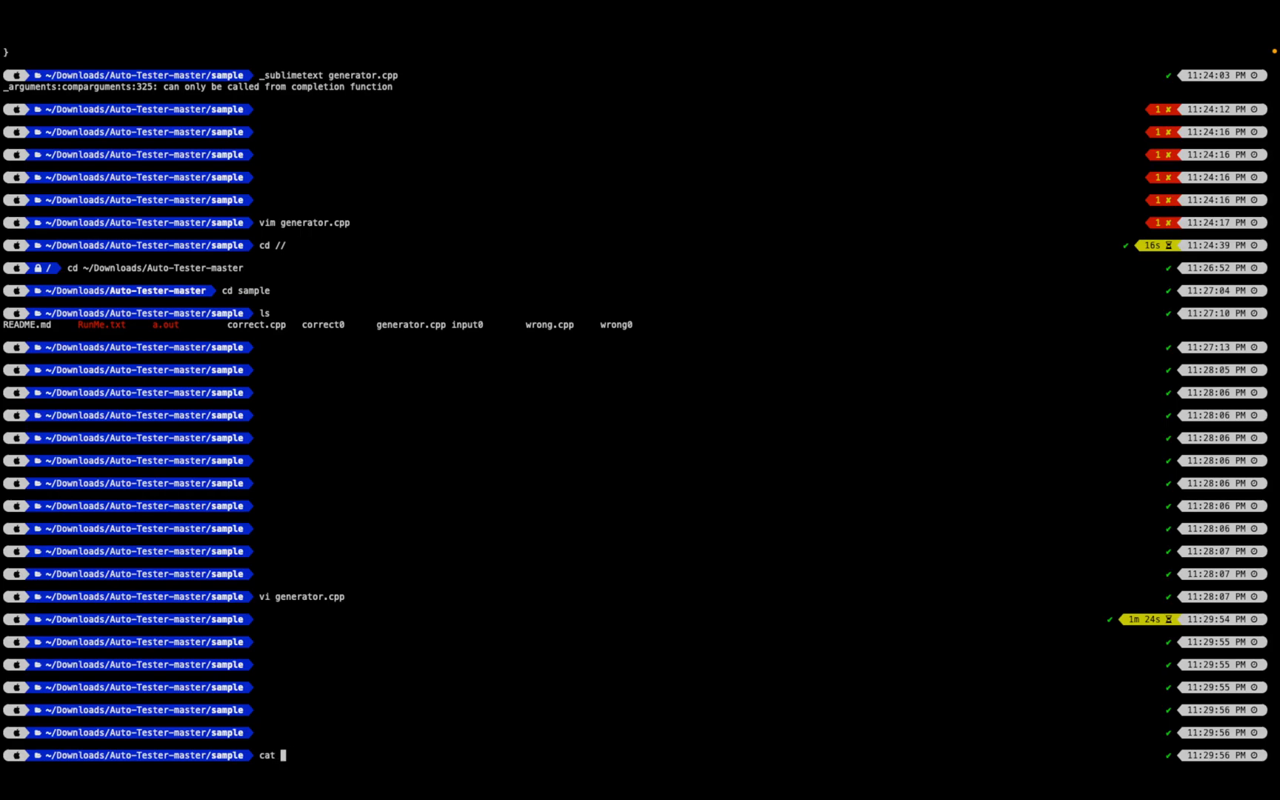
pyautogui.write('RunMe.txt')
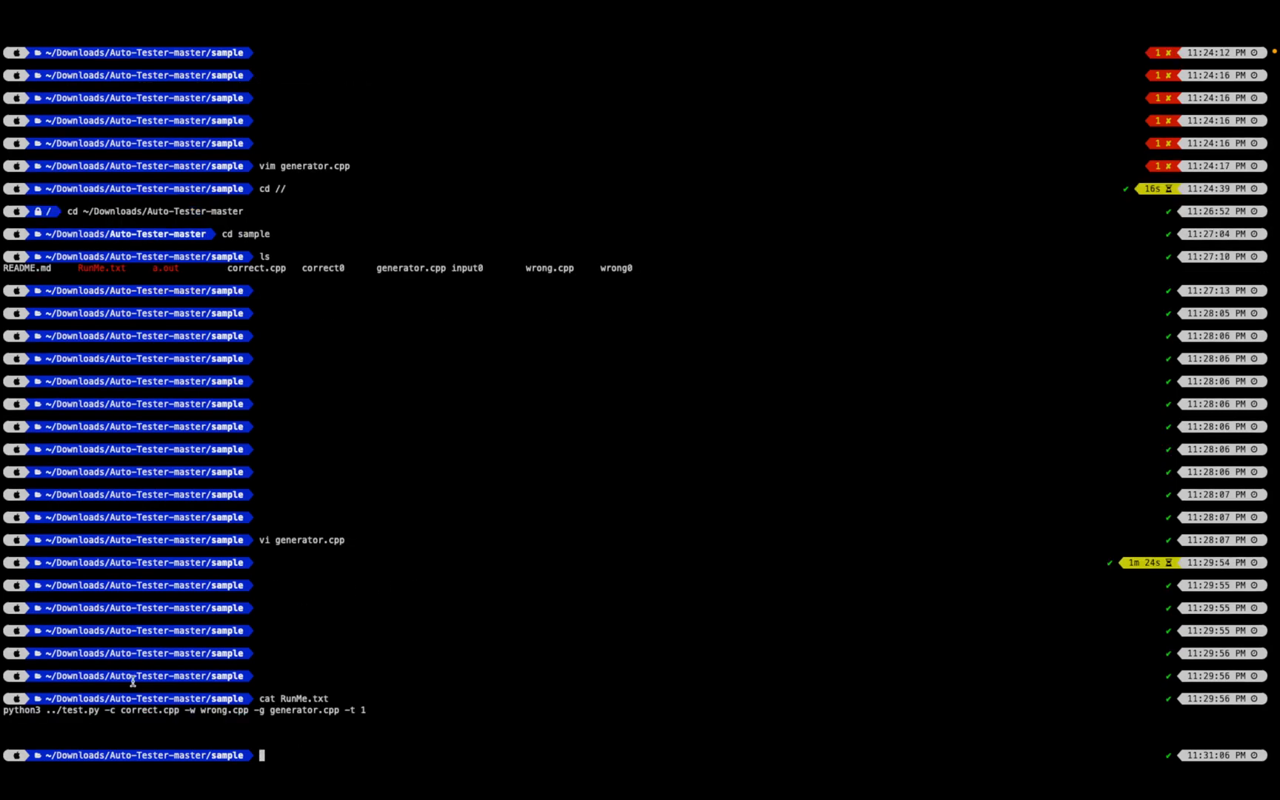
pyautogui.moveTo(86, 722)
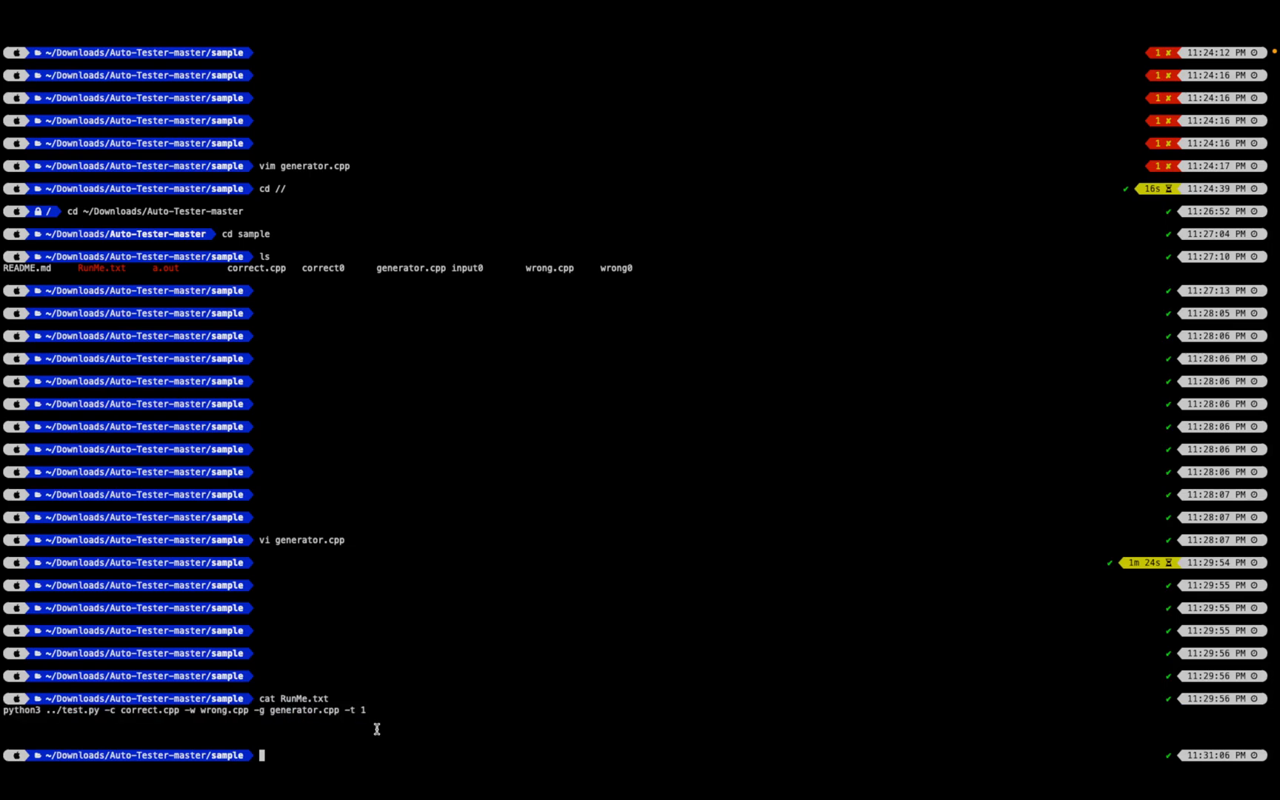
pyautogui.write('python3 ../test.py -c correct.cpp -w wrong.cpp -g generator.cpp -t 1')
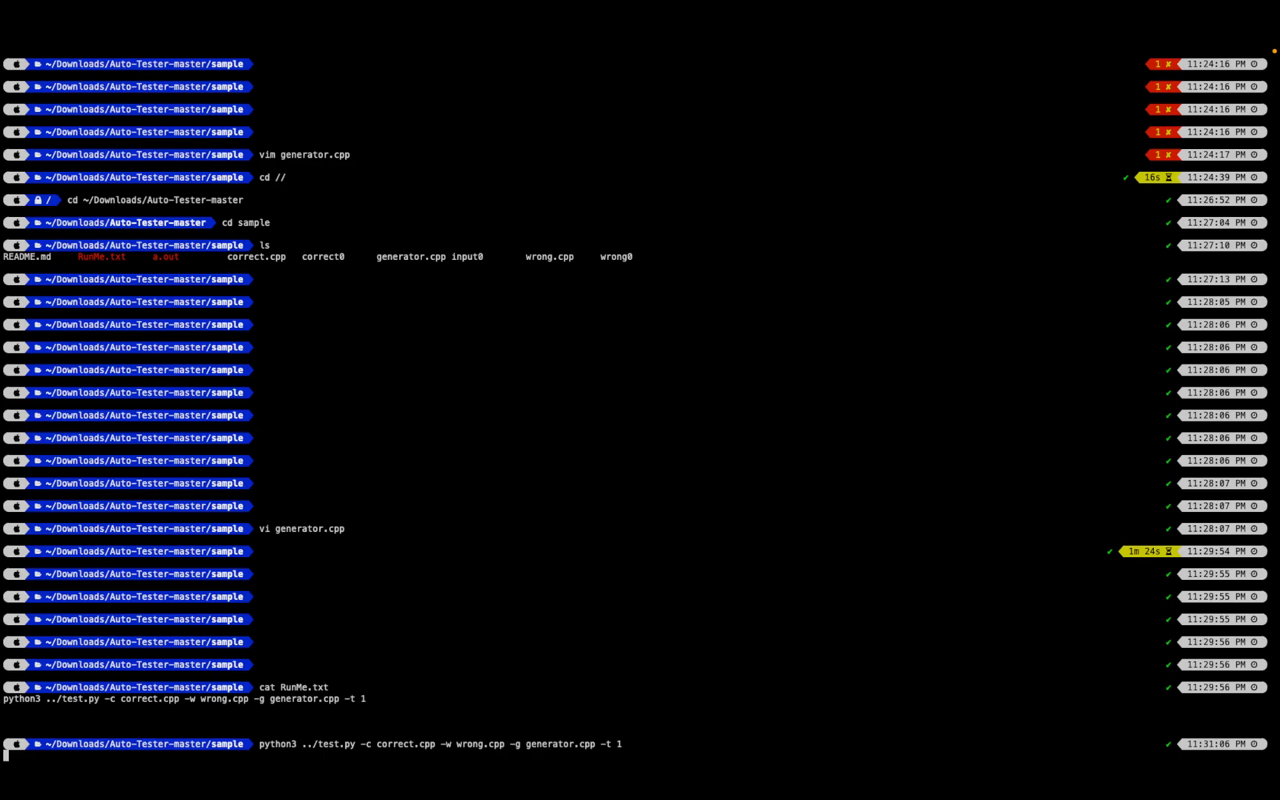
pyautogui.moveTo(373, 256)
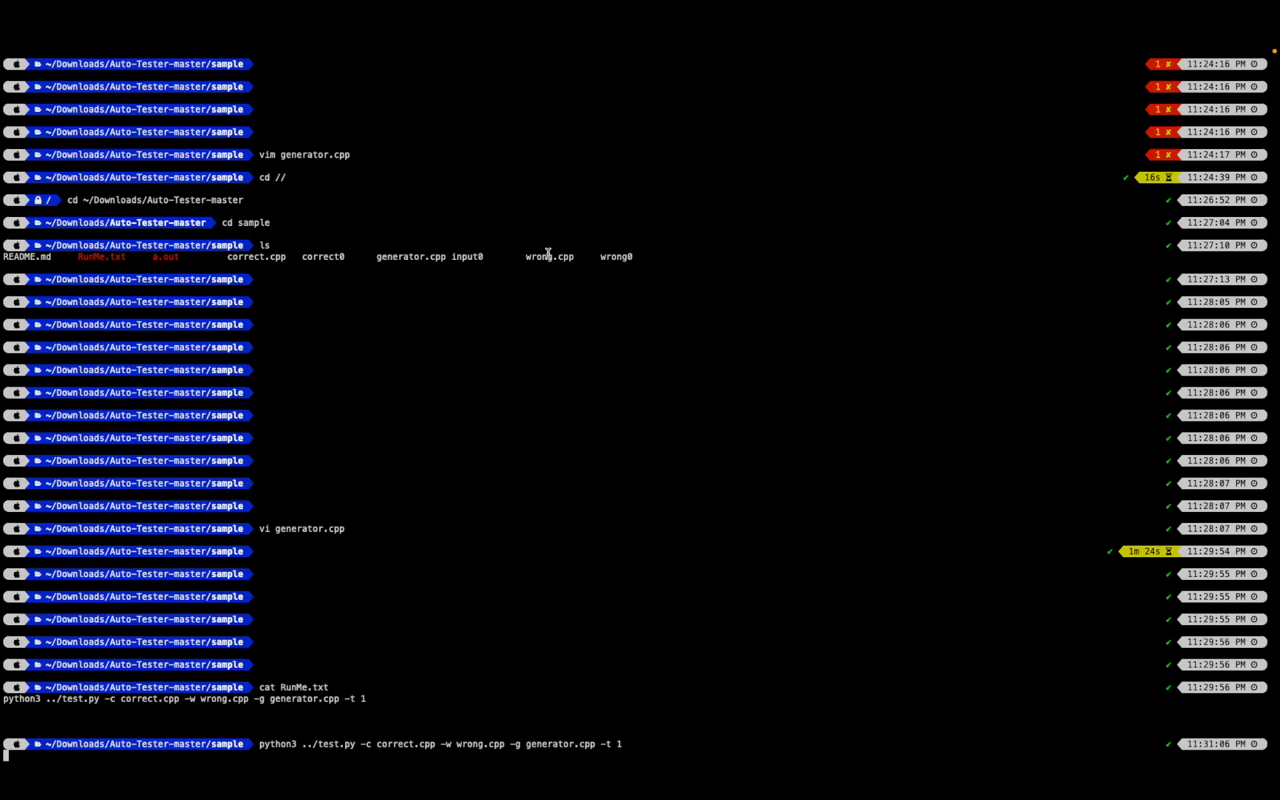
pyautogui.moveTo(285, 253)
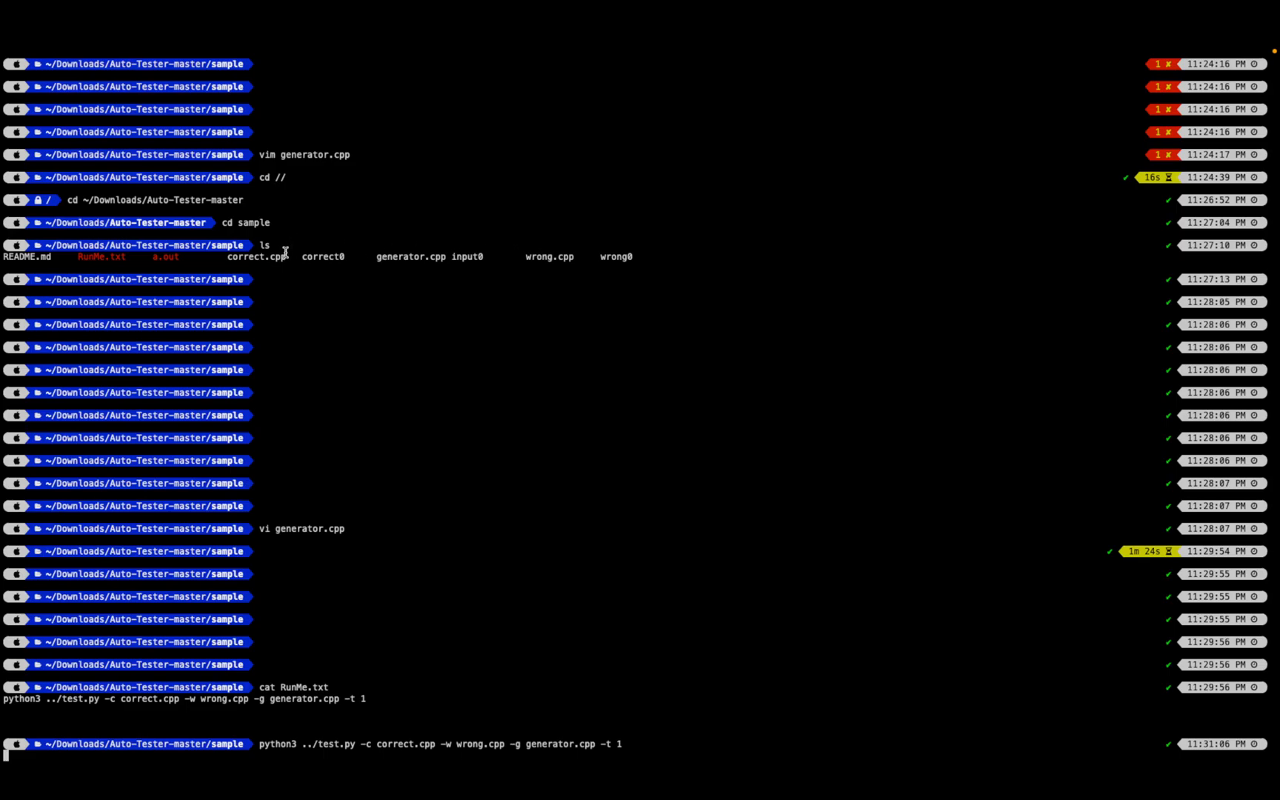
pyautogui.moveTo(286, 548)
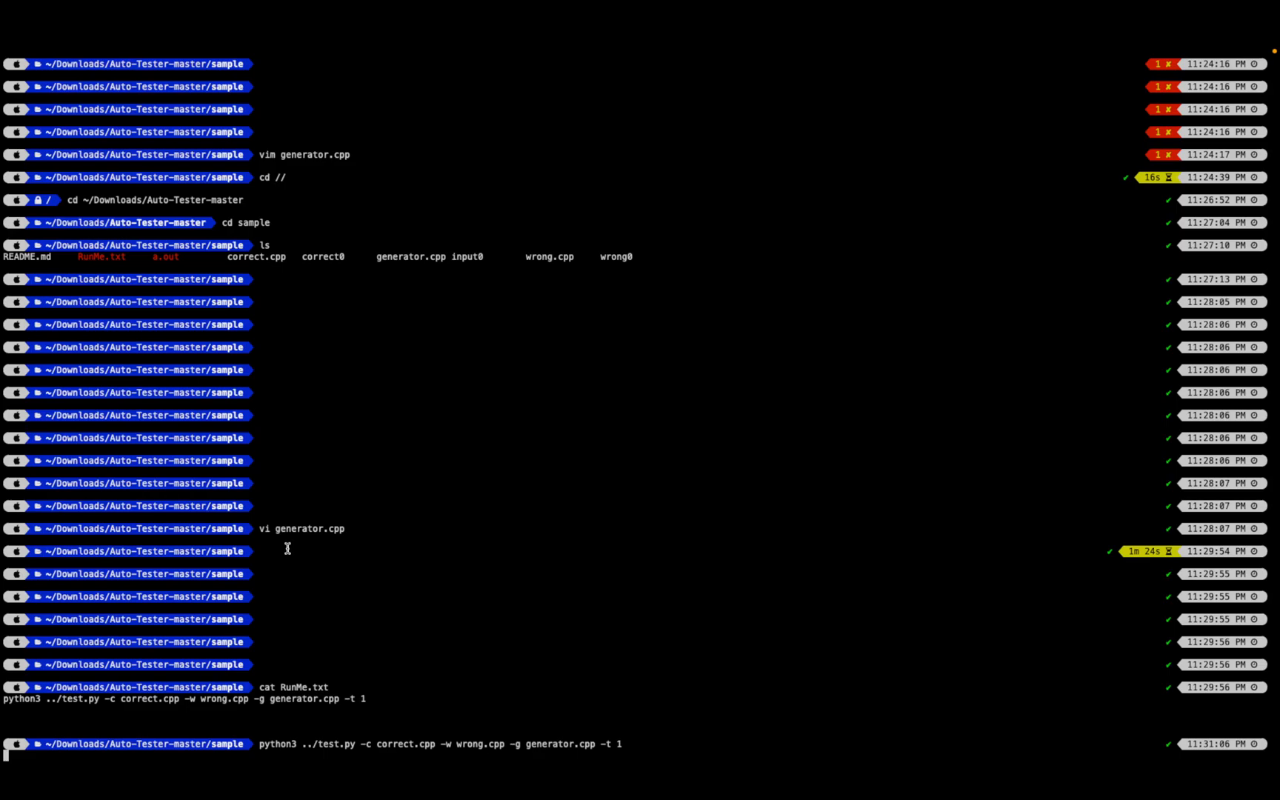
pyautogui.moveTo(518, 679)
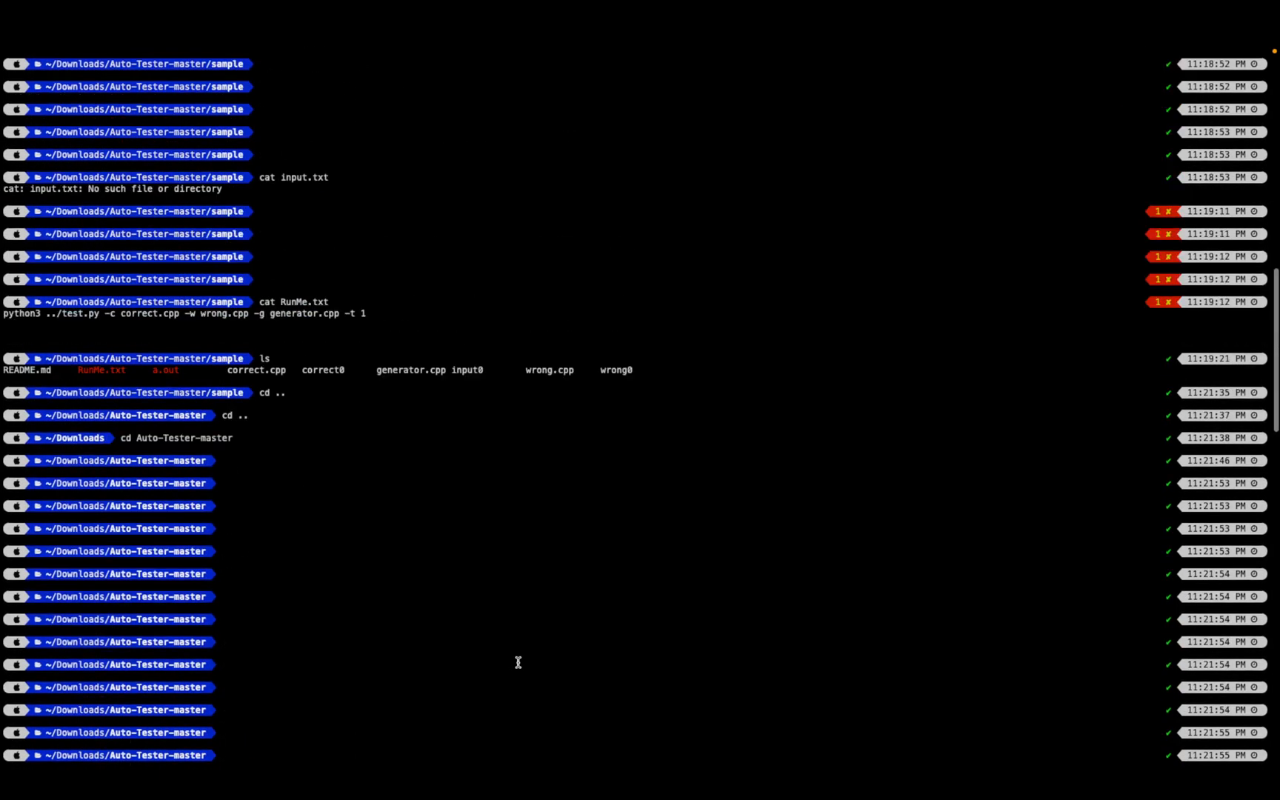
# Scroll the terminal output to the test.py result reporting '1 testcase found!'
pyautogui.scroll(-3)
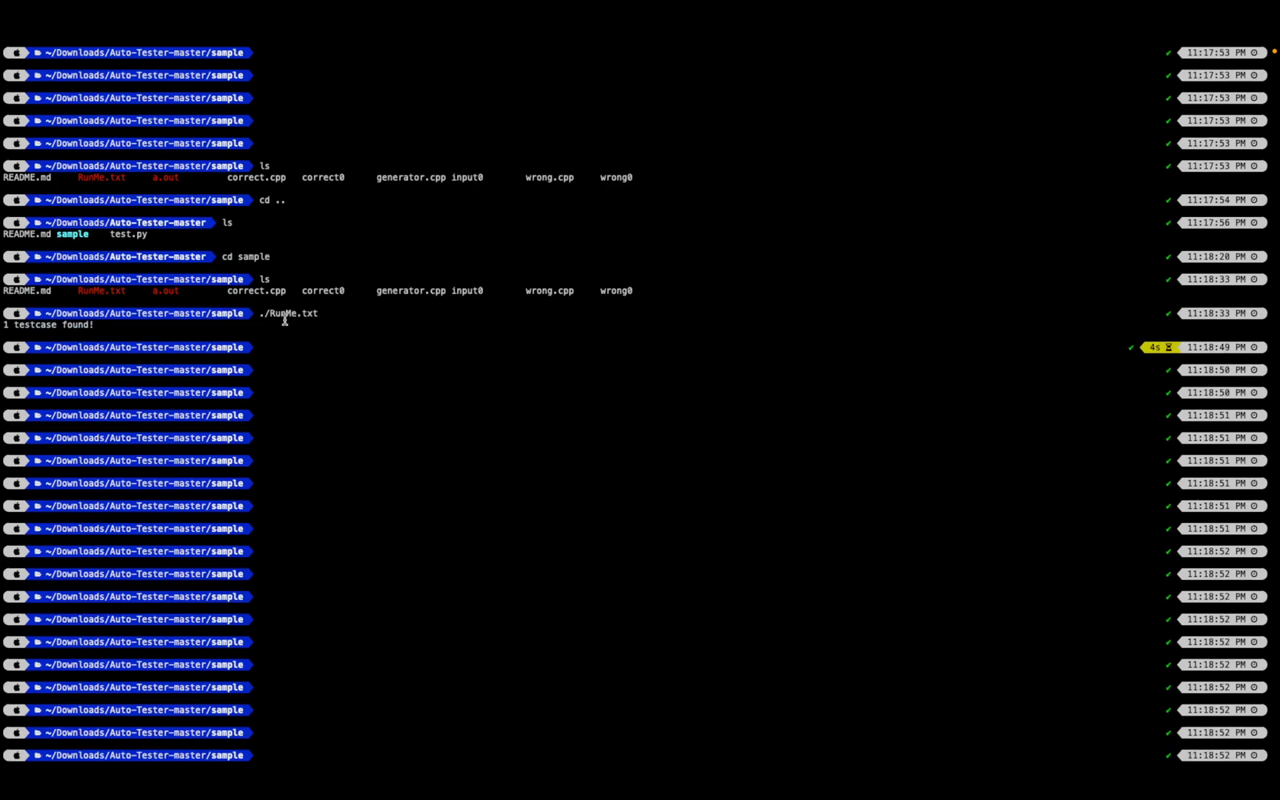
pyautogui.moveTo(1229, 347)
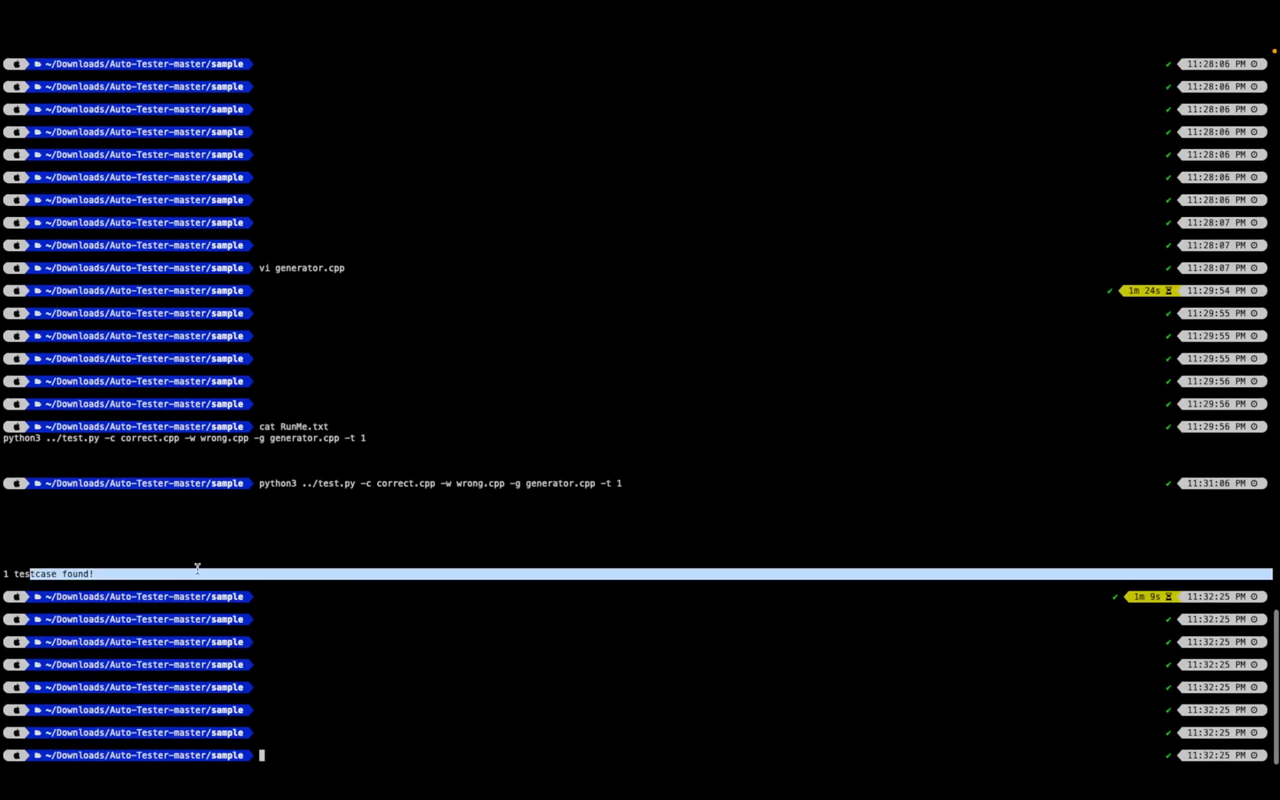
# List the sample folder, then cat input0, correct0 and wrong0 to compare outputs
pyautogui.write('ls')
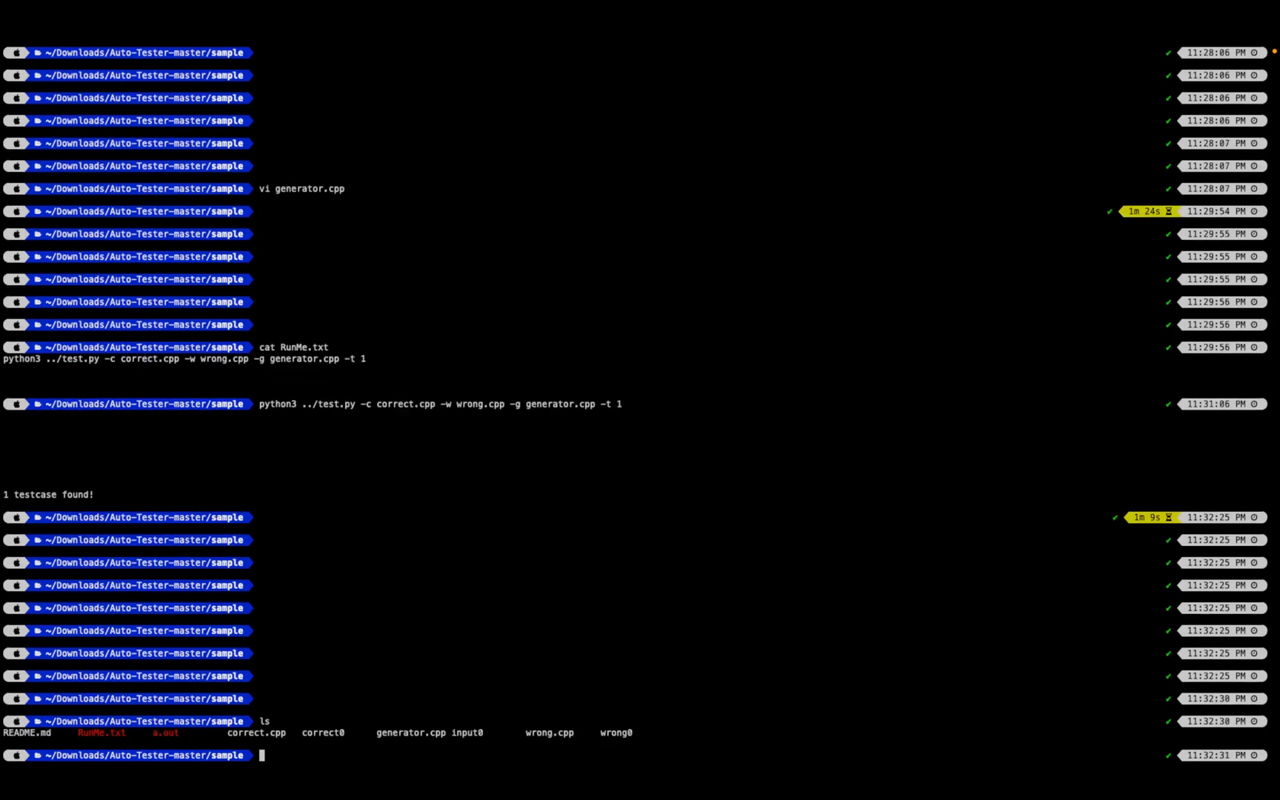
pyautogui.scroll(-3)
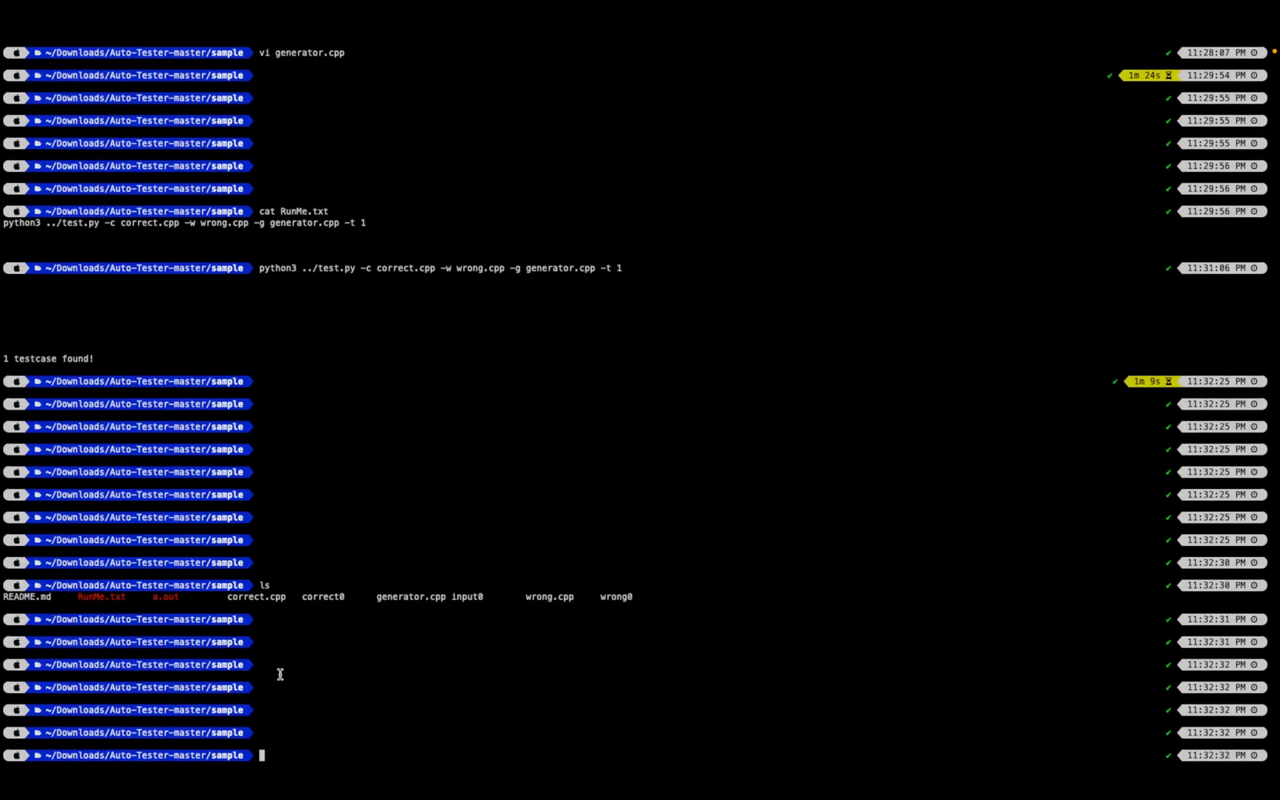
pyautogui.moveTo(318, 596)
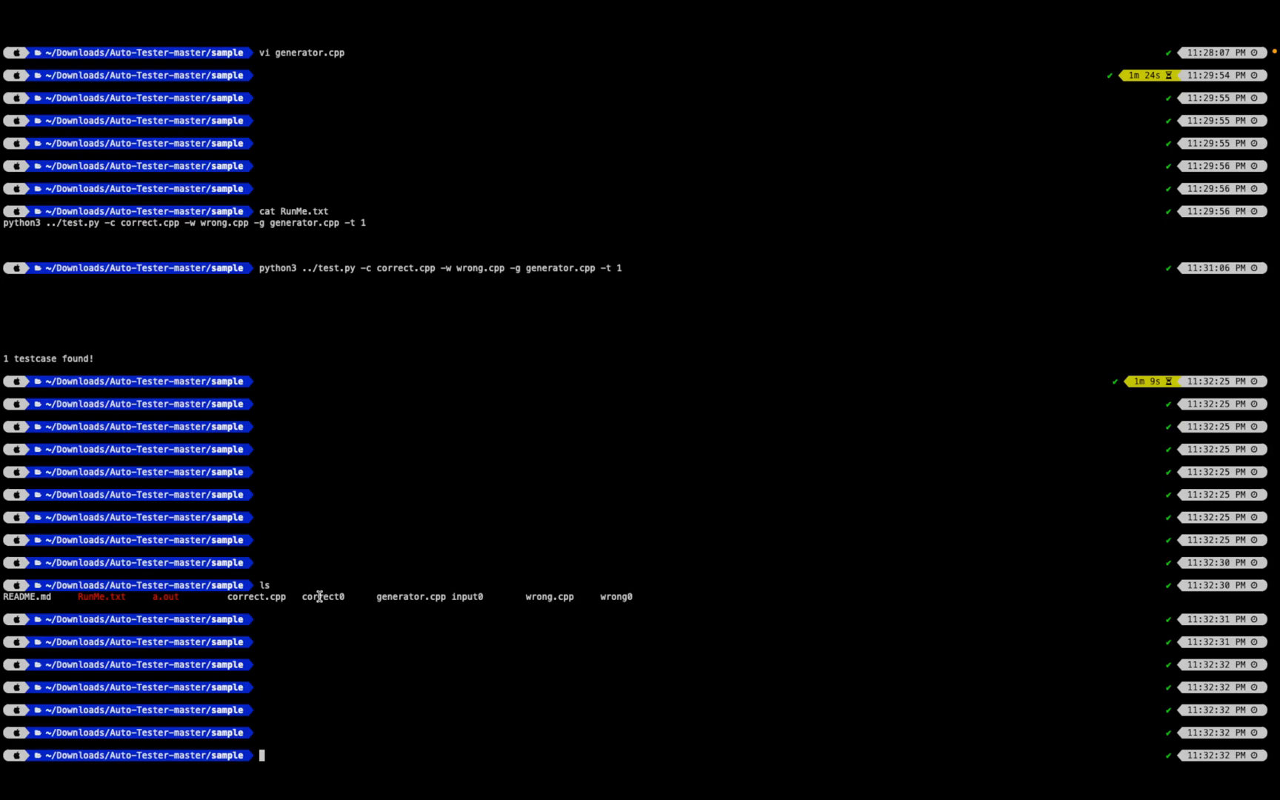
pyautogui.doubleClick(465, 598)
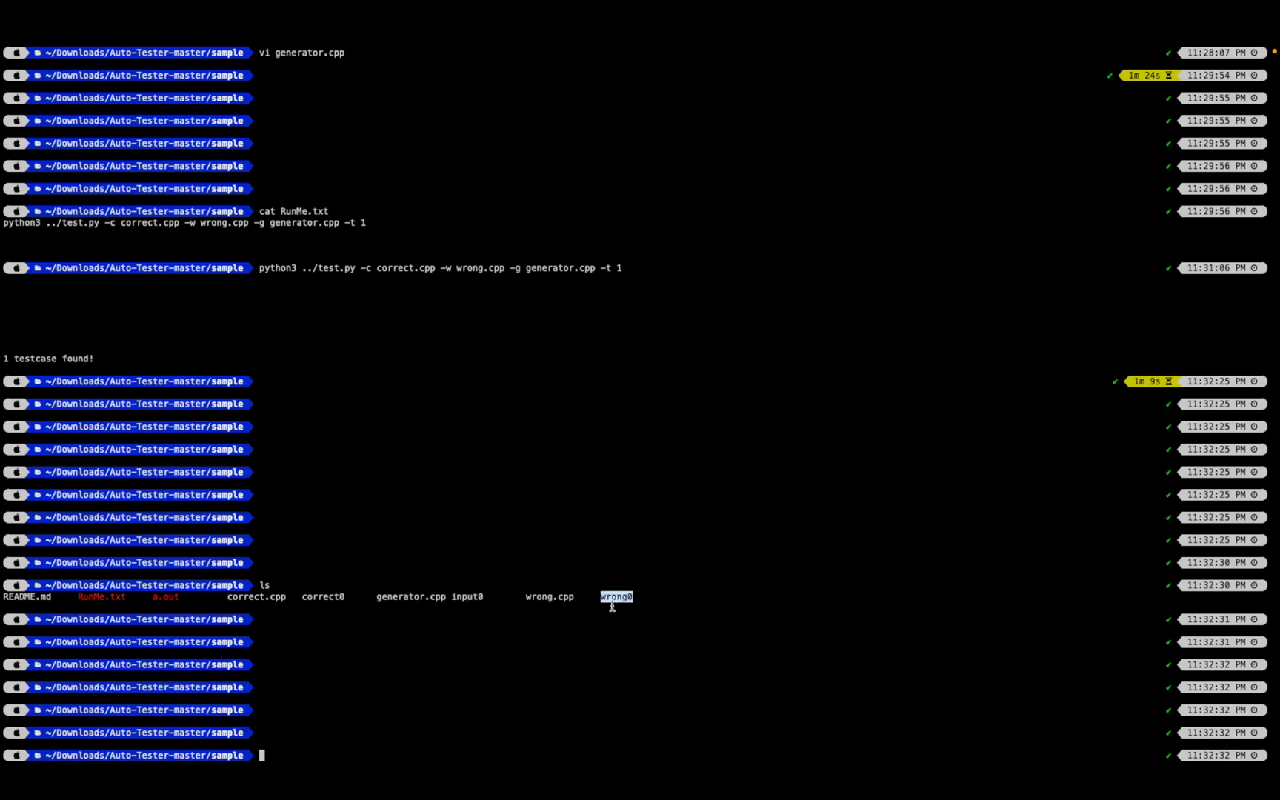
pyautogui.write('cat ad')
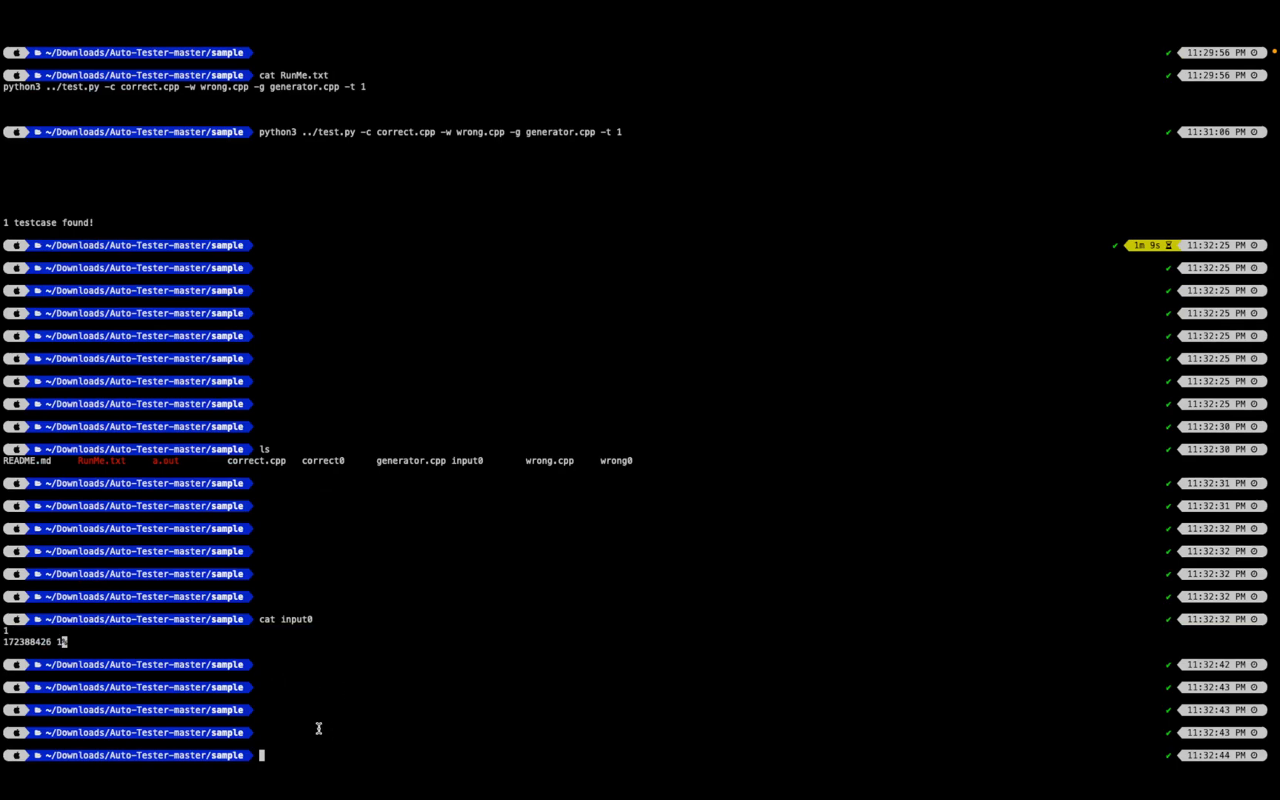
pyautogui.write('corre')
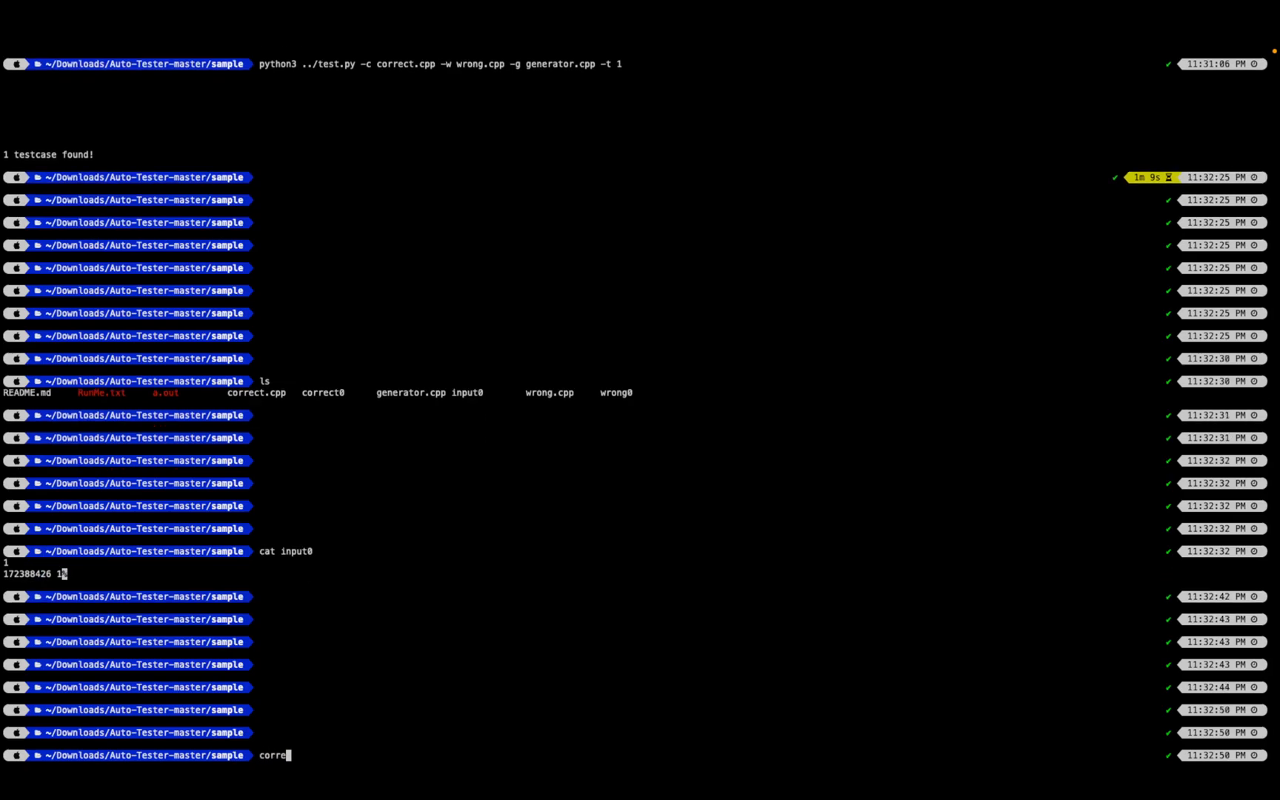
pyautogui.write('c')
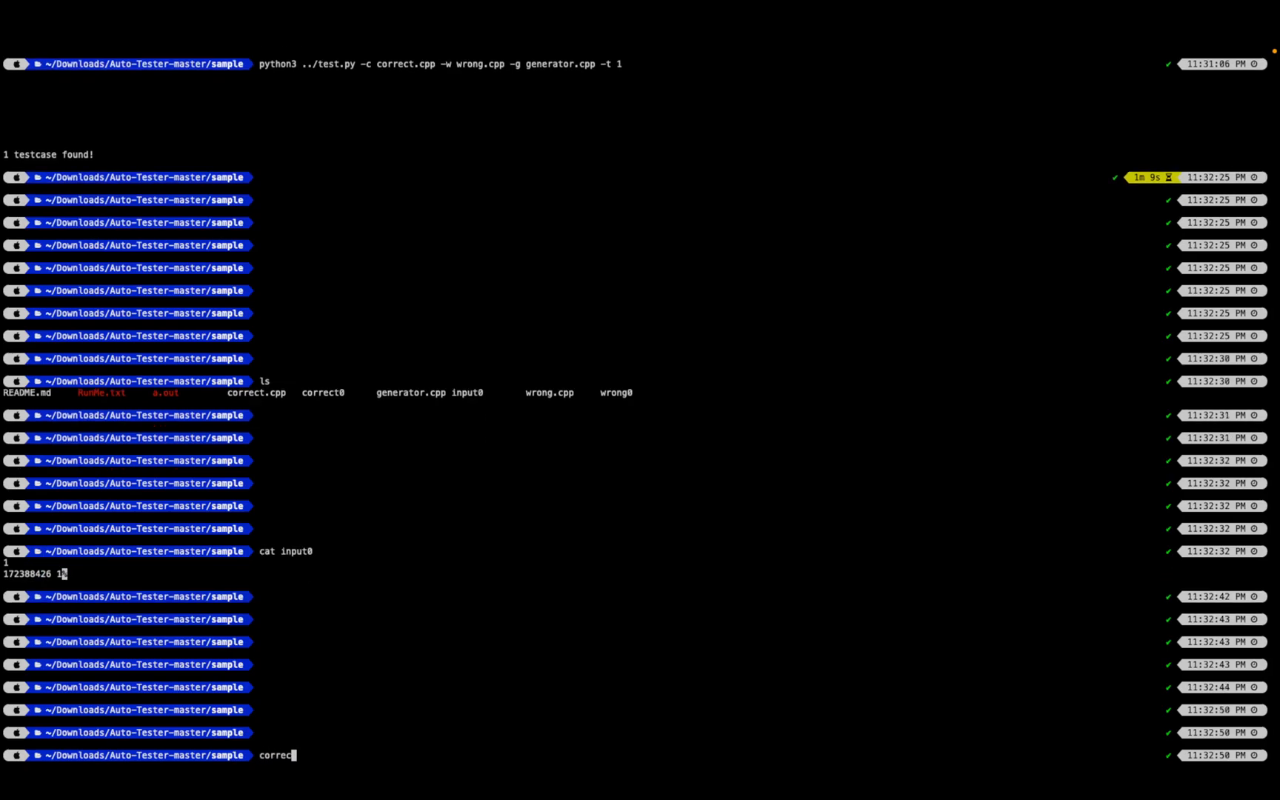
pyautogui.write('cat corre')
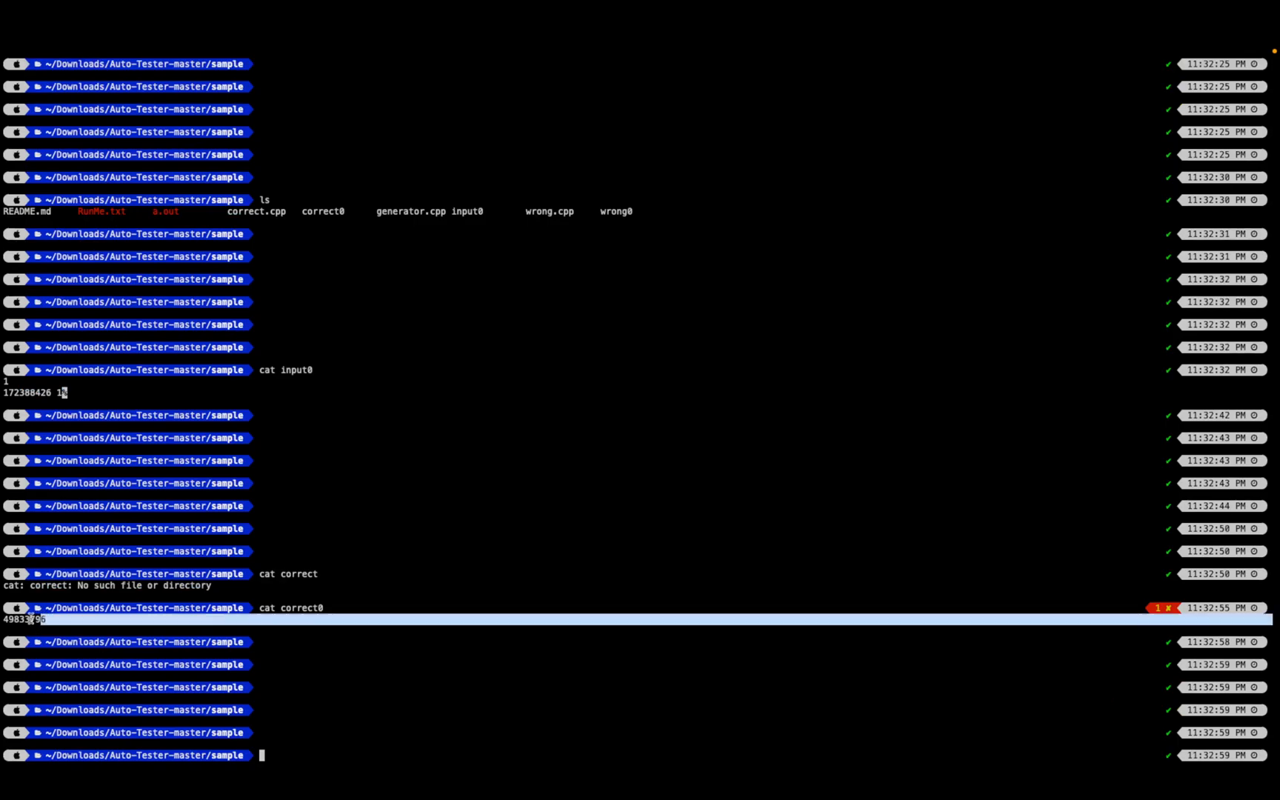
pyautogui.write('cat')
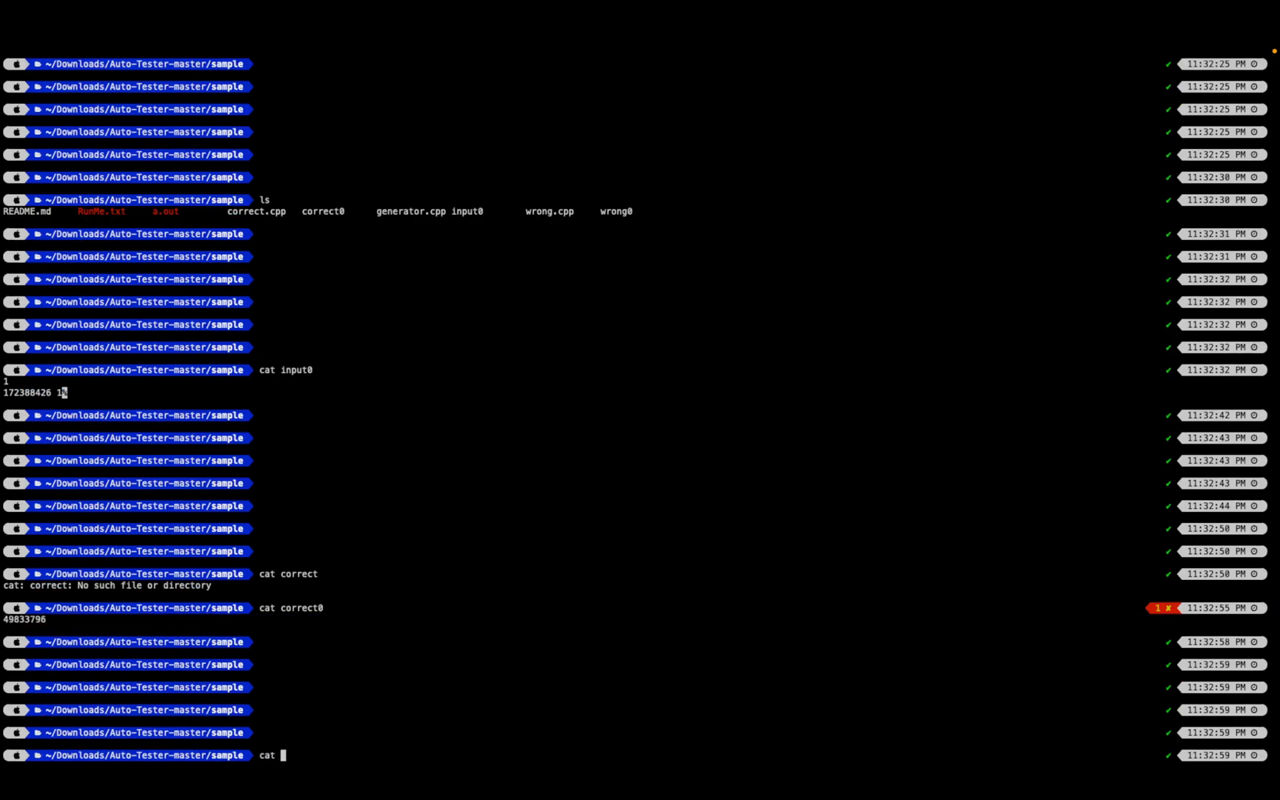
pyautogui.write('wrong0')
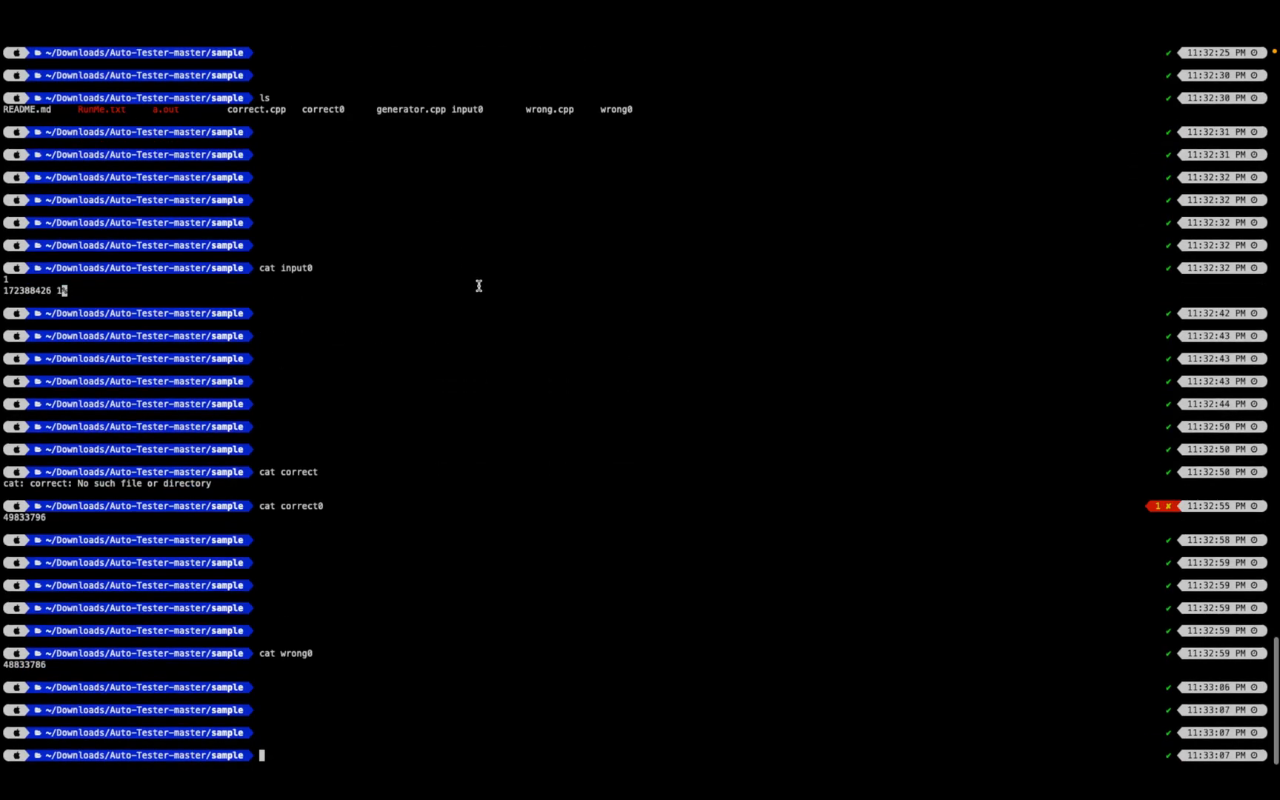
# Rerun ./RunMe.txt in the sample folder and scroll to its '1 testcase found!' output
pyautogui.write('./')
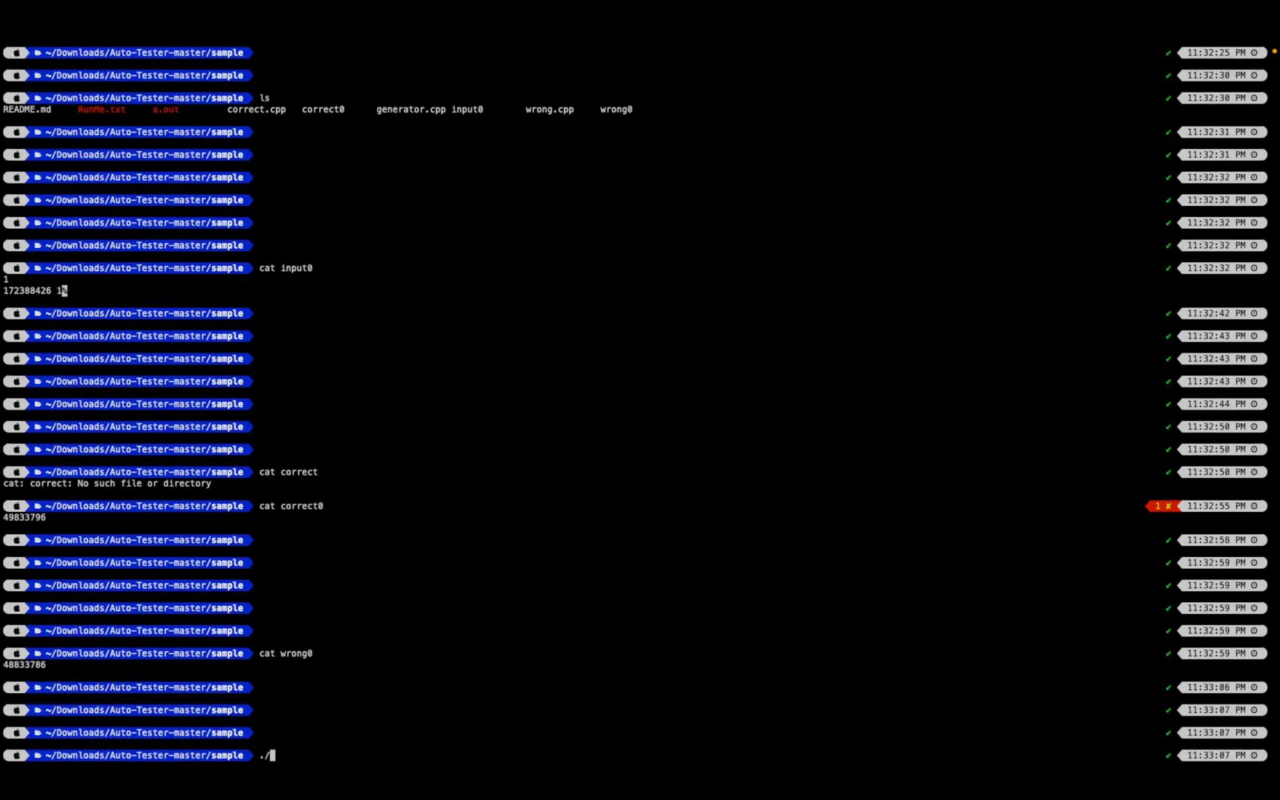
pyautogui.write('RunMe.txt')
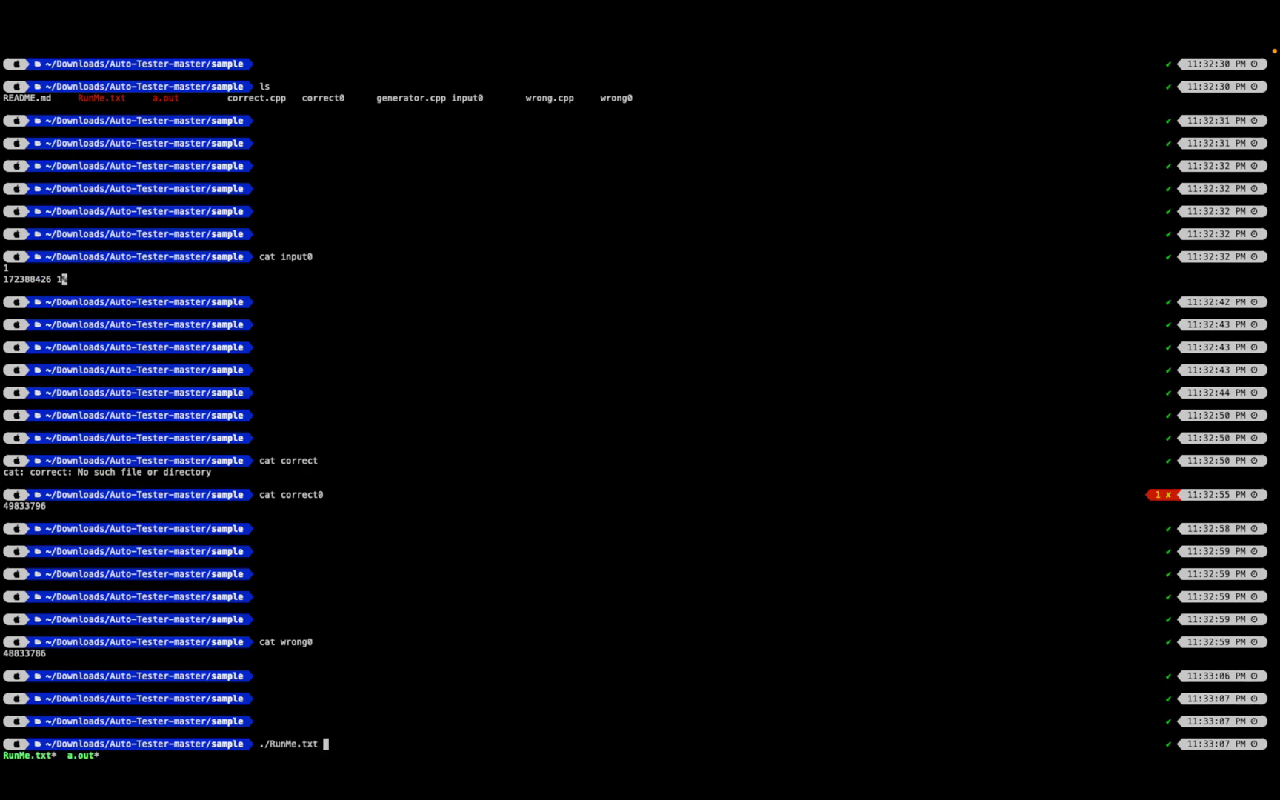
pyautogui.press('Return')
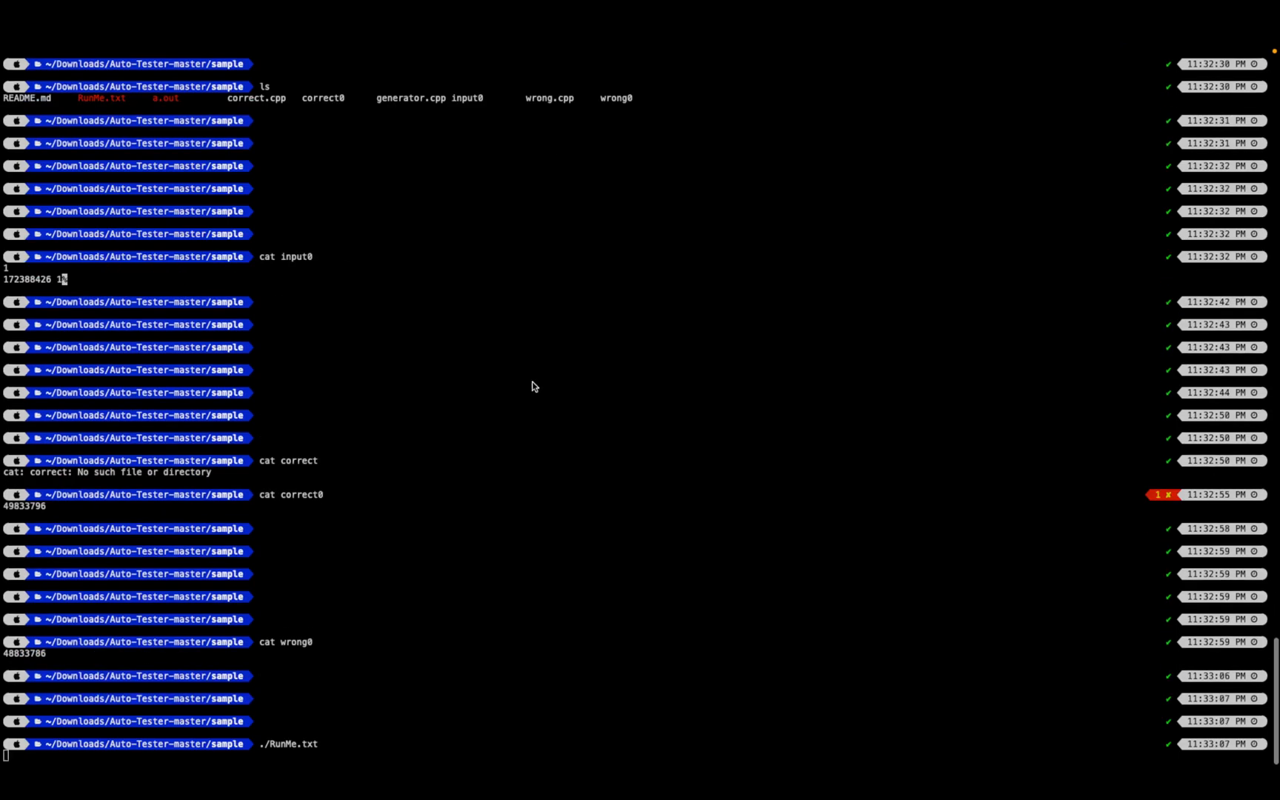
pyautogui.moveTo(351, 608)
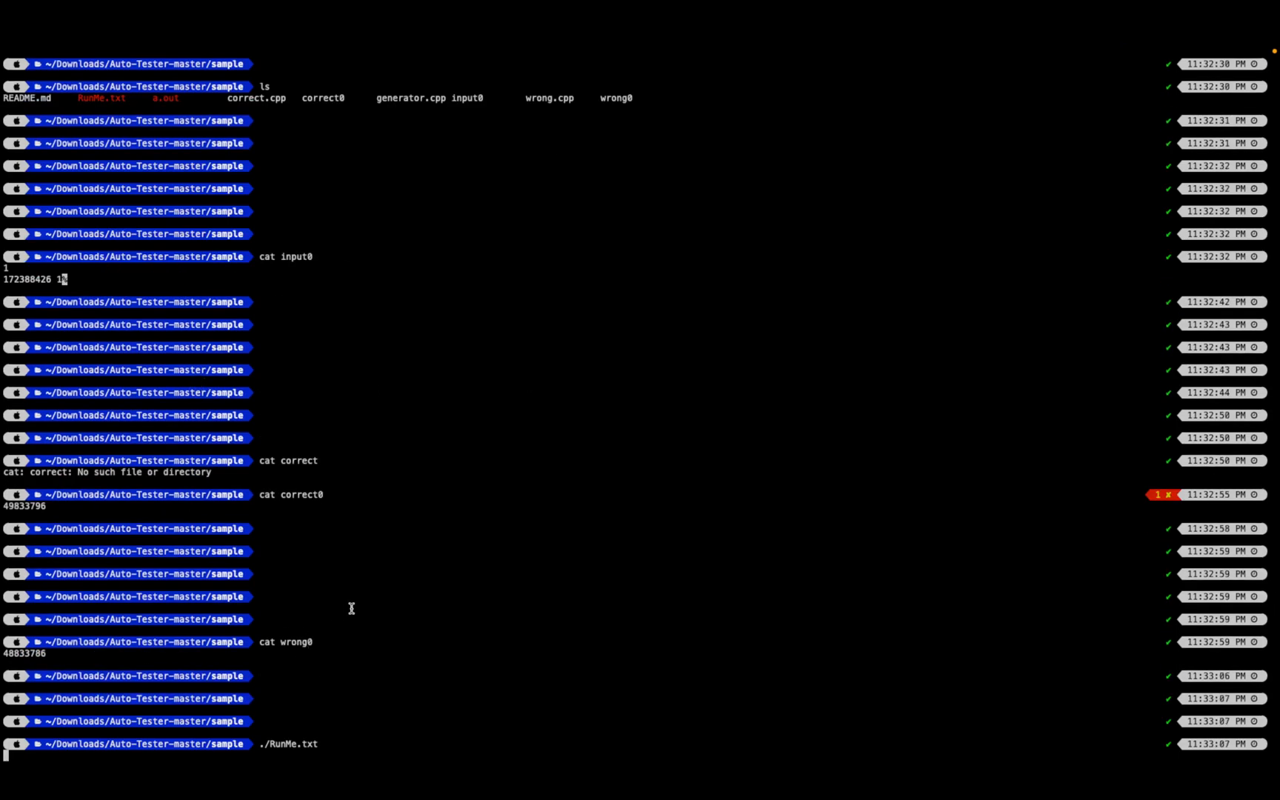
pyautogui.press('Return')
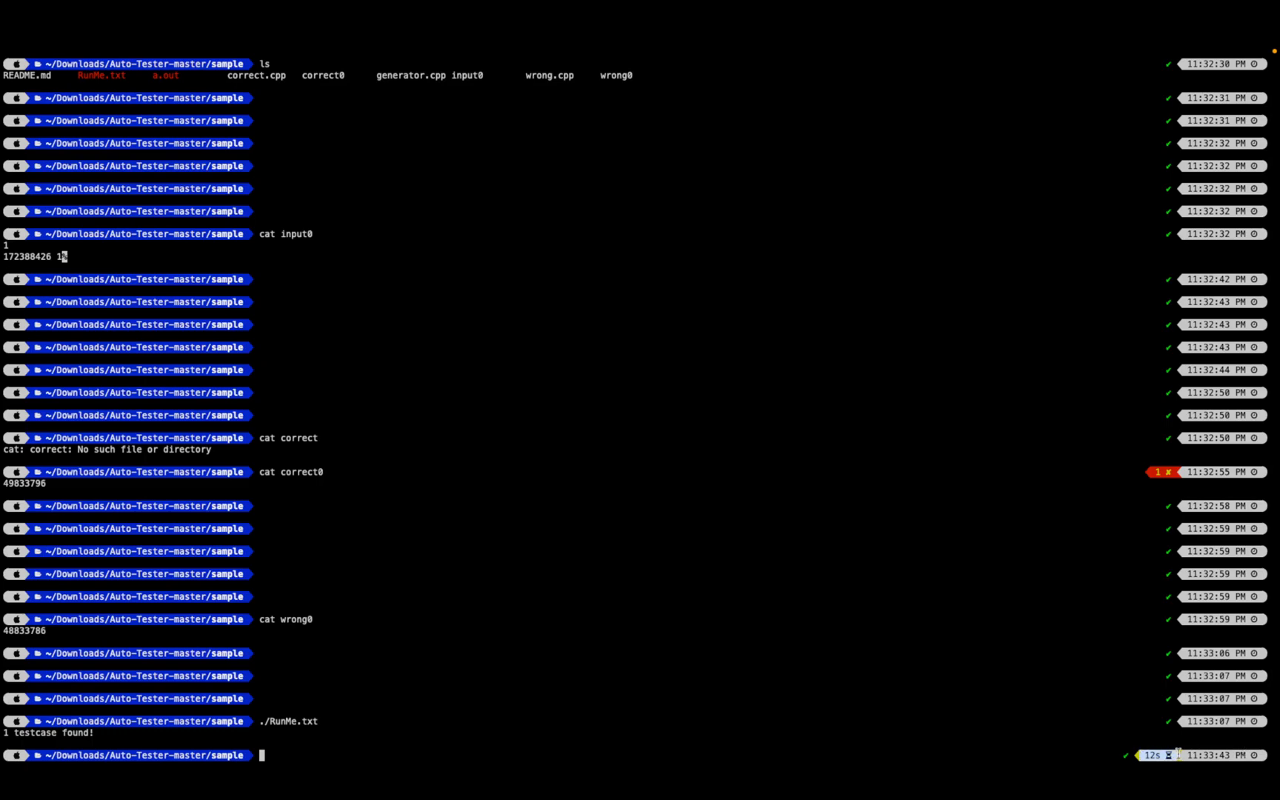
pyautogui.scroll(-3)
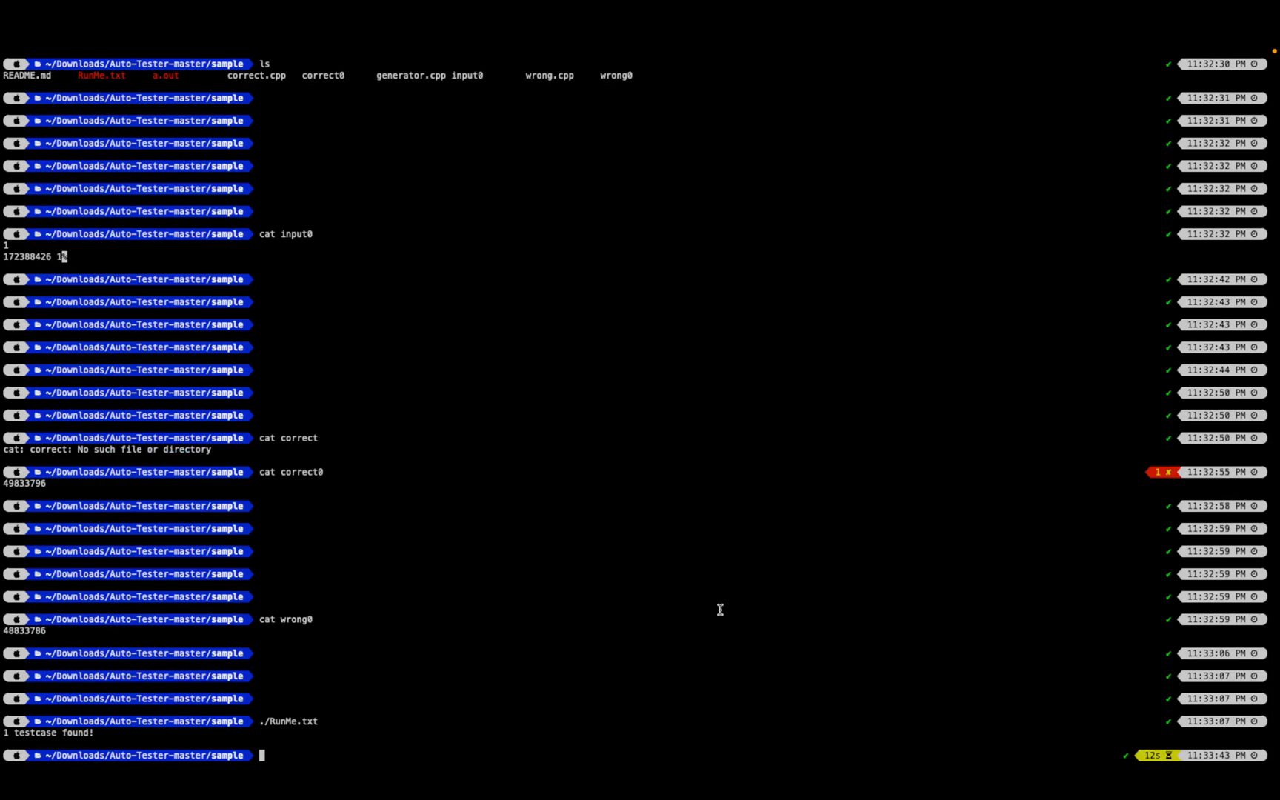
pyautogui.moveTo(709, 558)
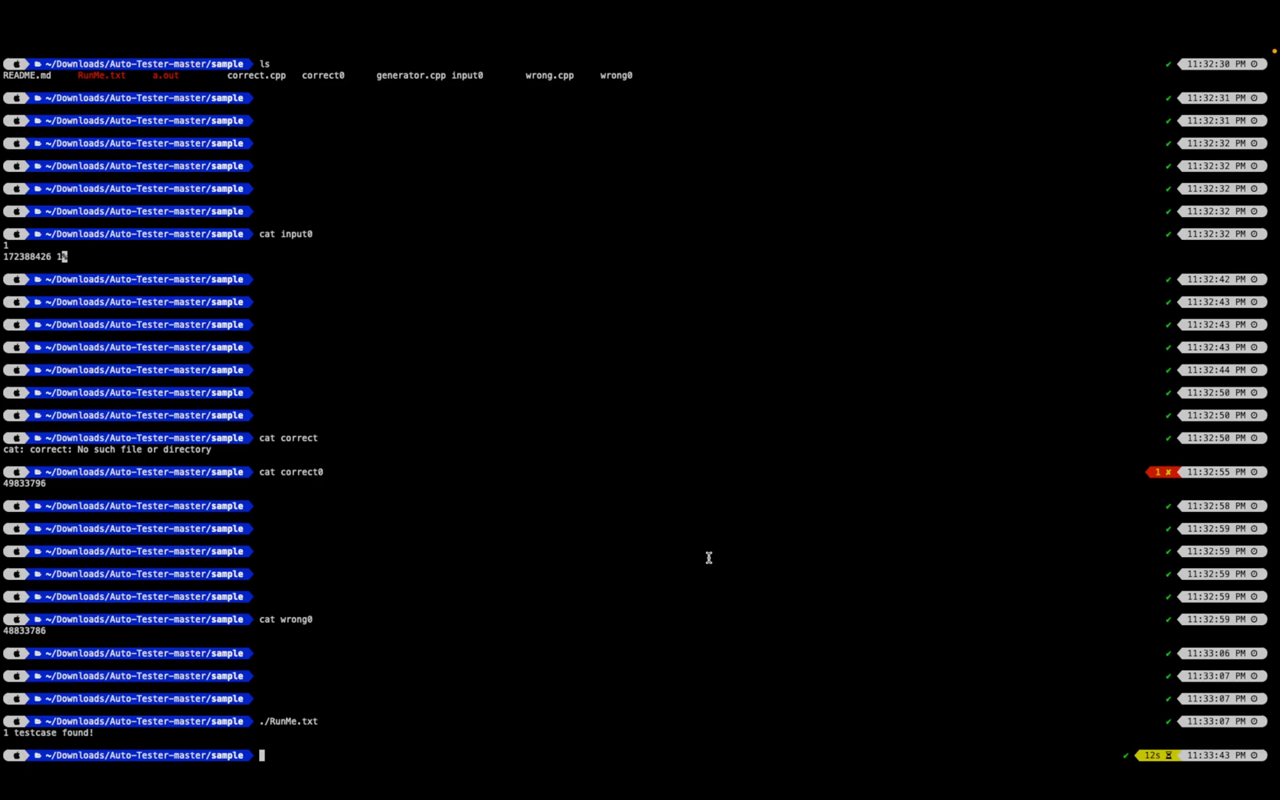
pyautogui.moveTo(698, 550)
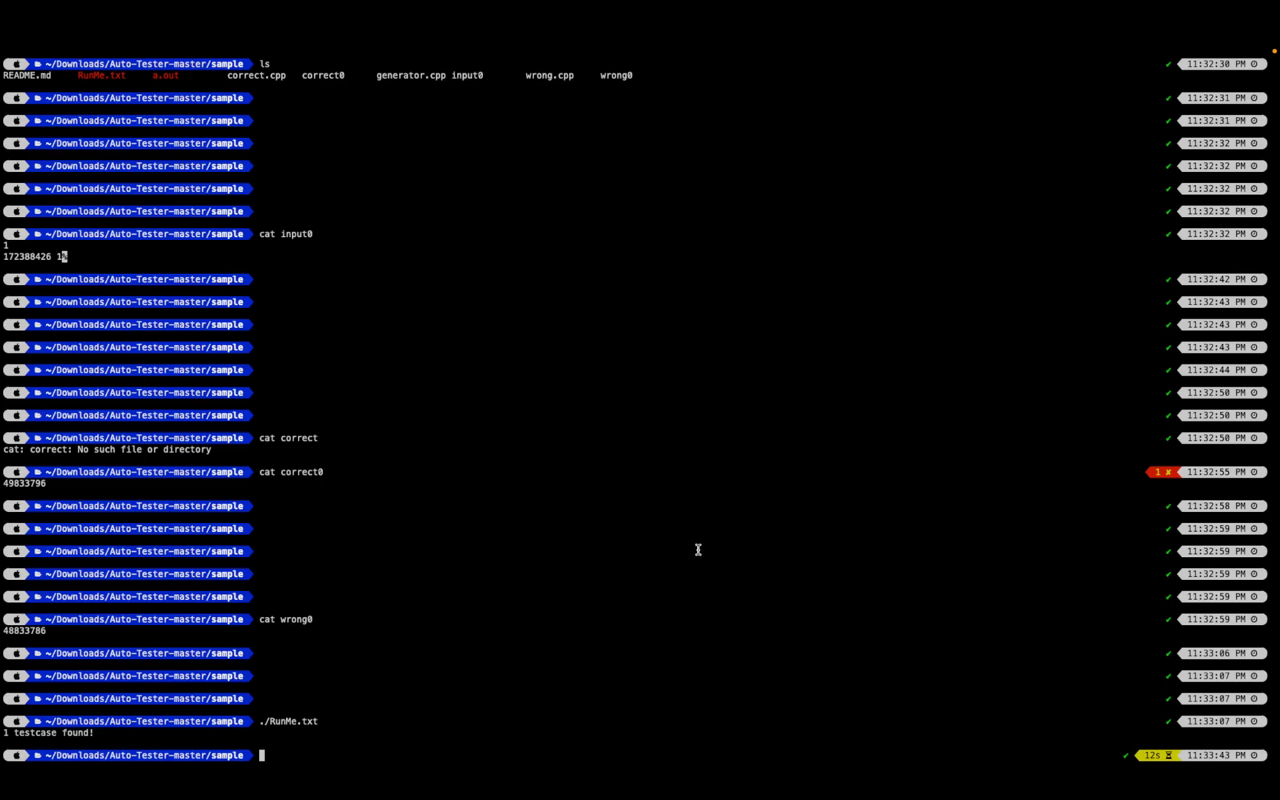
pyautogui.moveTo(731, 546)
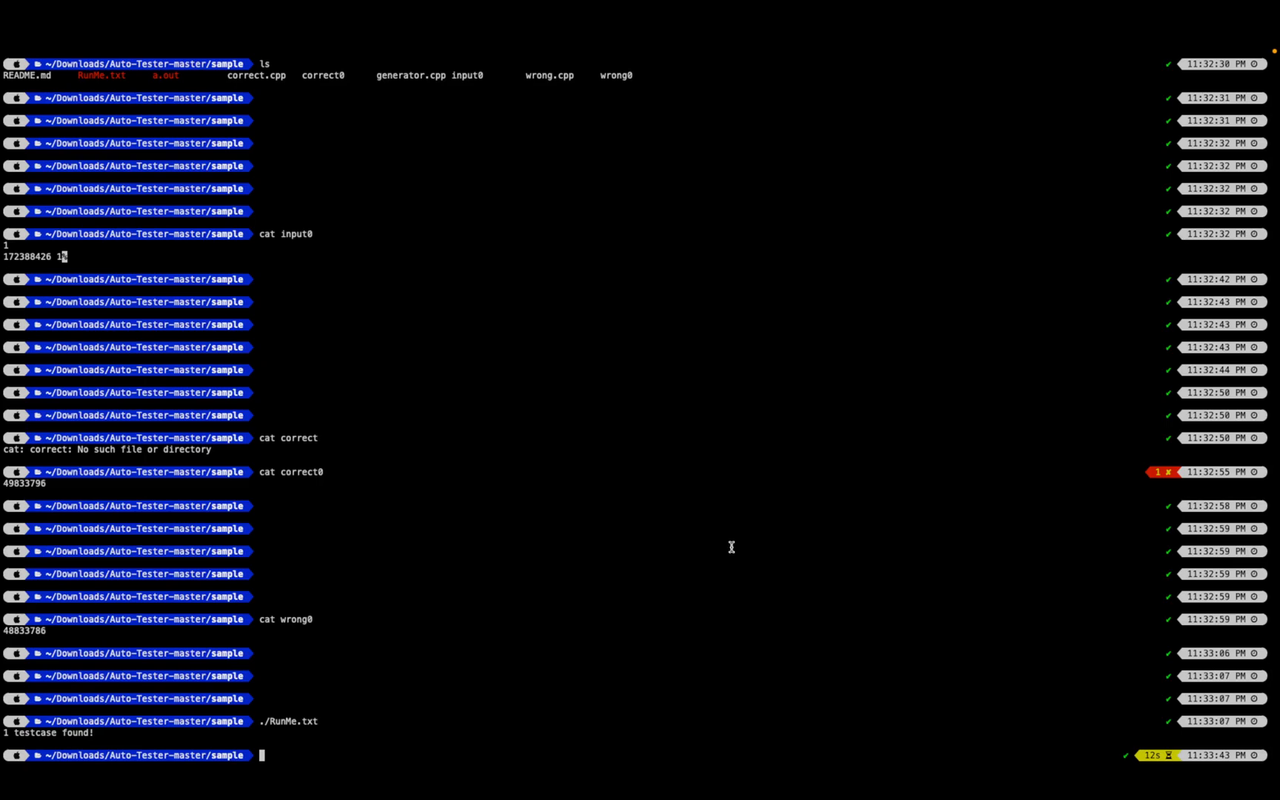